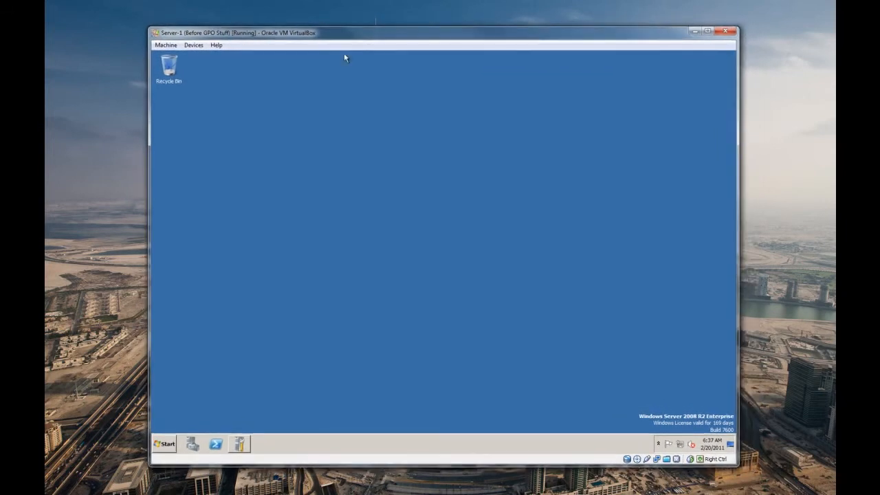
mouse_move(210, 96)
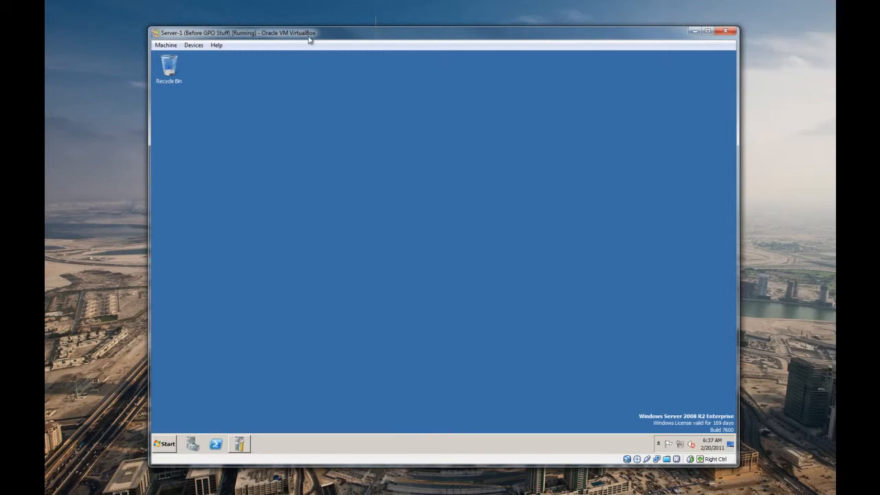
mouse_move(376, 286)
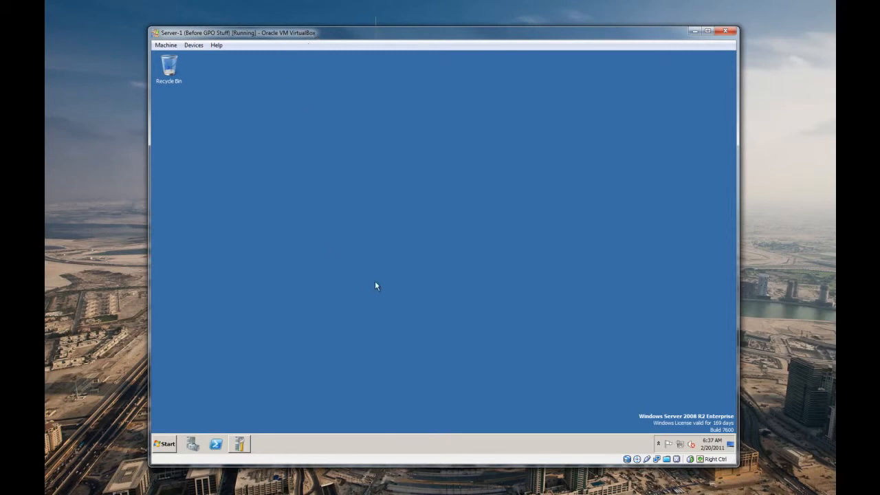
mouse_move(660, 425)
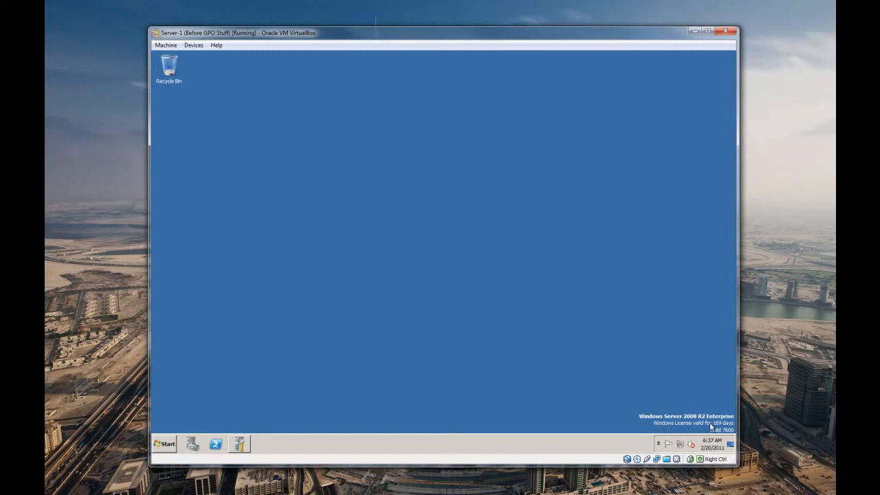
mouse_move(719, 426)
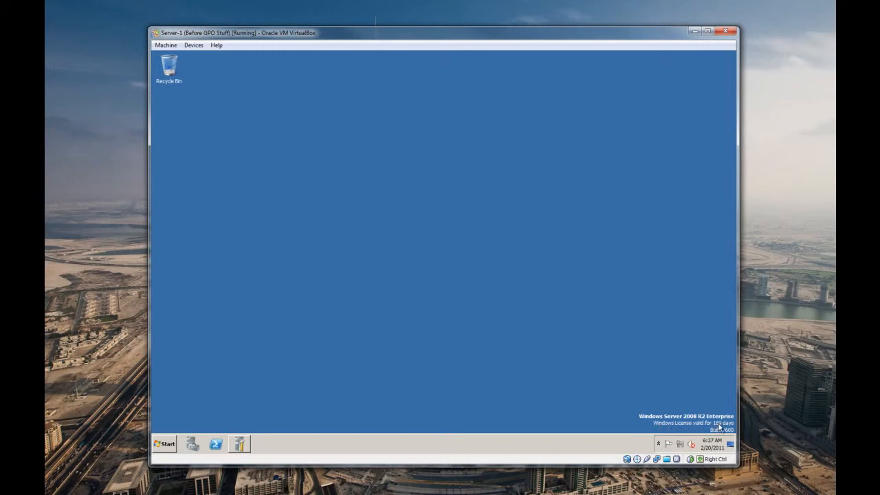
mouse_move(635, 389)
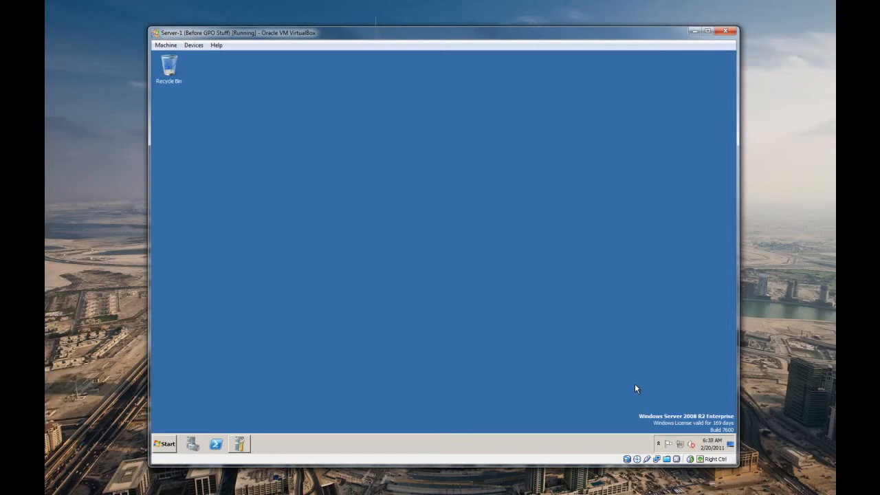
mouse_move(326, 151)
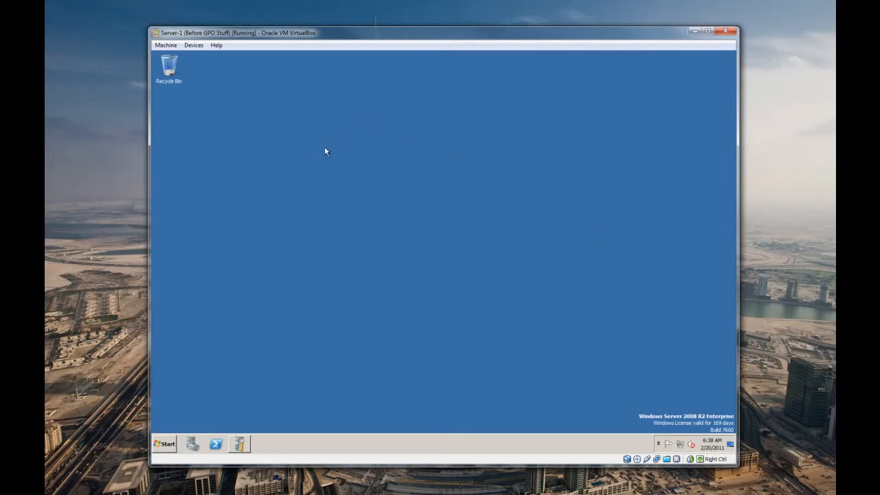
mouse_move(597, 390)
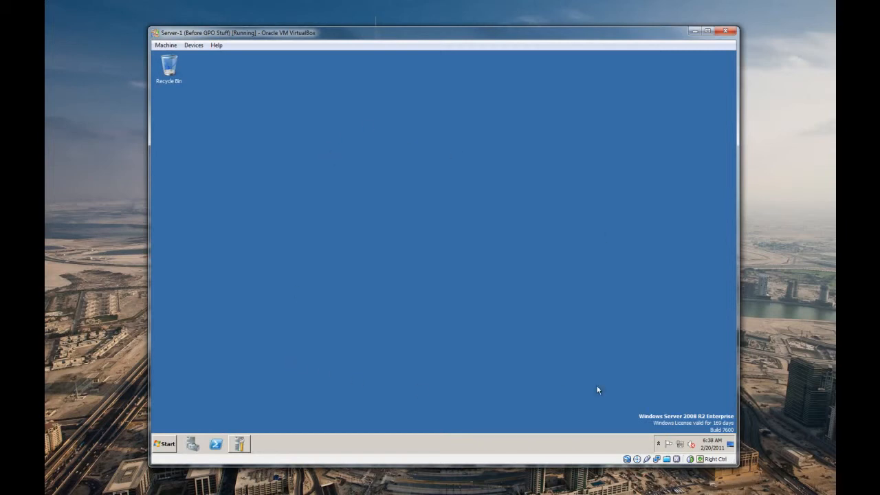
Open the Start menu on the Windows Server 2008 R2 guest desktop.
click(164, 443)
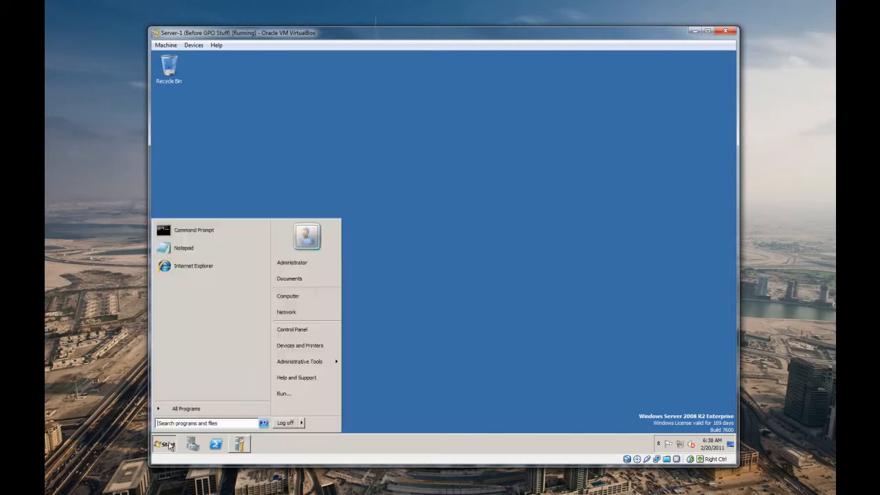
mouse_move(699, 354)
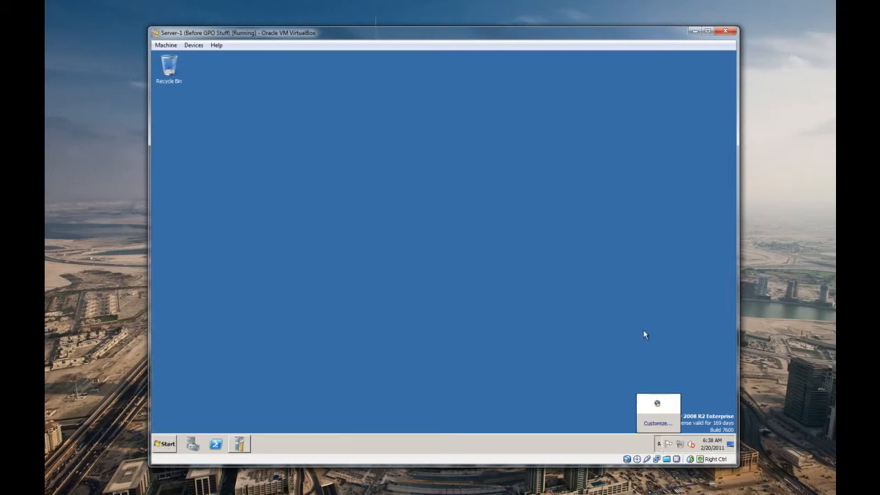
mouse_move(374, 290)
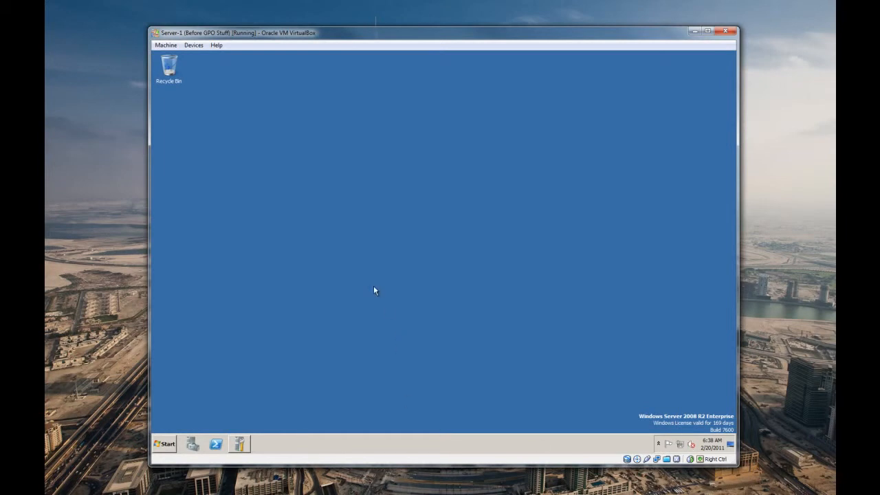
mouse_move(299, 355)
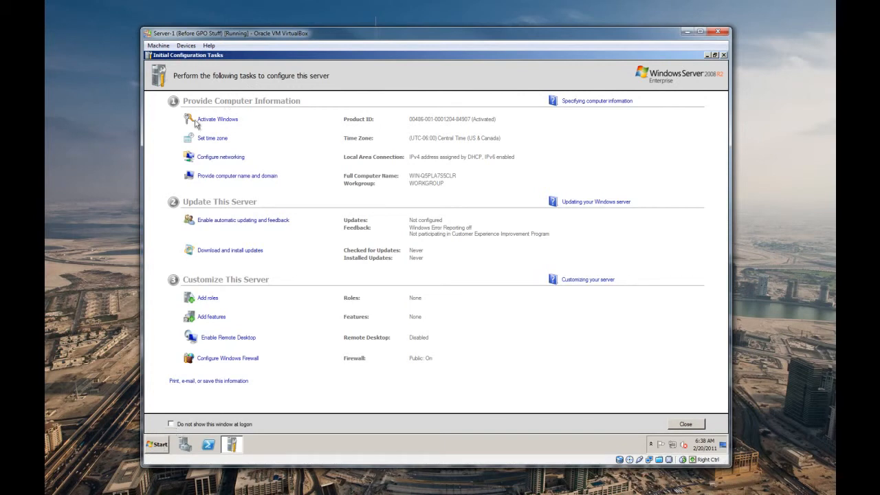
mouse_move(423, 133)
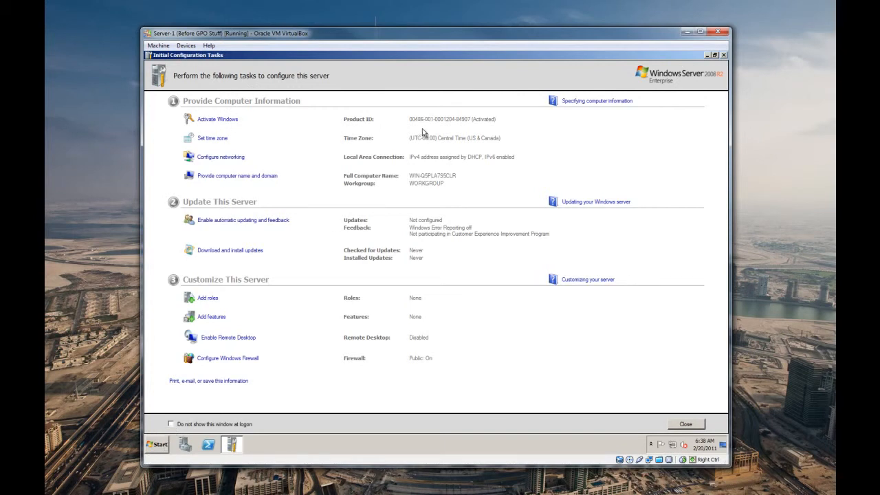
mouse_move(491, 124)
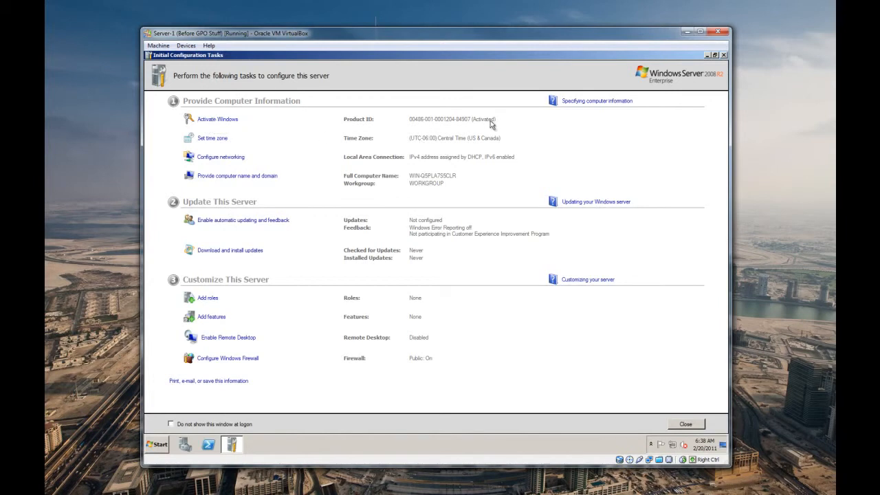
mouse_move(638, 363)
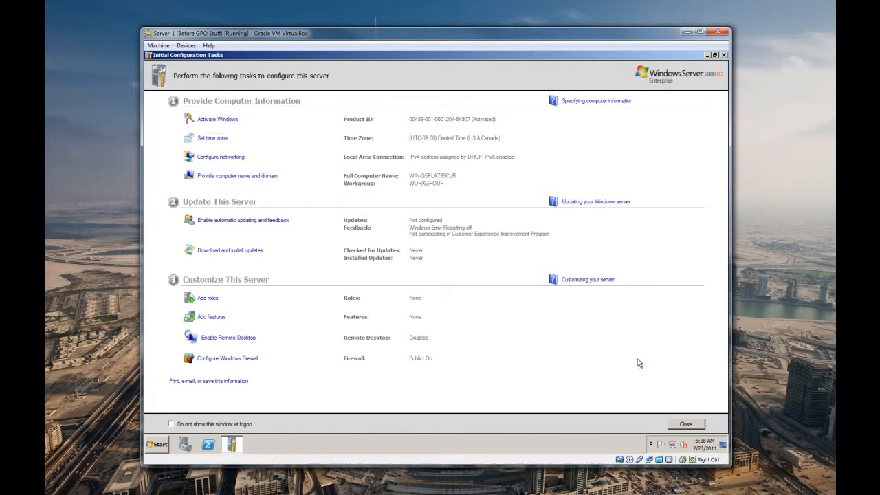
mouse_move(255, 132)
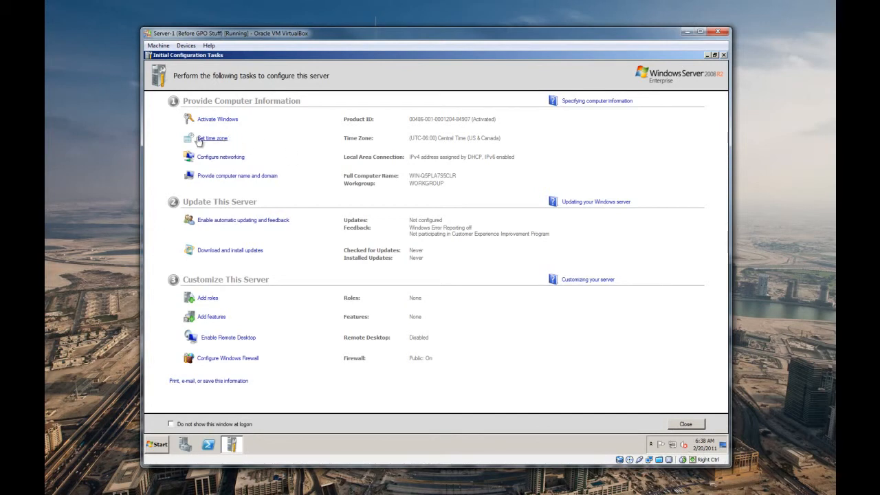
mouse_move(221, 140)
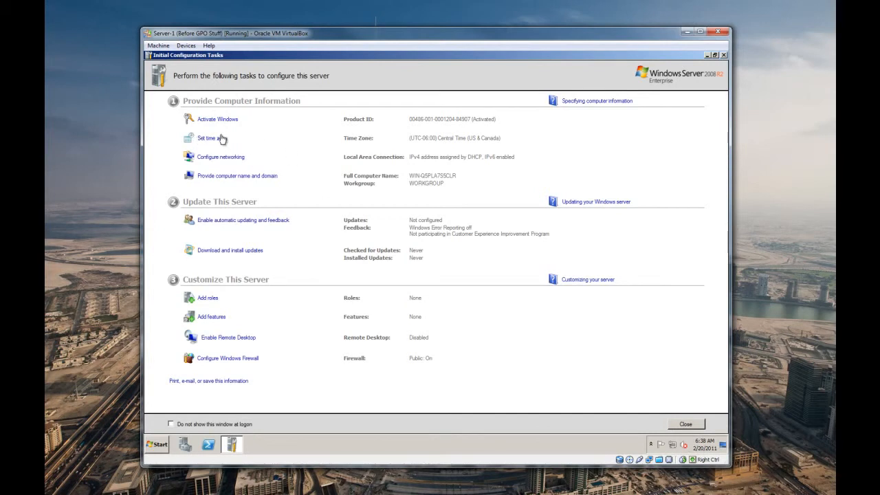
click(210, 138)
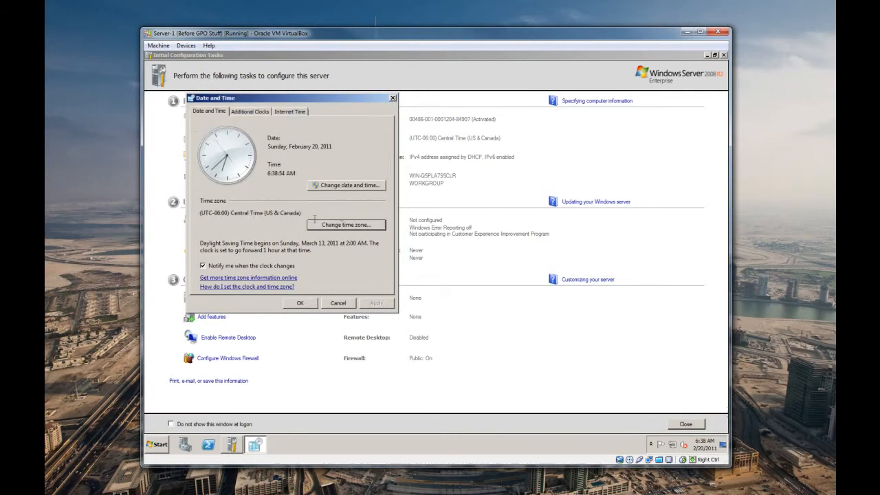
click(337, 303)
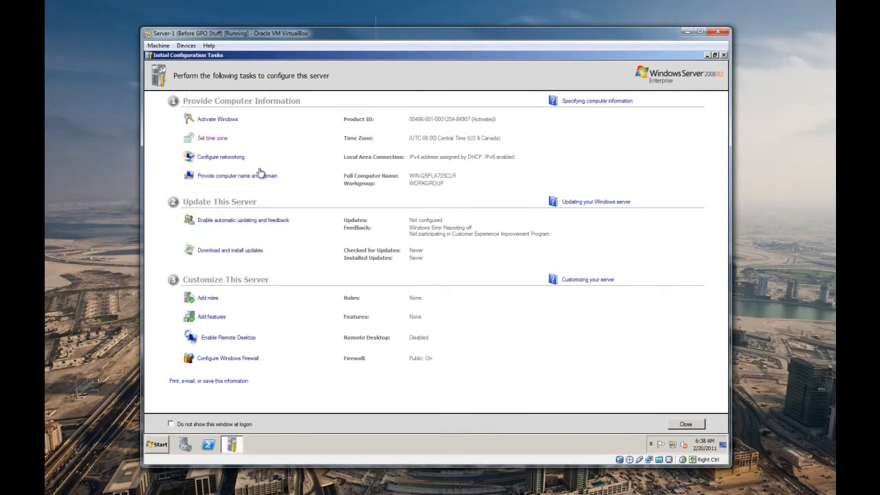
mouse_move(223, 157)
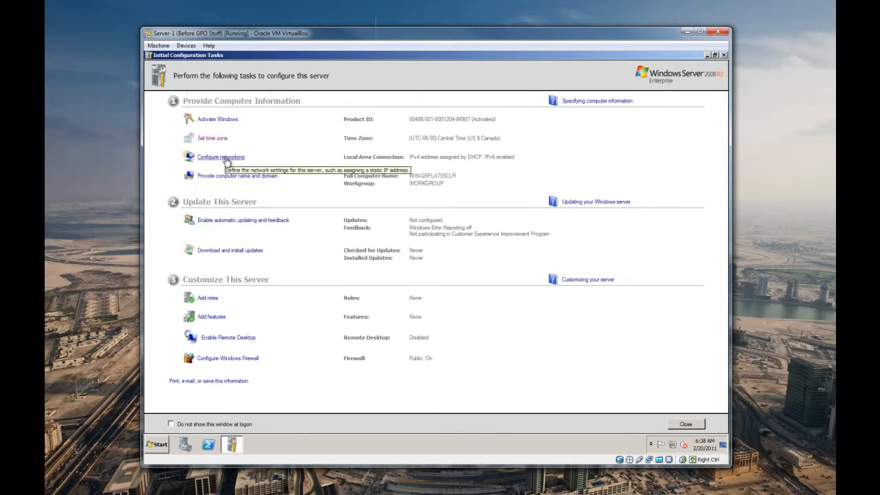
Open Local Area Connection's IPv4 properties and switch to using a manually entered IP address.
click(220, 157)
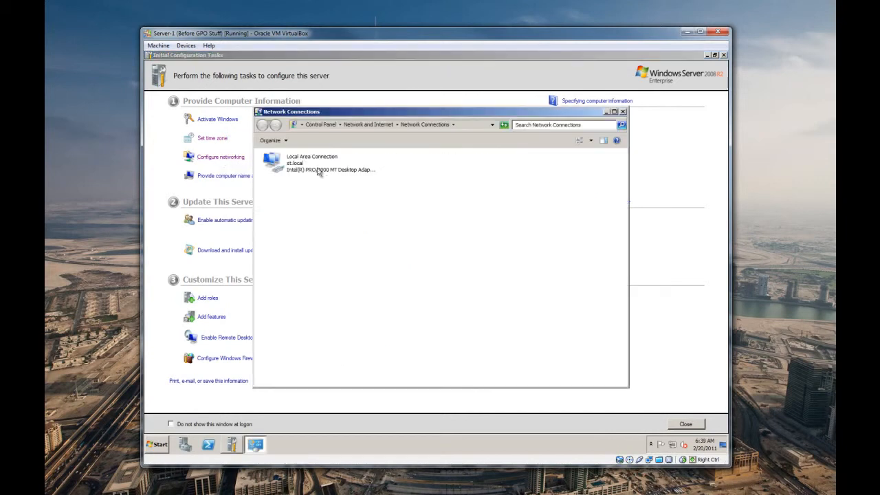
double_click(309, 165)
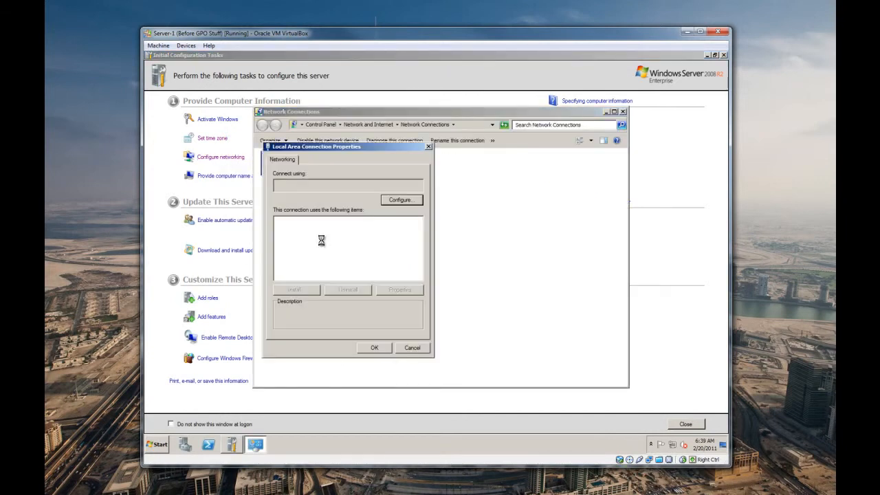
click(336, 253)
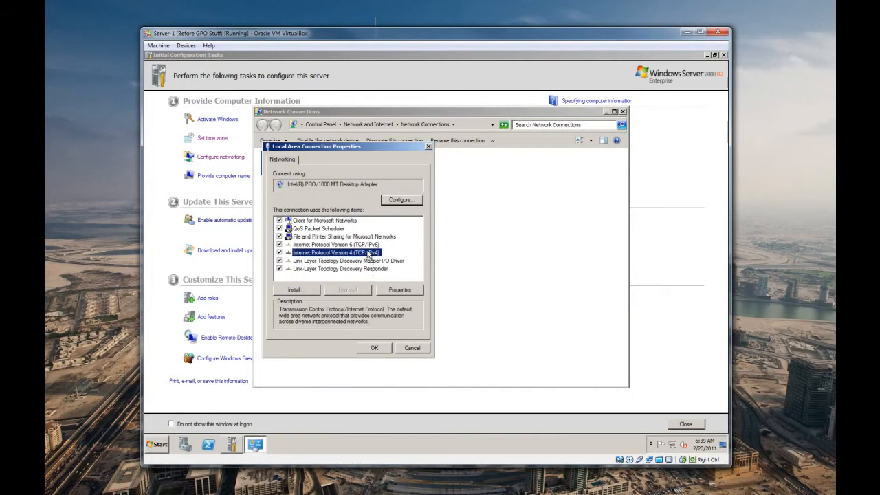
click(399, 289)
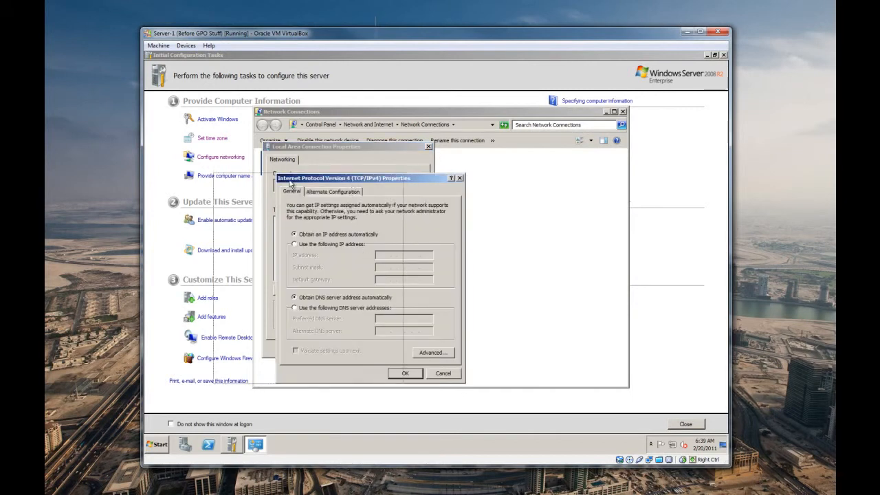
drag(344, 178, 272, 177)
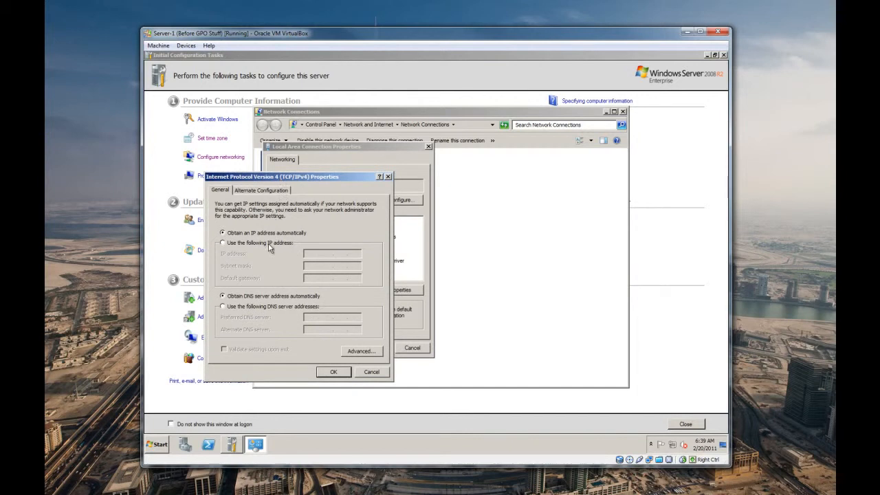
click(223, 242)
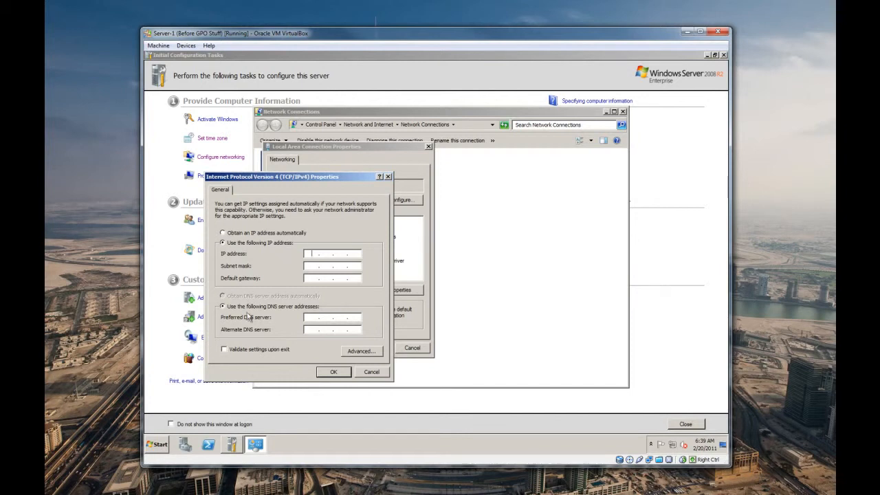
Launch Command Prompt and run ipconfig to view the adapter's current IPv4 settings.
click(158, 444)
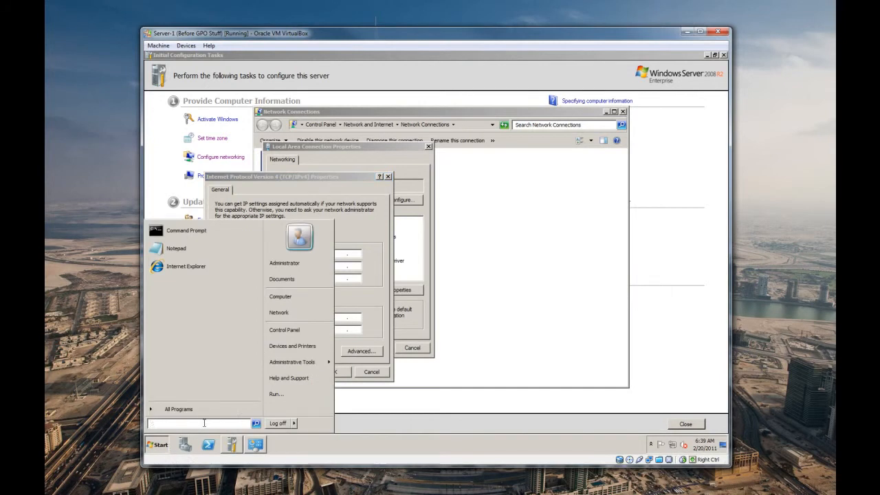
click(186, 230)
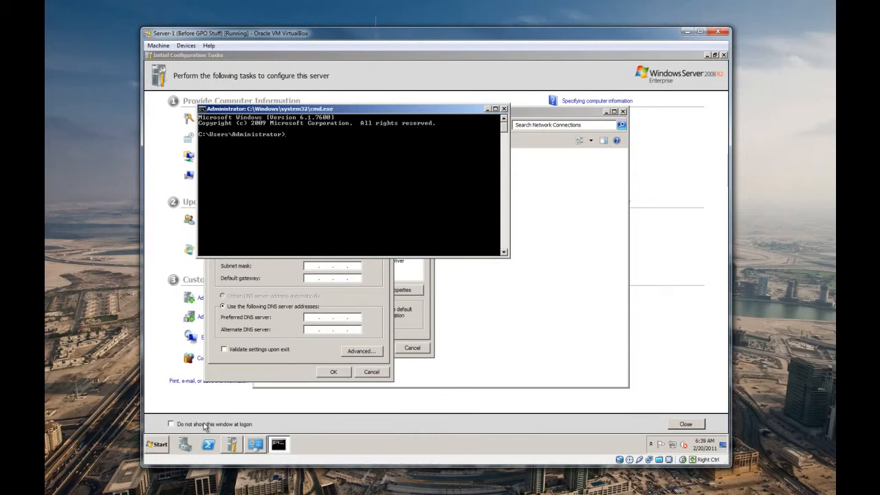
text(ipconfi)
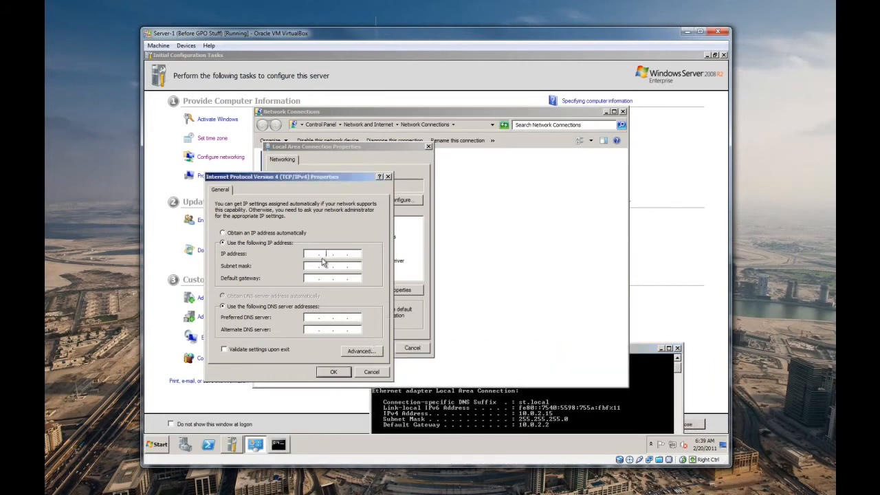
Enter static IP 10.0.2.15, mask 255.255.255.0 and gateway 10.0.2.2.
text(10. . .)
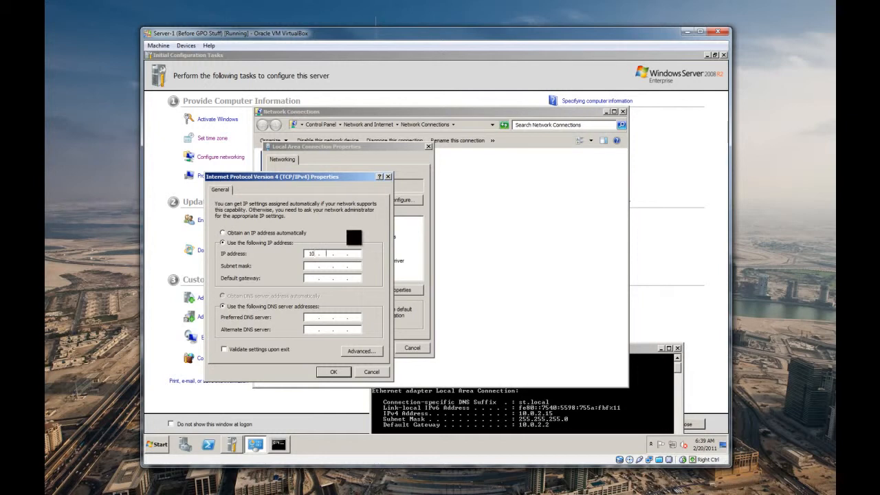
text(0.2)
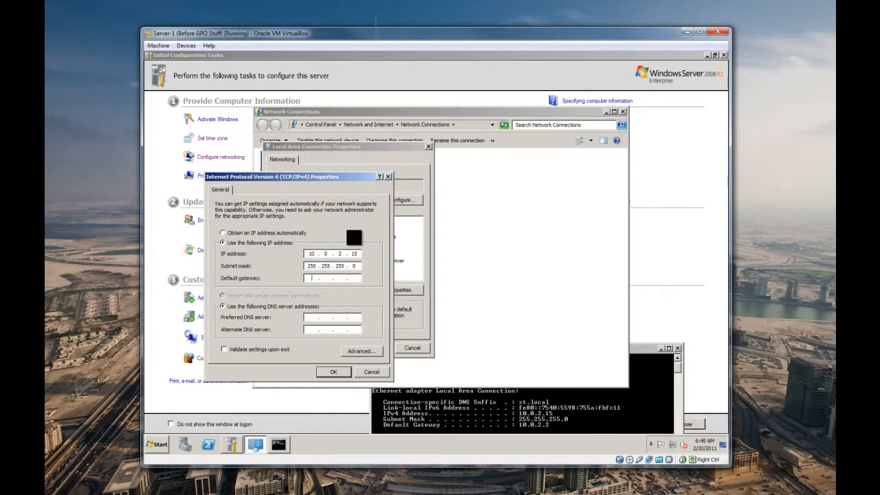
text(10 . 0 . 2 . 2)
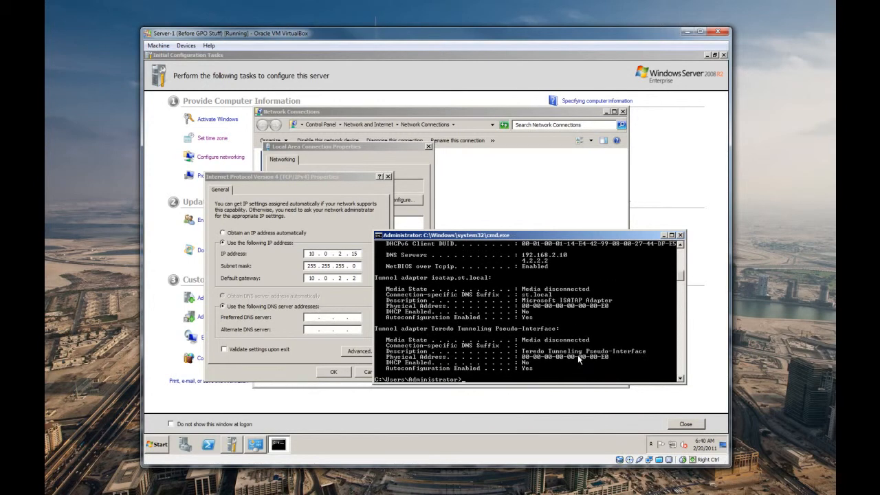
Check ipconfig's DNS servers (192.168.2.10, 4.2.2.2) and enter the preferred DNS server.
scroll(down, 3)
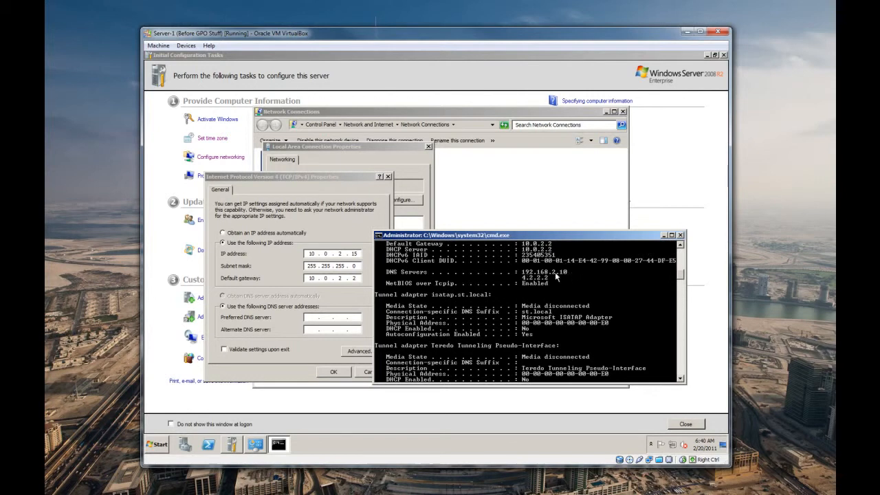
drag(515, 234, 515, 257)
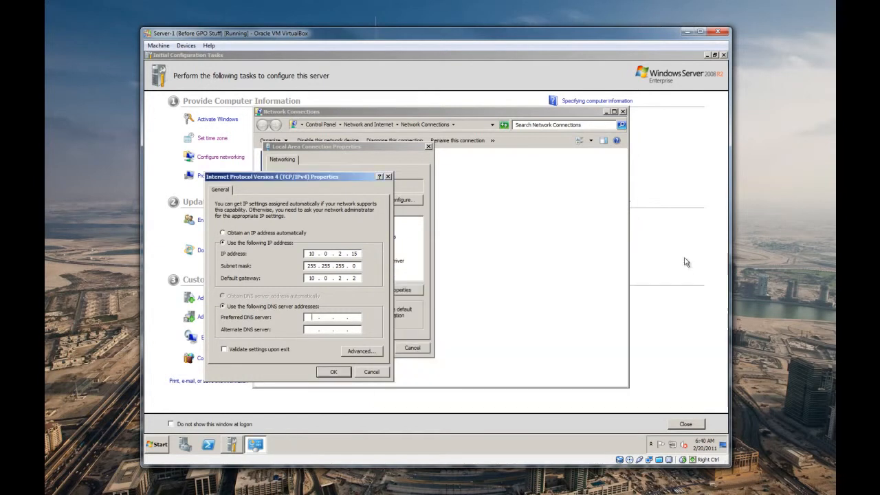
mouse_move(405, 344)
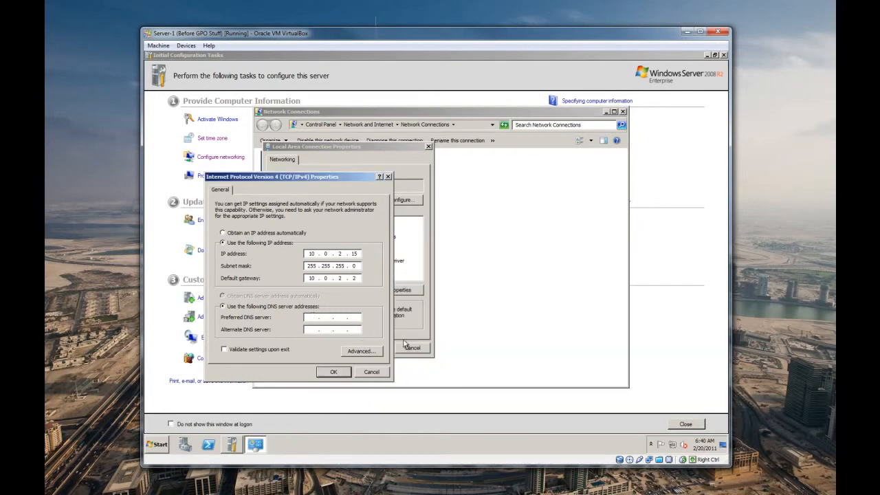
text(192.168.2.)
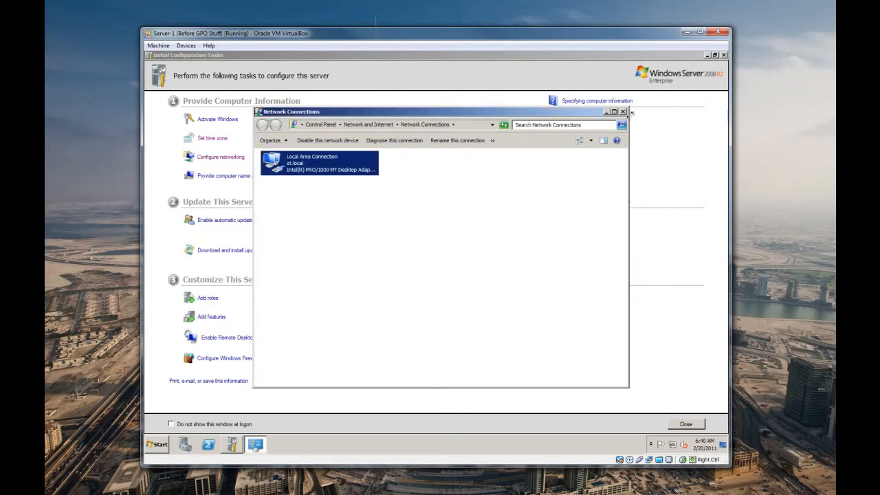
Close the Network Connections and Command Prompt windows.
click(157, 445)
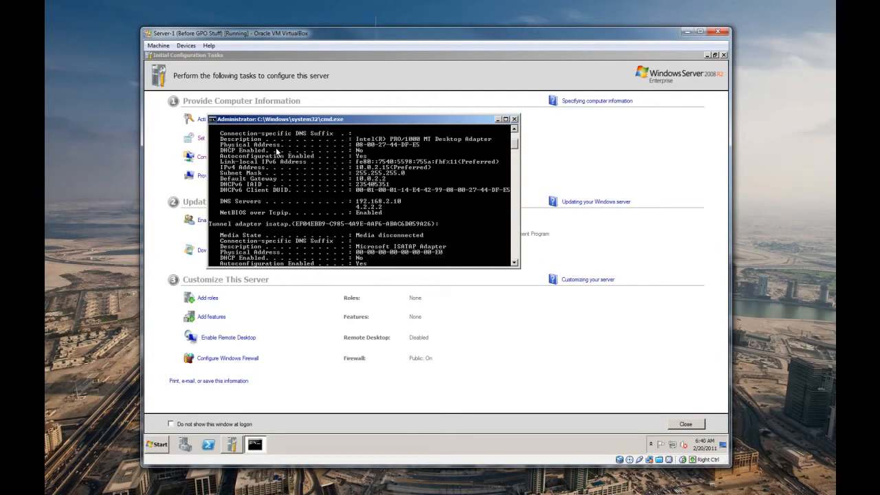
click(515, 119)
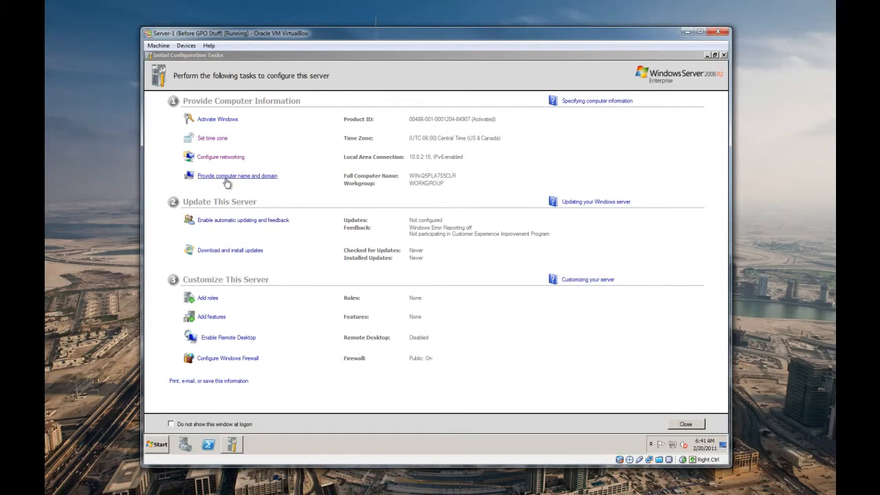
mouse_move(250, 183)
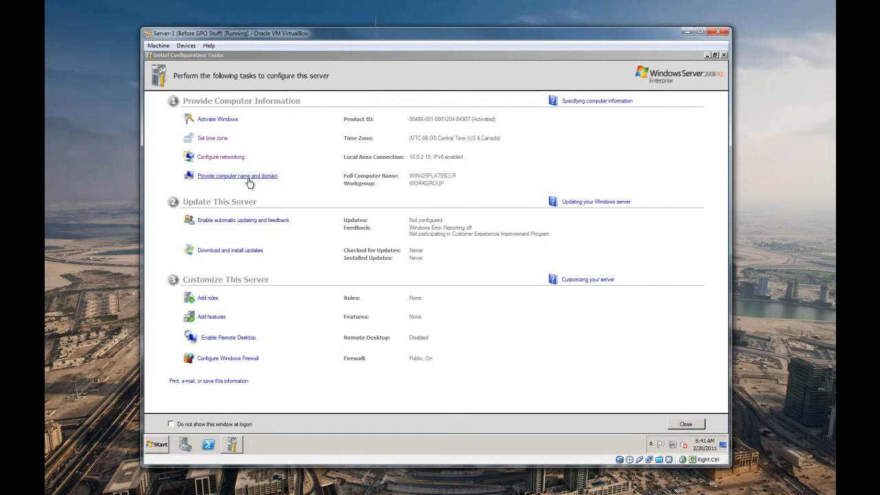
mouse_move(263, 183)
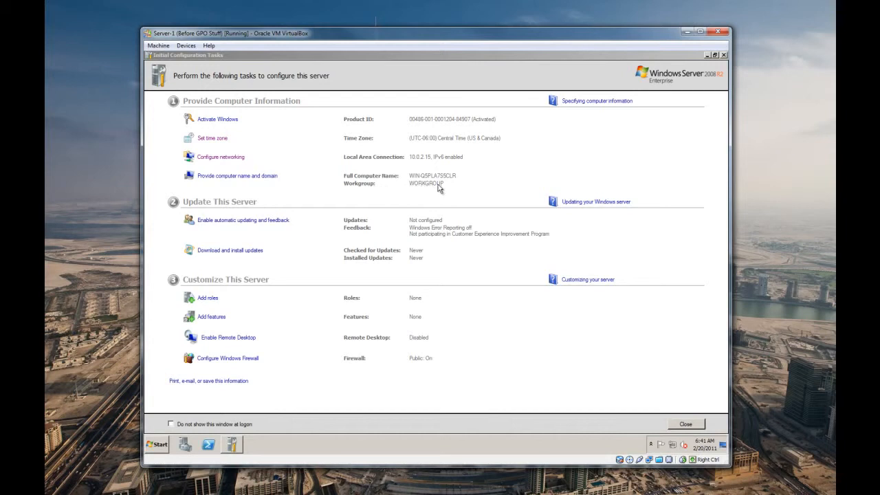
mouse_move(309, 177)
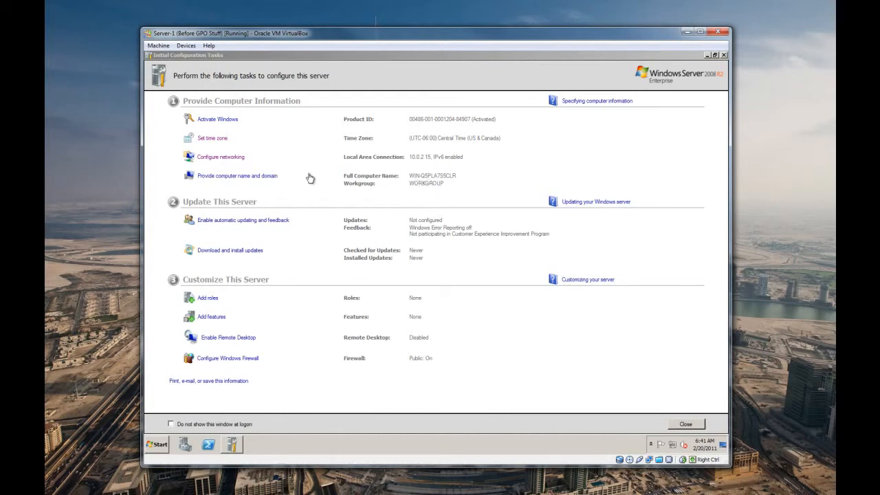
Rename the computer to Server-1 and acknowledge the restart notice.
click(236, 176)
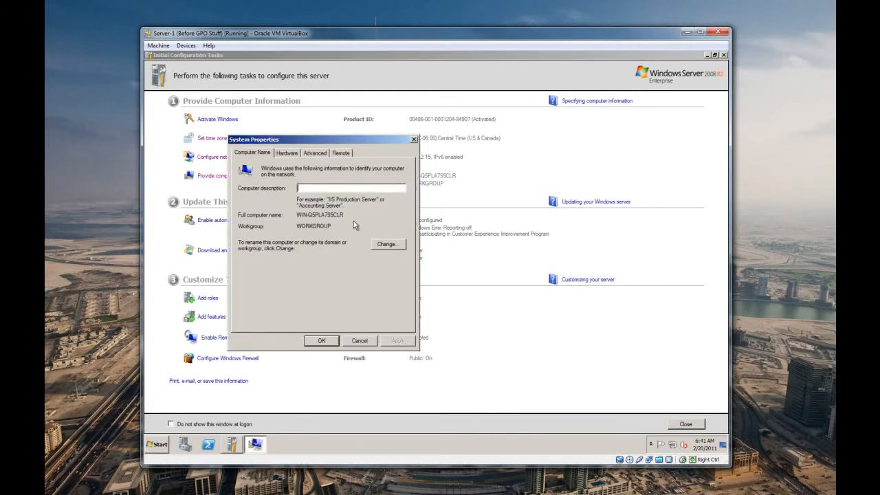
click(387, 245)
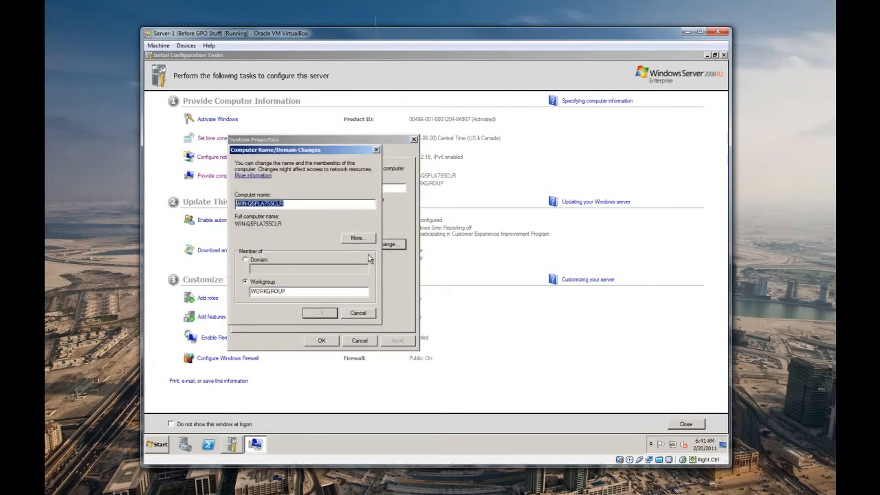
text(Server1)
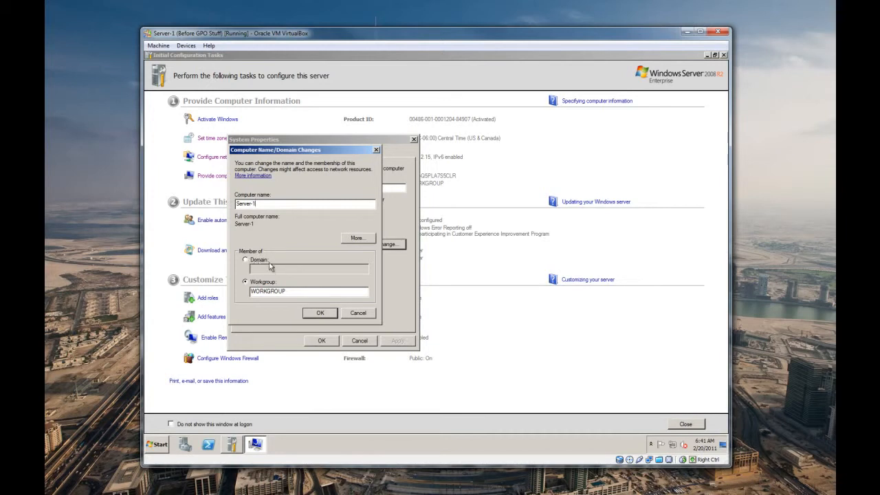
mouse_move(289, 276)
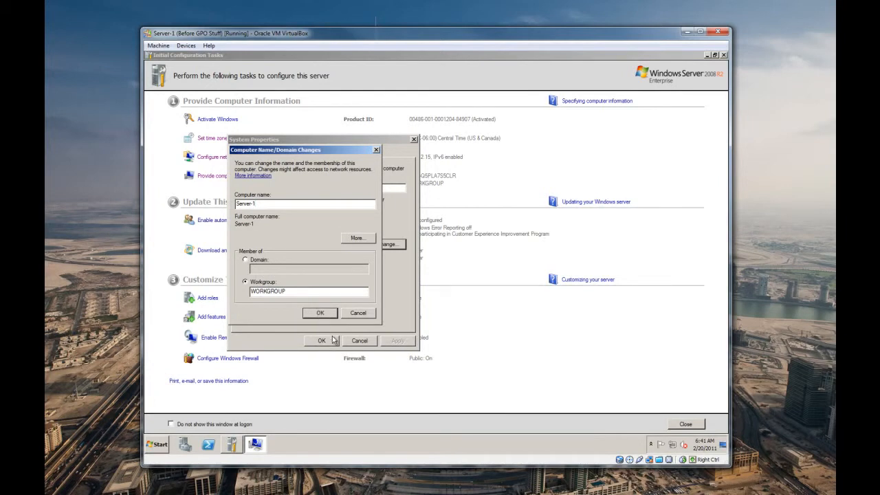
click(319, 313)
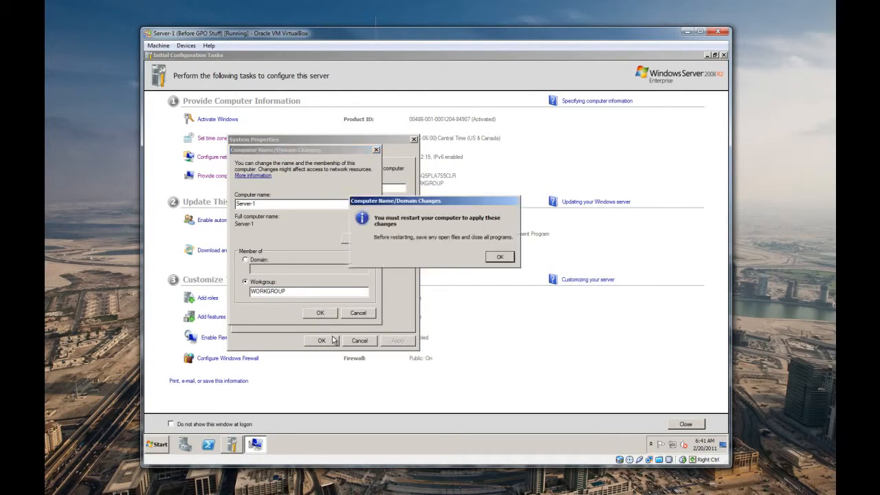
click(499, 257)
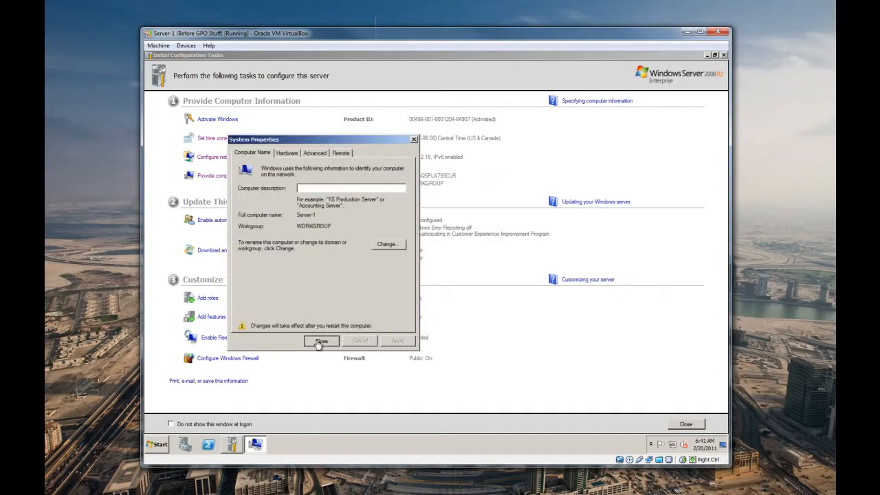
Restart the server and log on as Administrator, retrying after an incorrect password.
click(321, 341)
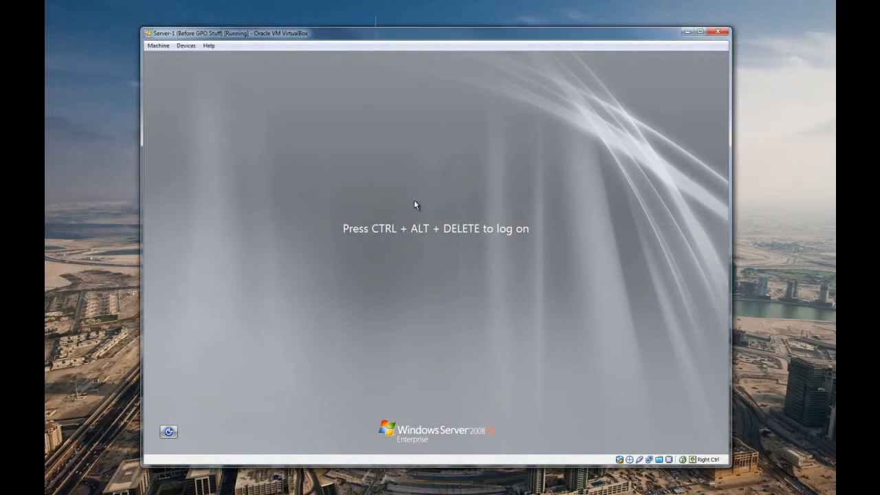
key(ctrl+alt+delete)
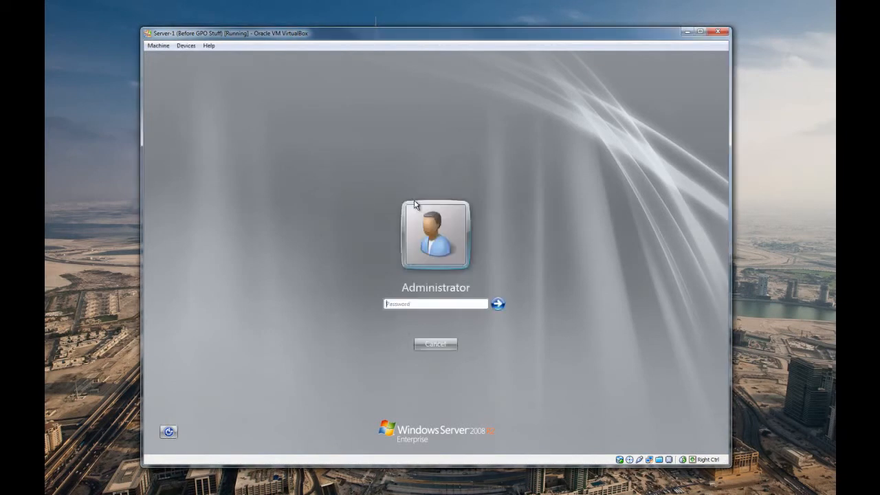
text(password)
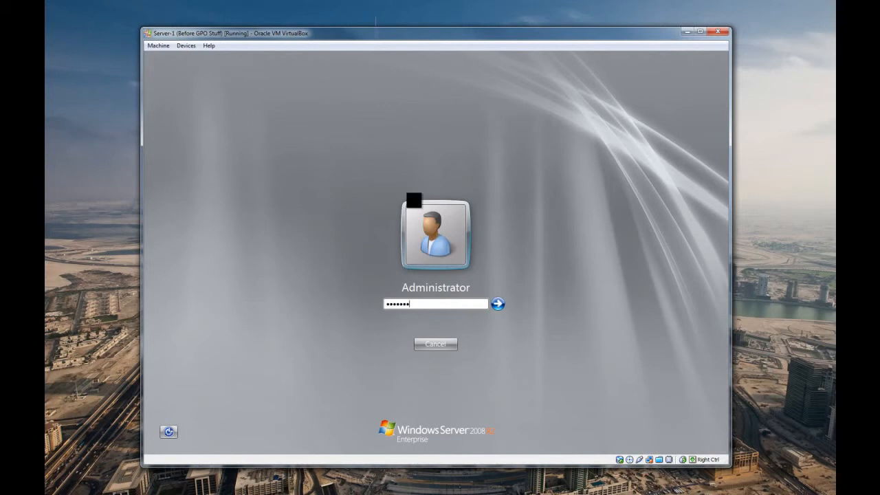
click(497, 304)
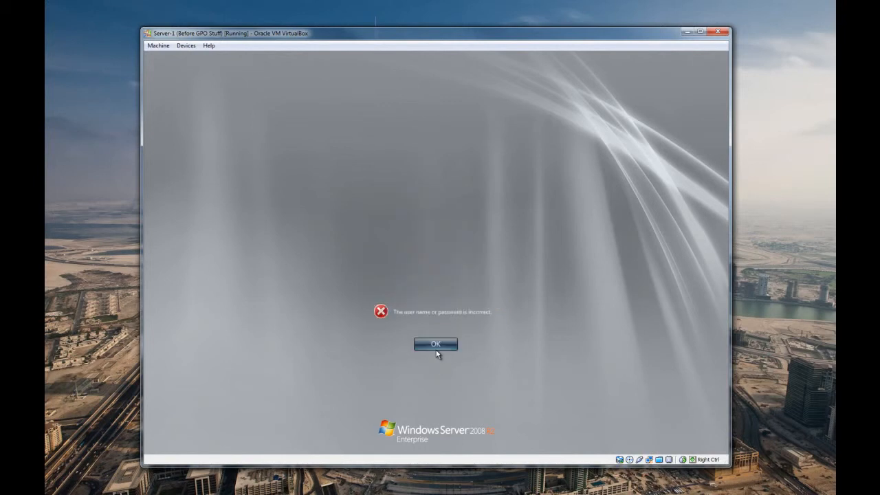
click(435, 343)
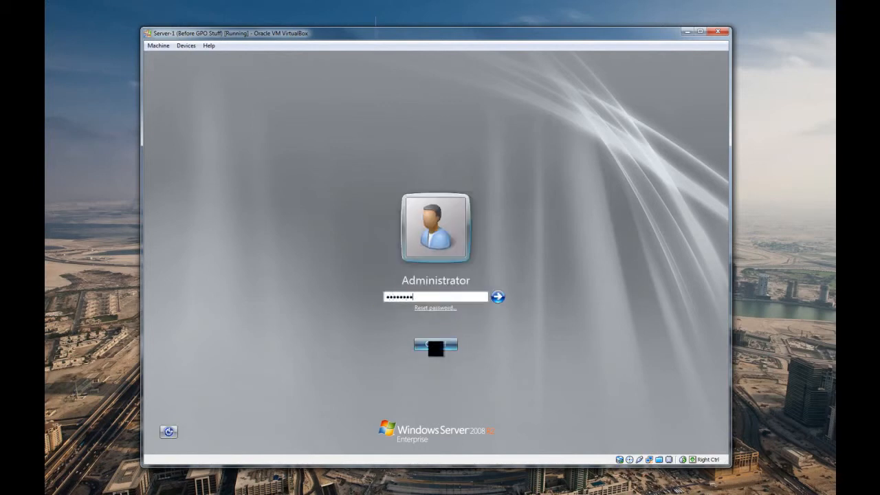
click(497, 297)
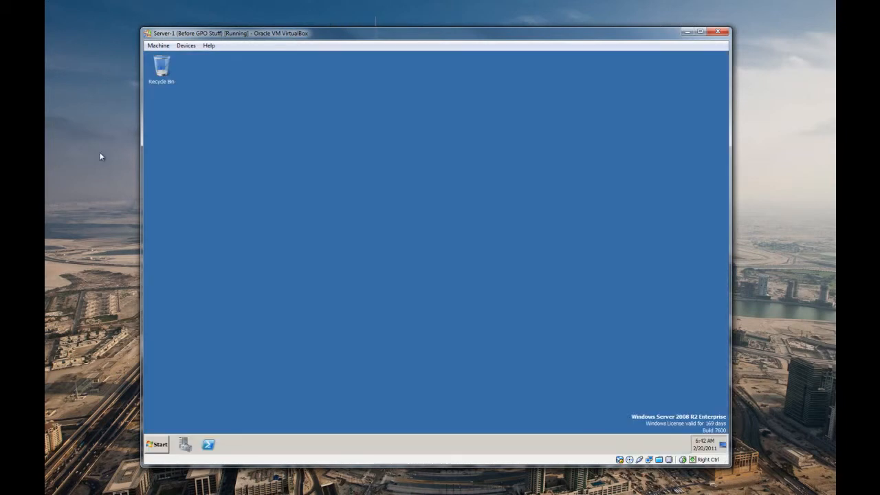
mouse_move(296, 265)
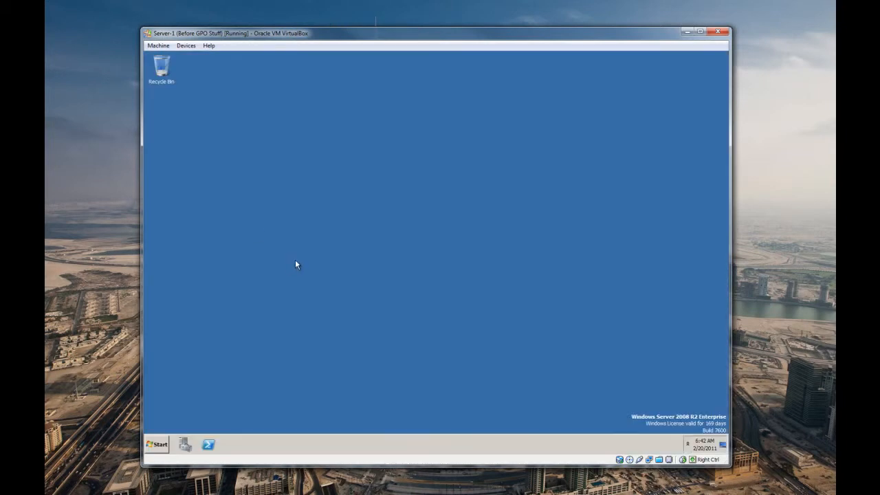
mouse_move(328, 149)
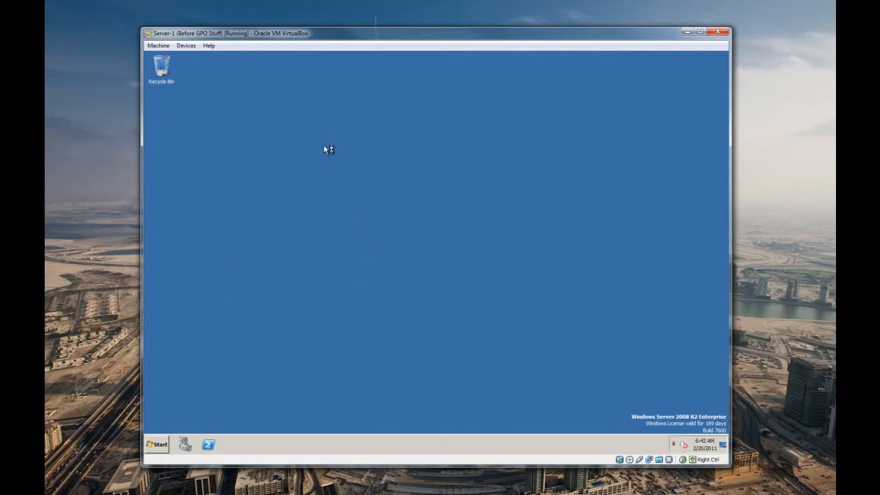
mouse_move(199, 378)
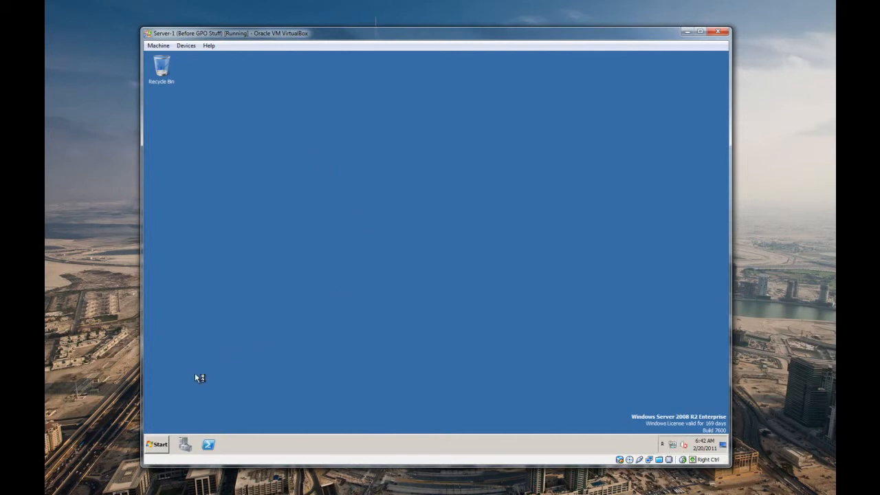
mouse_move(309, 220)
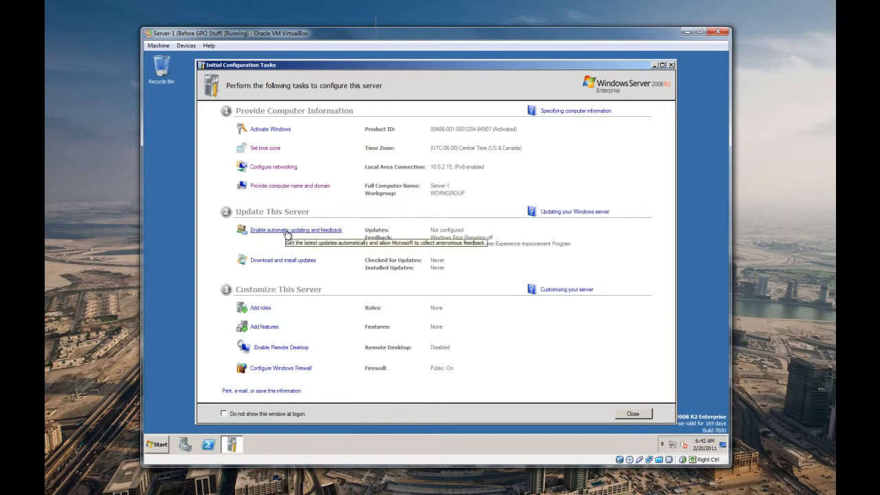
mouse_move(317, 266)
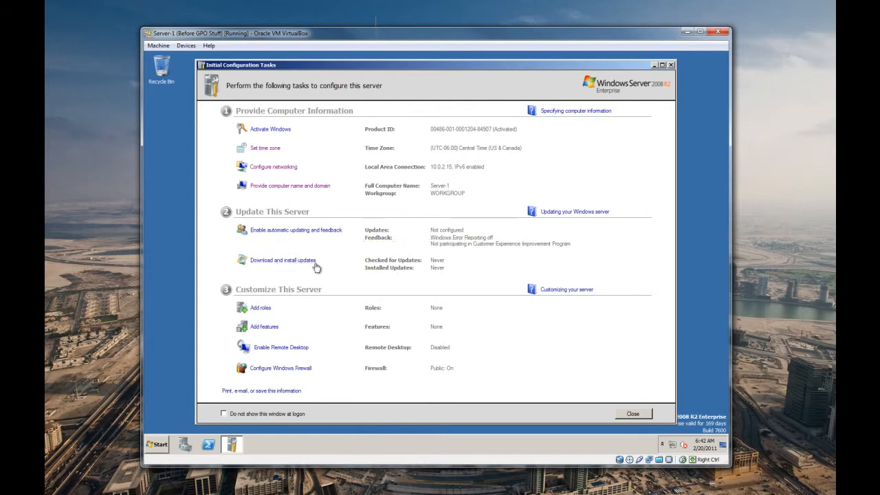
mouse_move(421, 232)
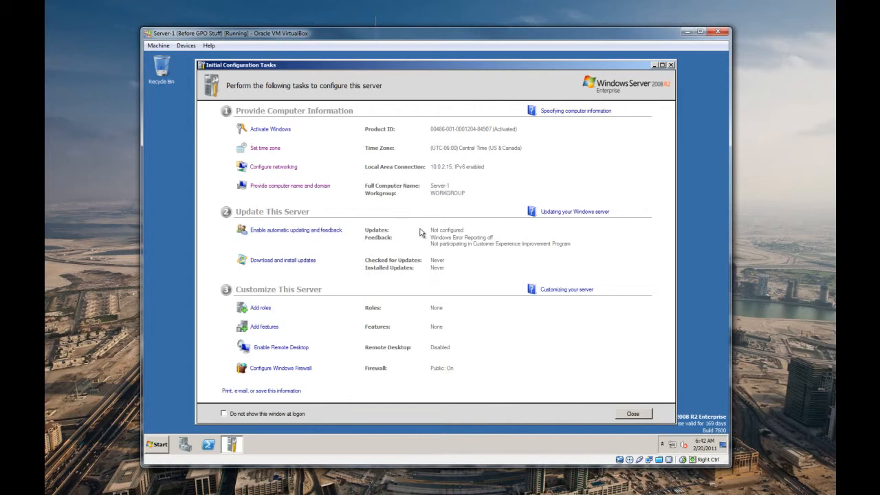
mouse_move(284, 292)
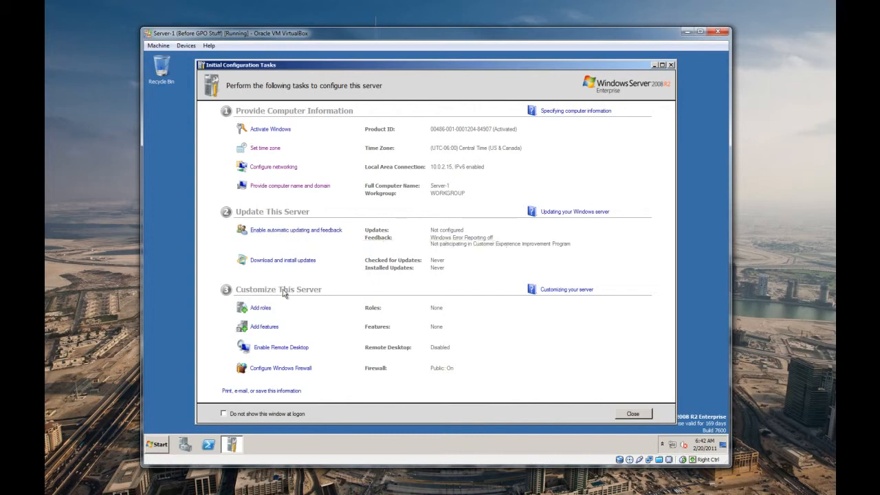
mouse_move(280, 261)
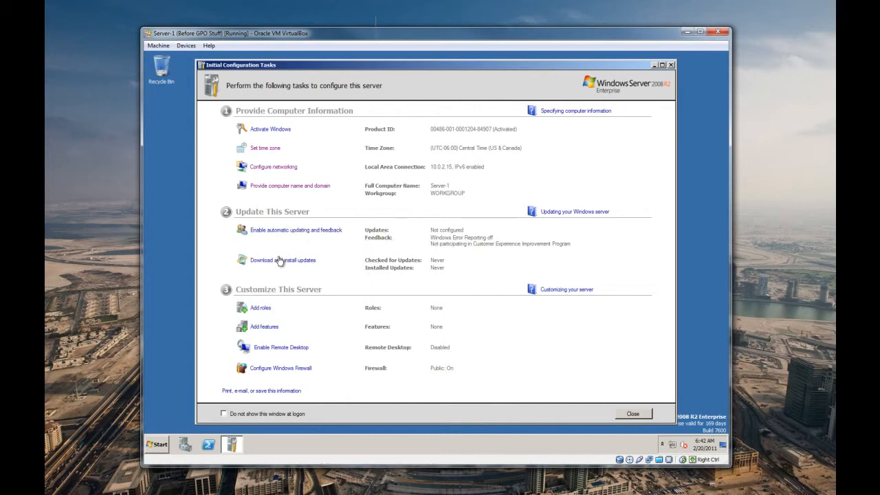
mouse_move(233, 318)
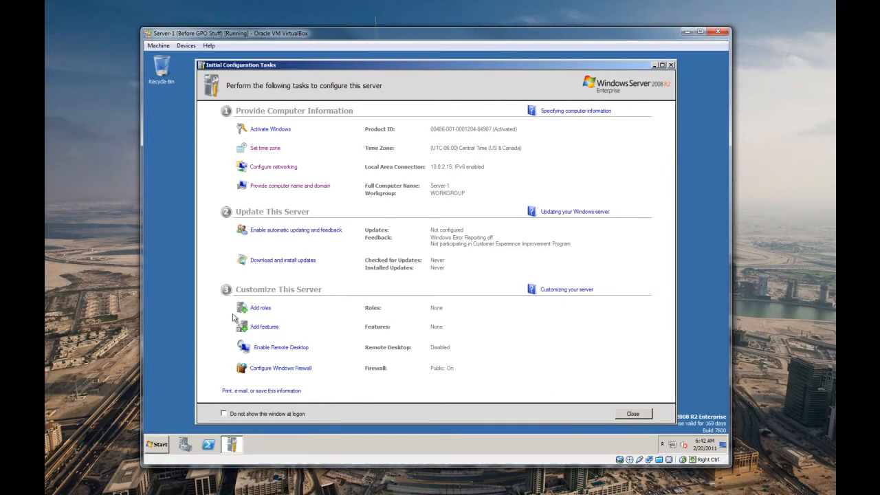
mouse_move(274, 295)
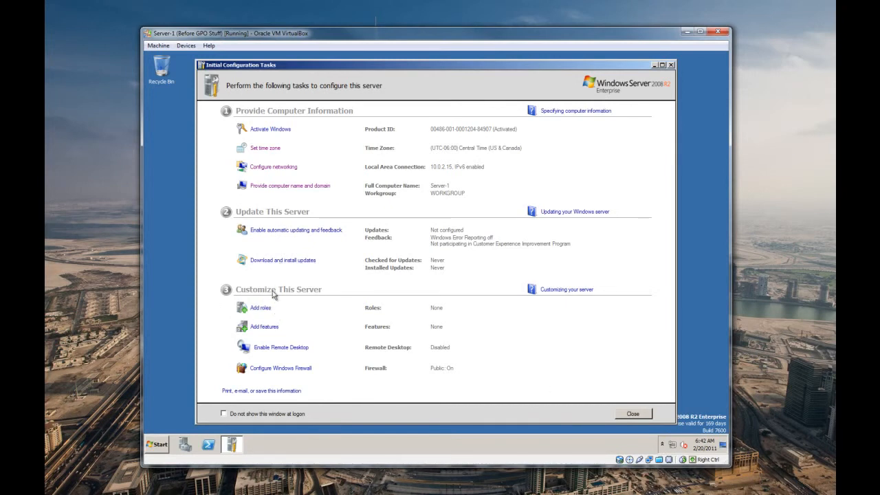
mouse_move(249, 310)
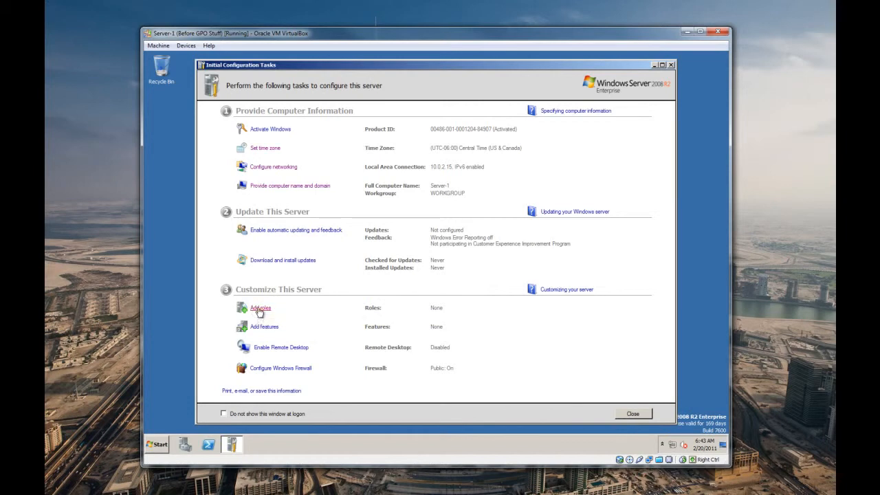
Start the Add Roles Wizard and tick the Active Directory Domain Services role.
click(261, 307)
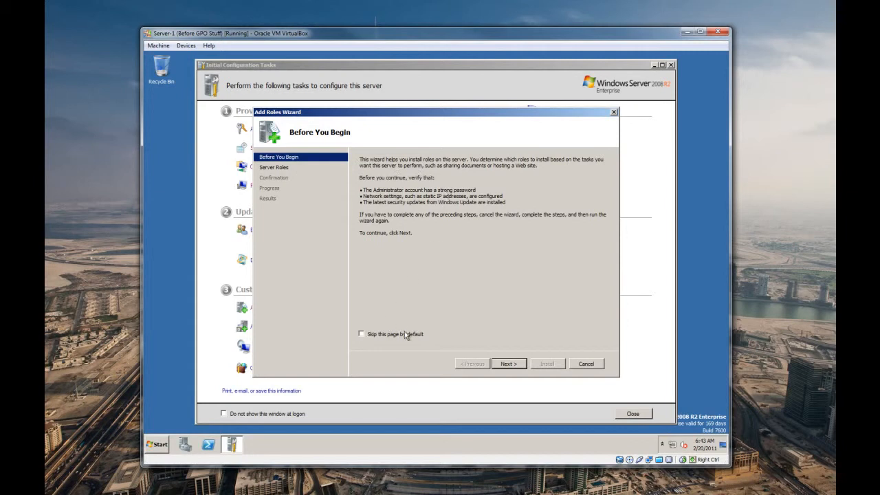
click(508, 363)
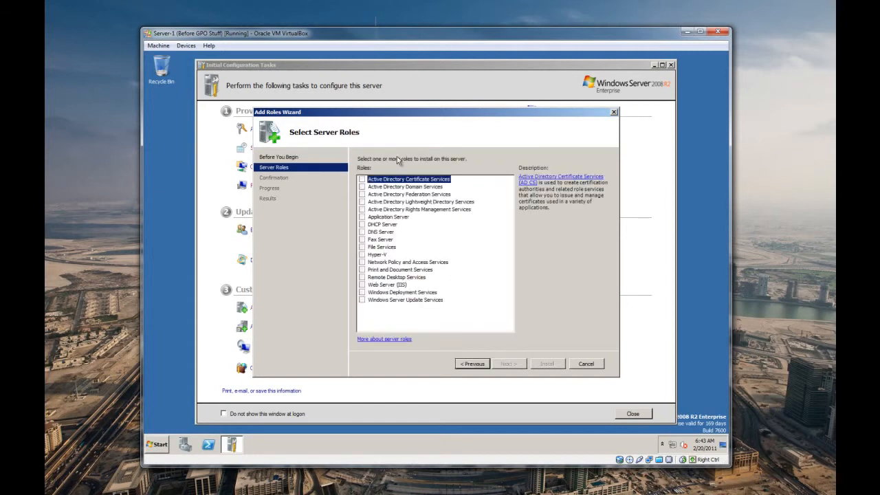
drag(433, 112, 419, 99)
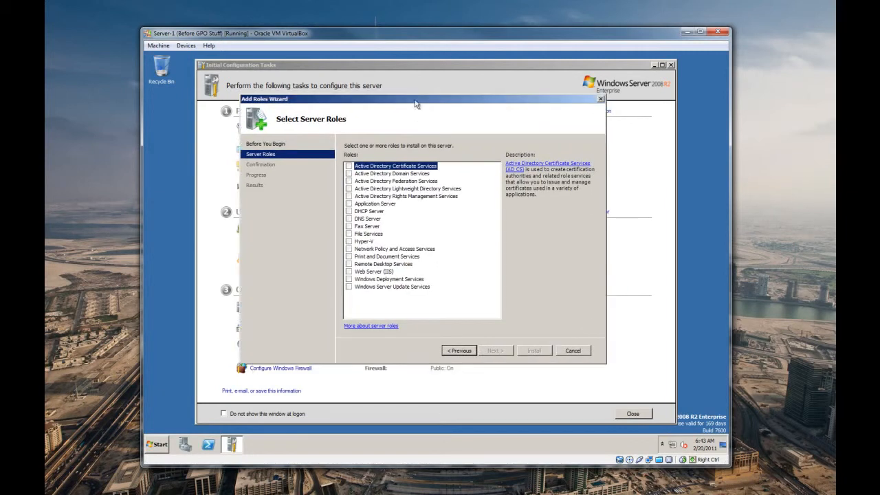
mouse_move(440, 101)
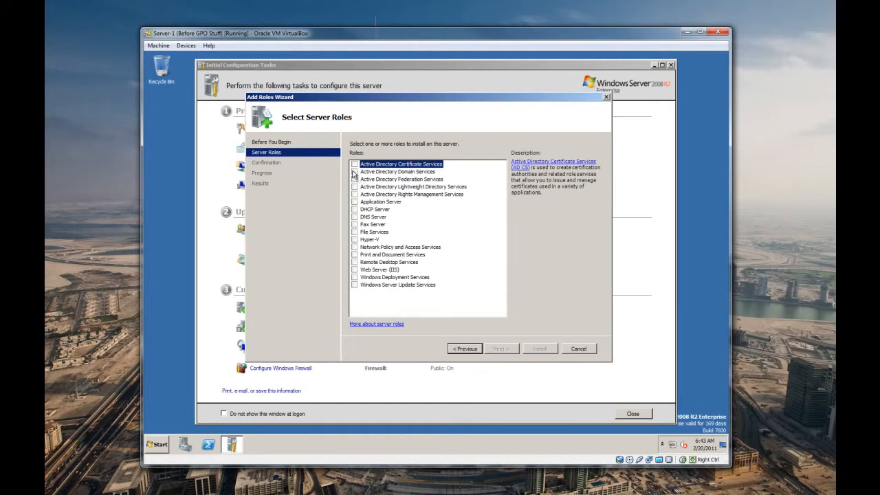
click(354, 171)
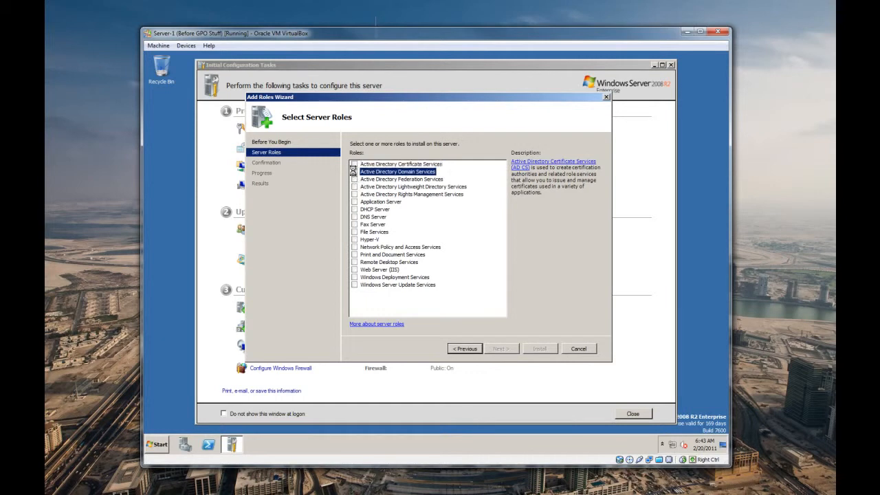
click(354, 171)
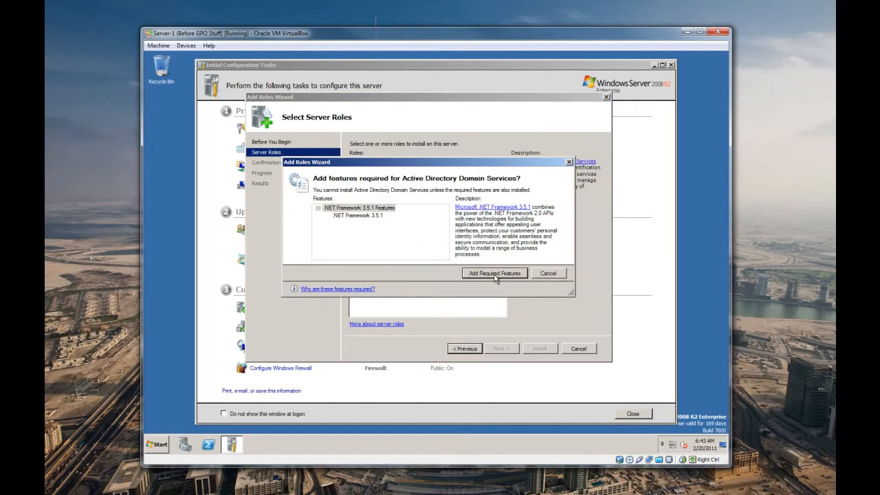
Add the required .NET Framework 3.5.1 features and advance past the AD DS introduction page.
click(494, 272)
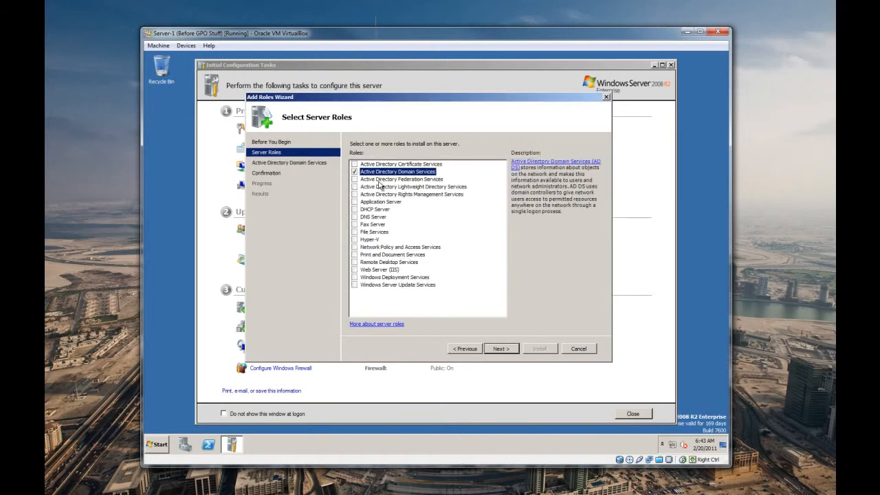
mouse_move(356, 216)
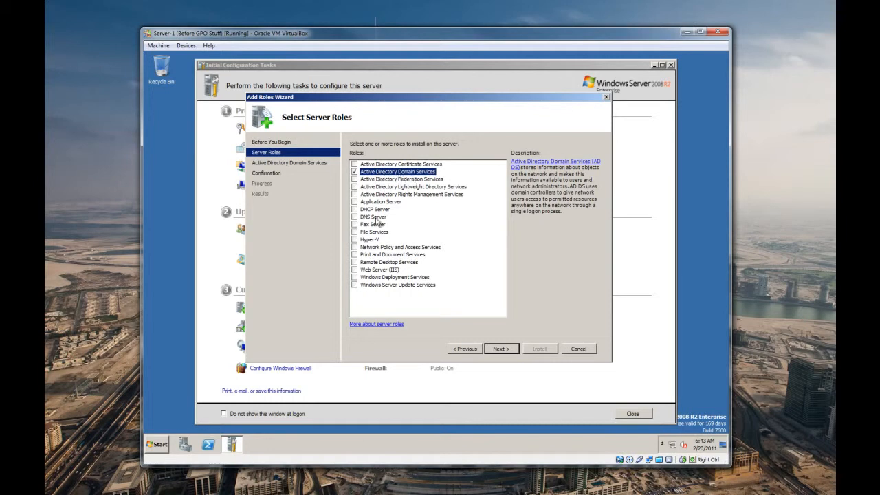
mouse_move(376, 222)
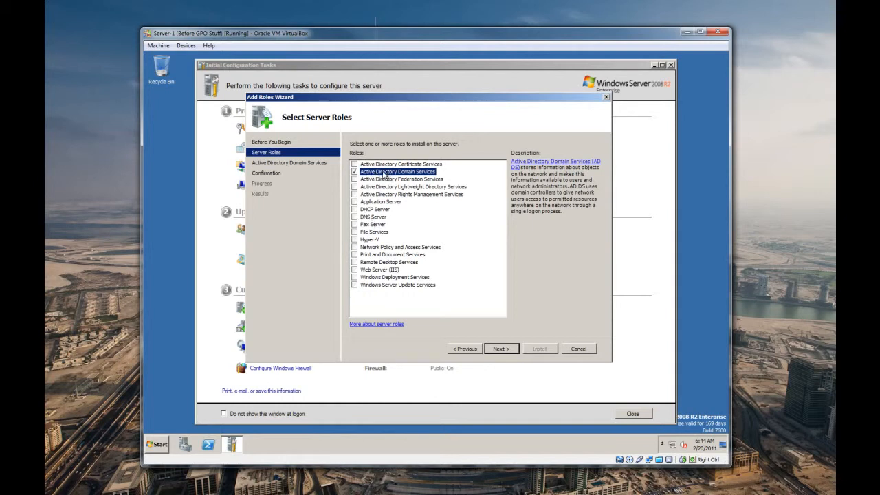
mouse_move(368, 220)
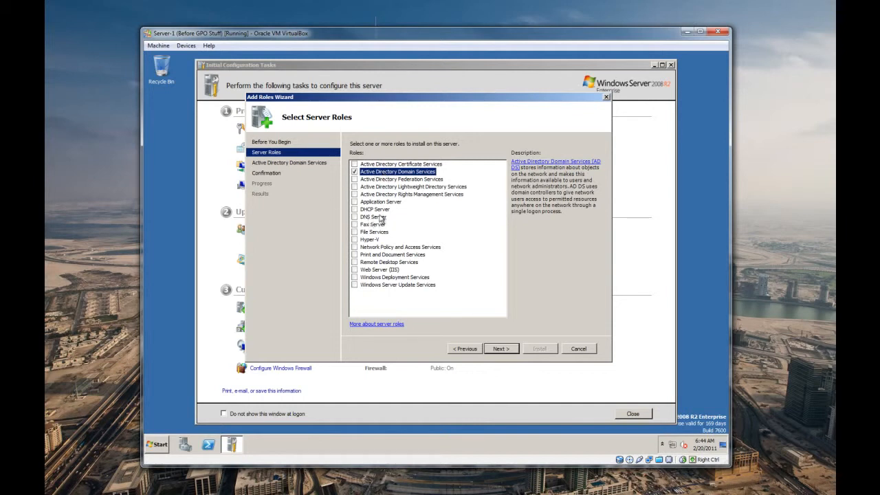
mouse_move(413, 178)
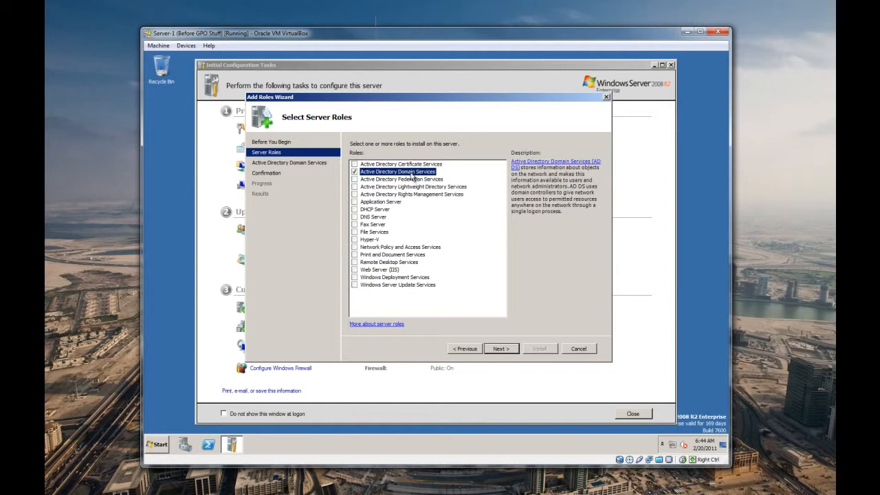
mouse_move(398, 187)
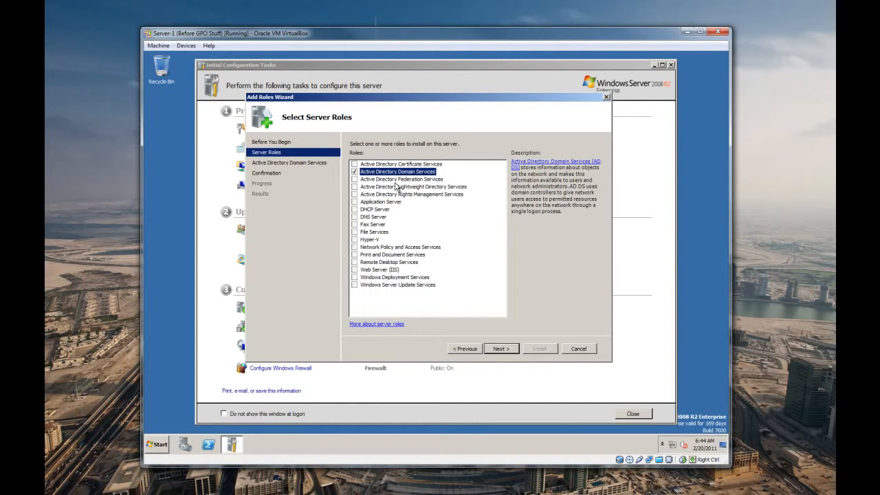
mouse_move(400, 187)
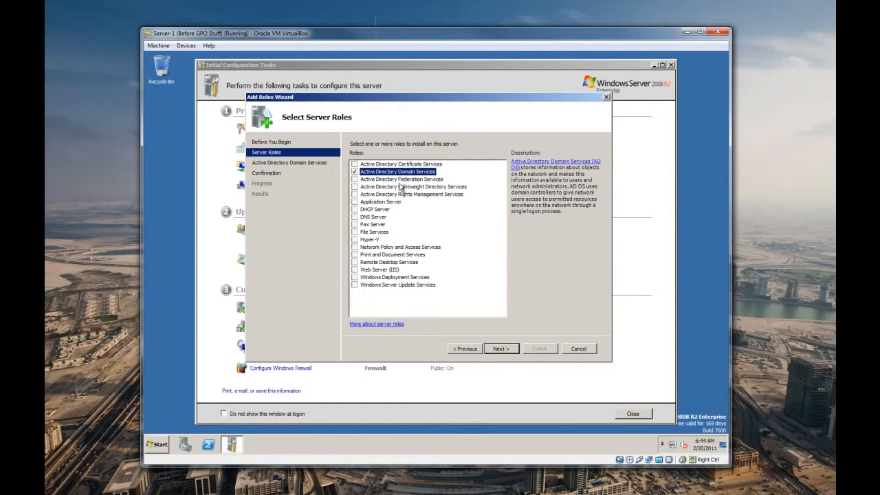
mouse_move(390, 232)
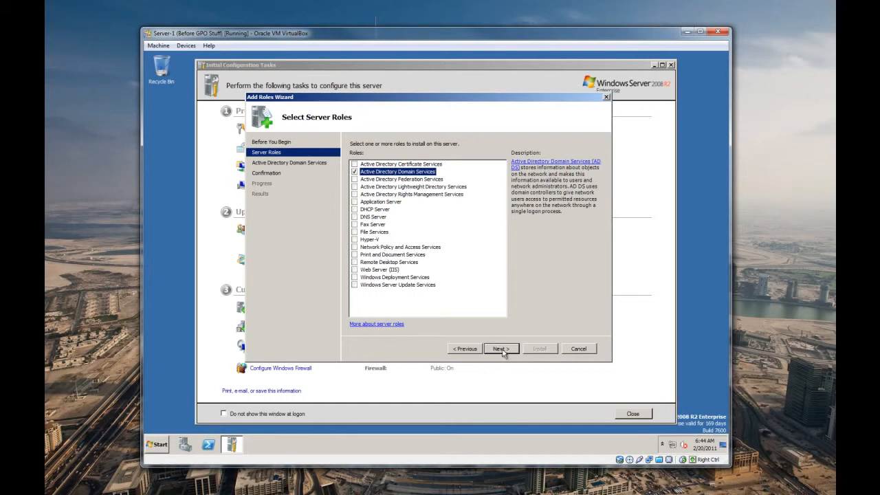
click(500, 349)
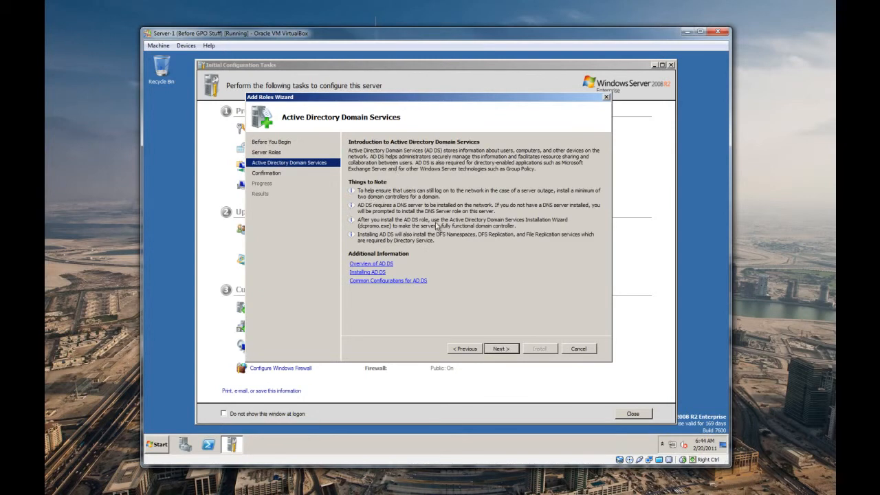
click(501, 348)
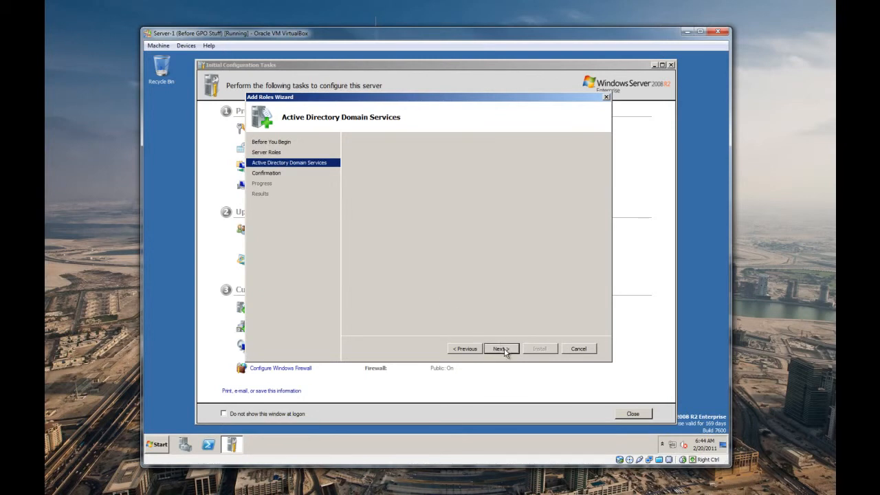
Advance to the confirmation page listing AD DS and .NET Framework 3.5.1 Features.
click(501, 349)
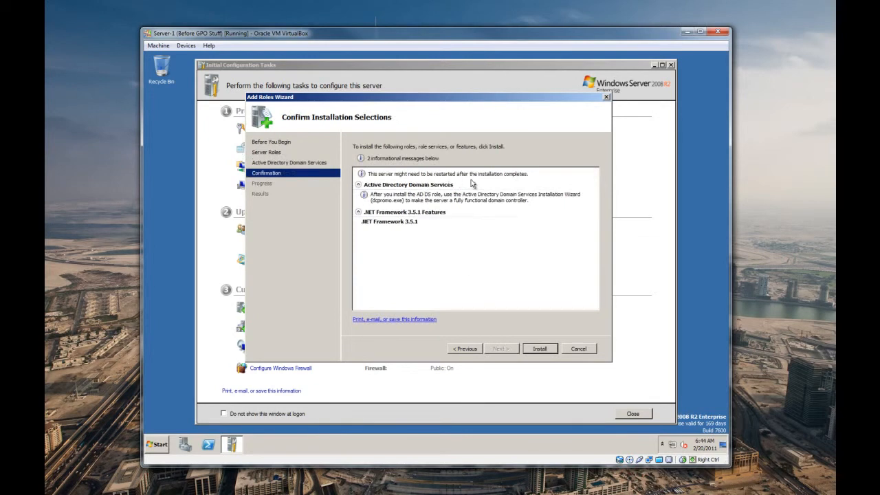
mouse_move(455, 207)
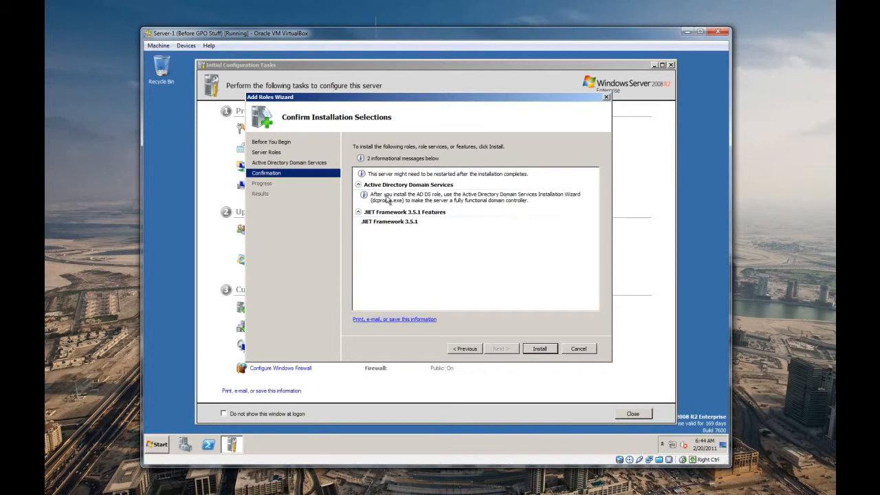
mouse_move(369, 204)
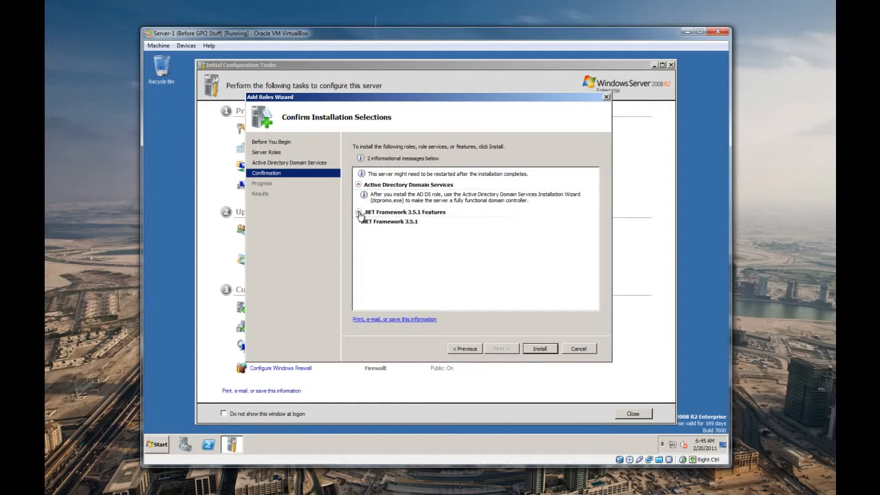
Start installing Active Directory Domain Services and .NET Framework 3.5.1 Features.
click(540, 349)
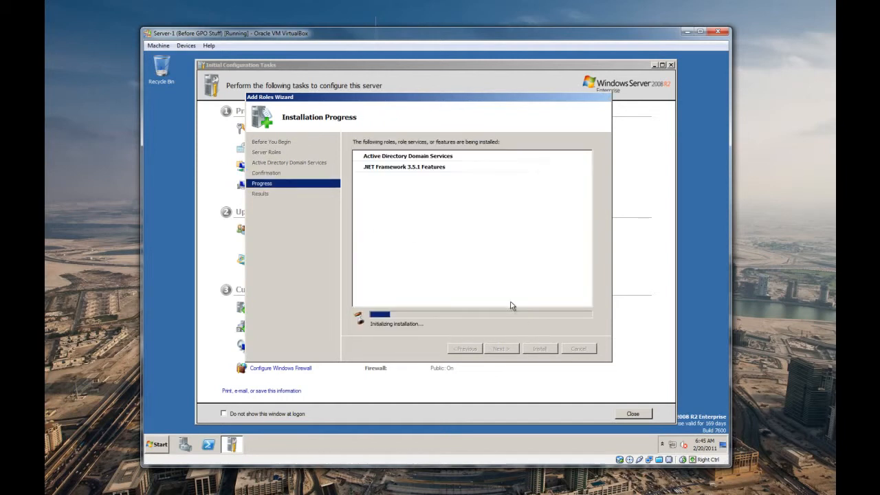
mouse_move(423, 263)
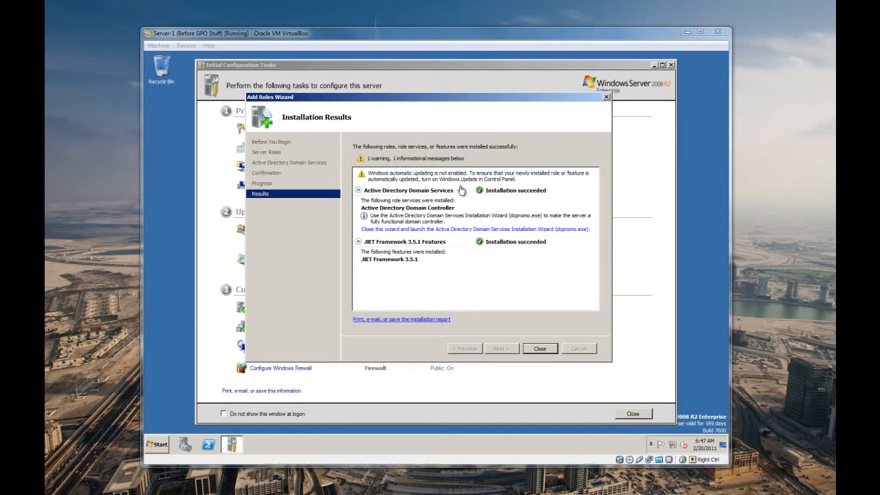
mouse_move(449, 178)
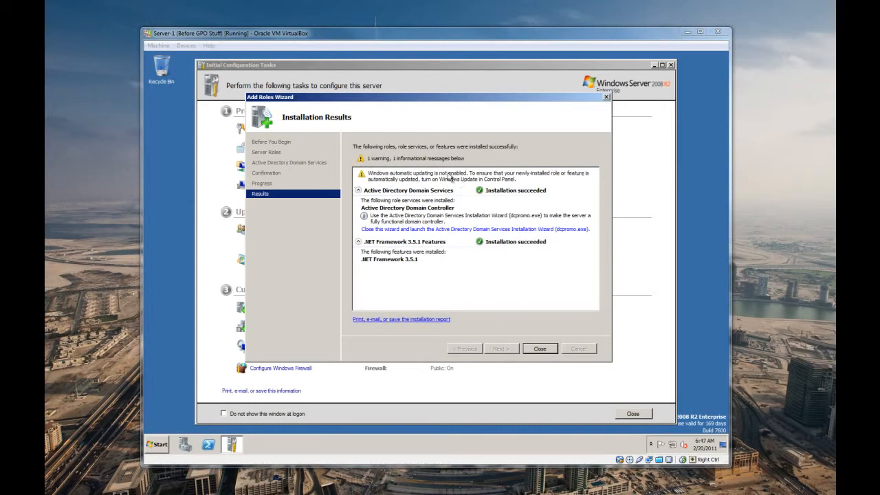
mouse_move(410, 203)
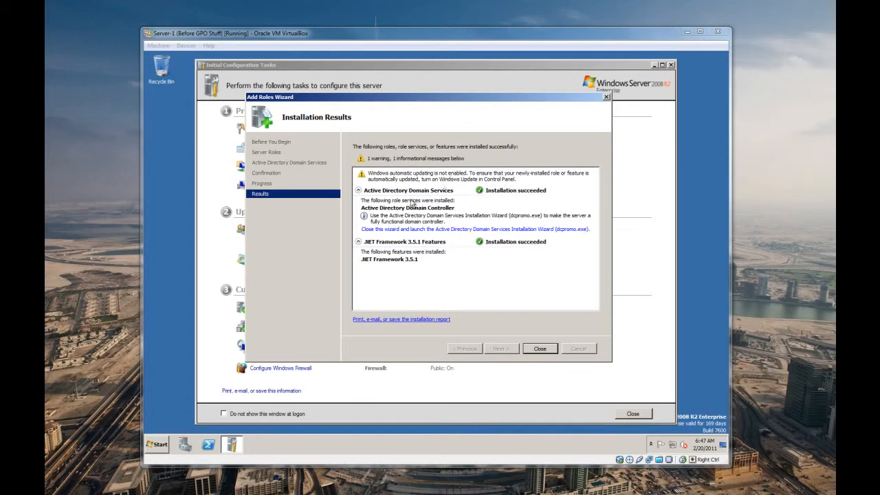
mouse_move(512, 196)
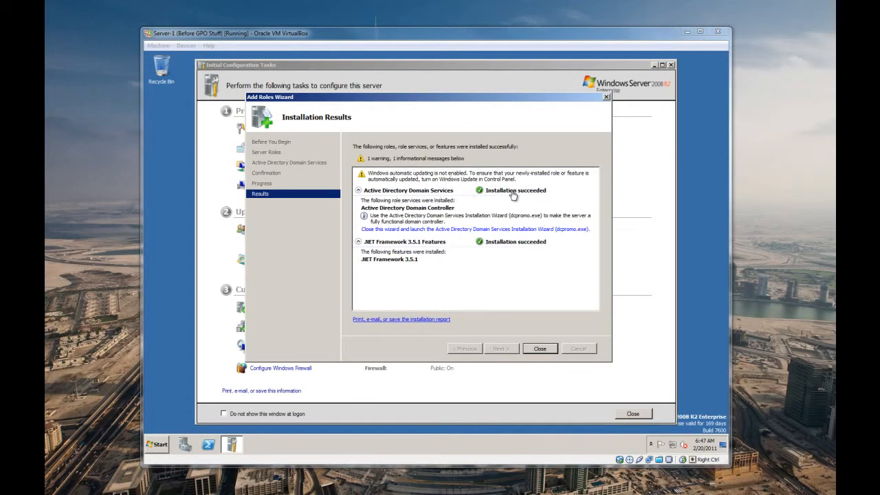
mouse_move(431, 221)
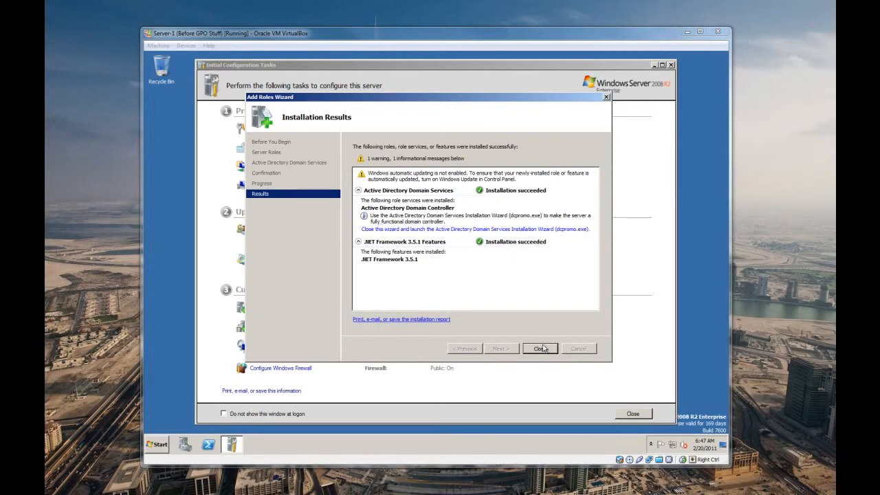
Close the finished Add Roles Wizard and browse Start > Administrative Tools.
click(539, 348)
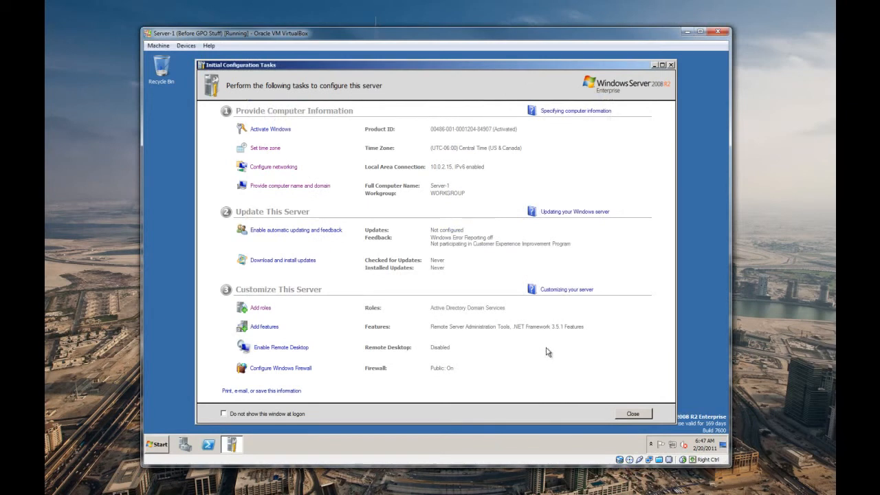
mouse_move(402, 70)
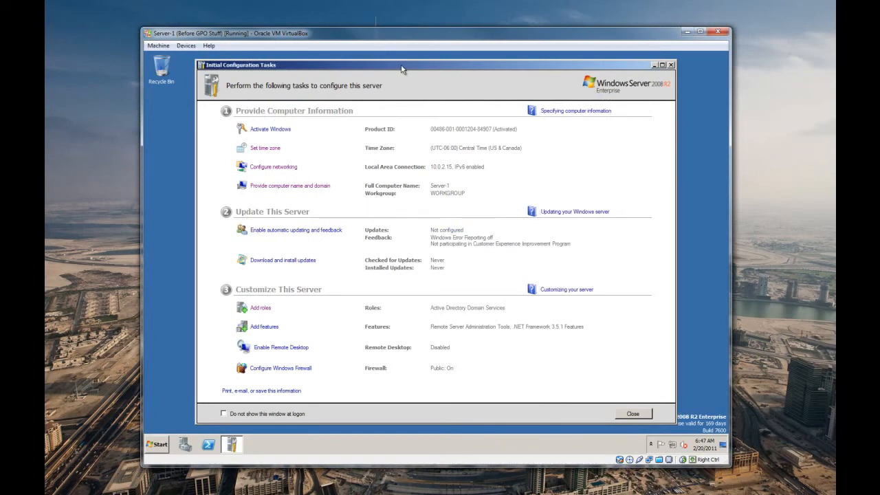
mouse_move(330, 276)
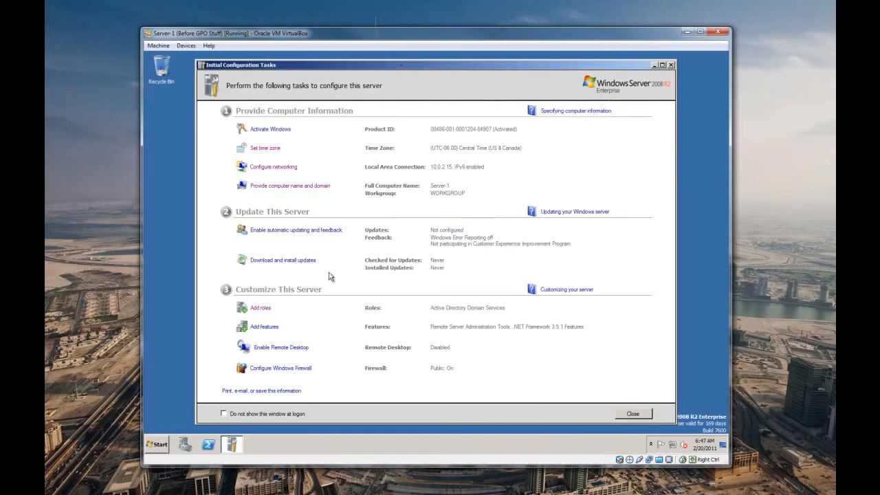
click(156, 444)
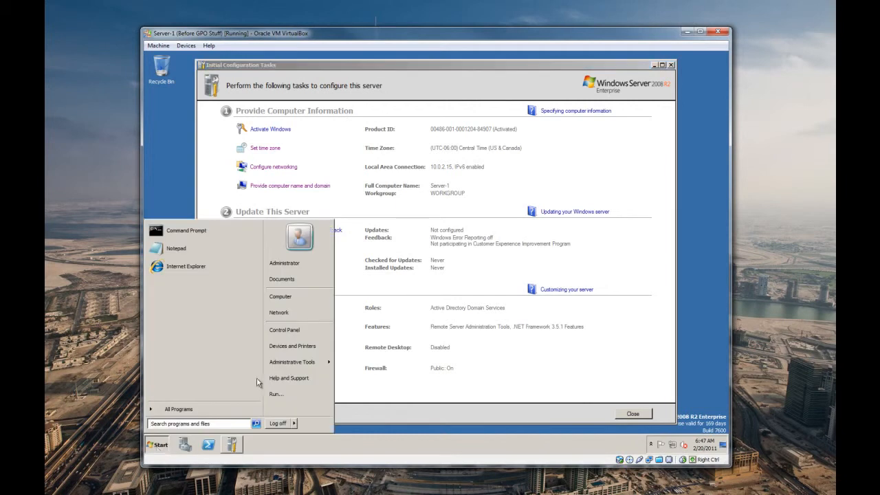
click(292, 361)
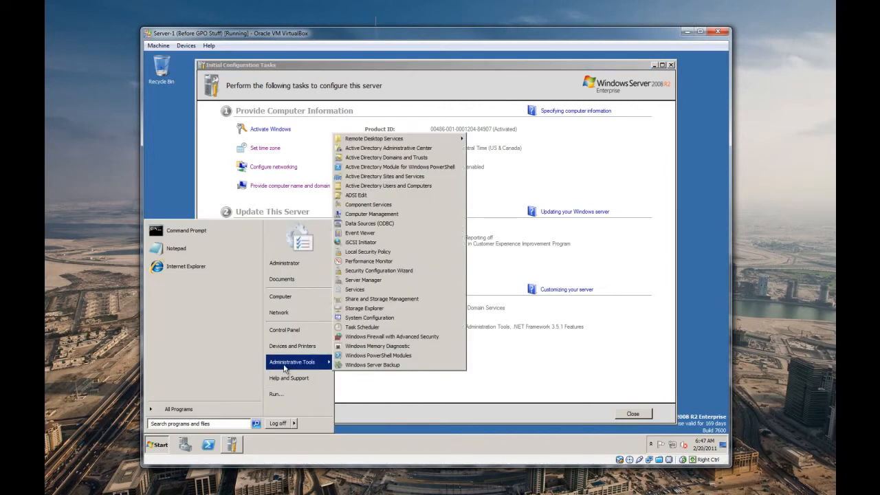
mouse_move(375, 317)
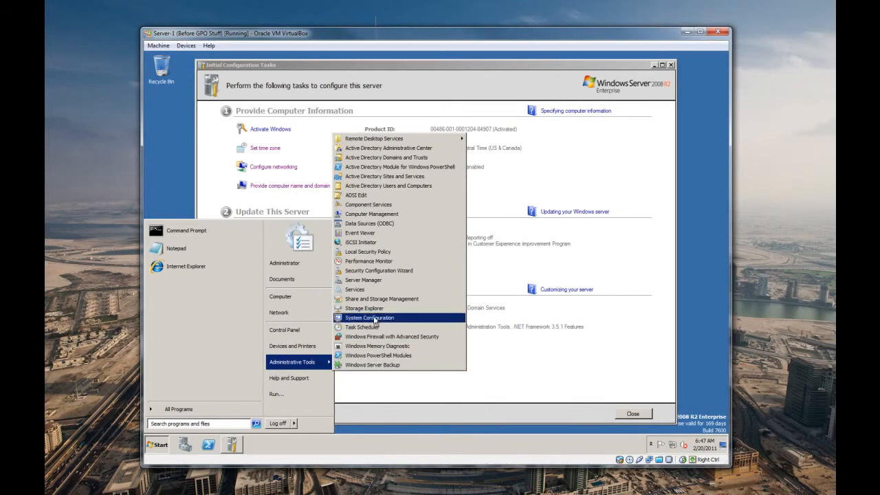
mouse_move(388, 185)
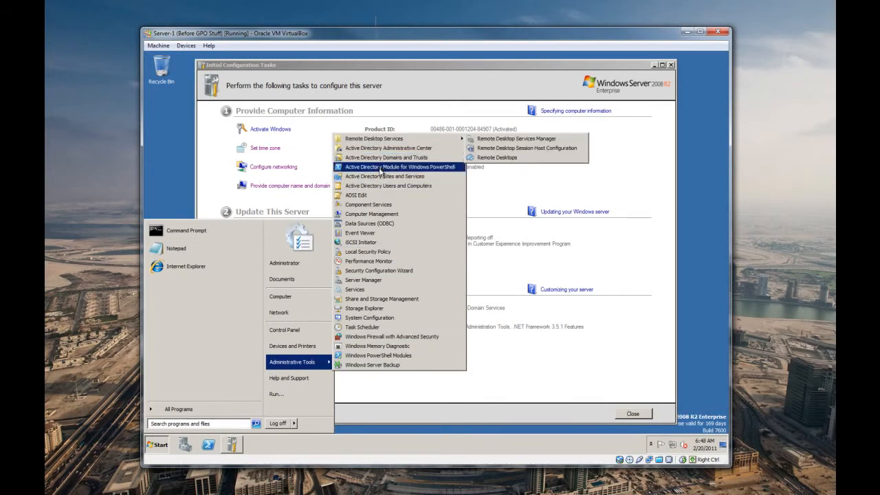
mouse_move(388, 186)
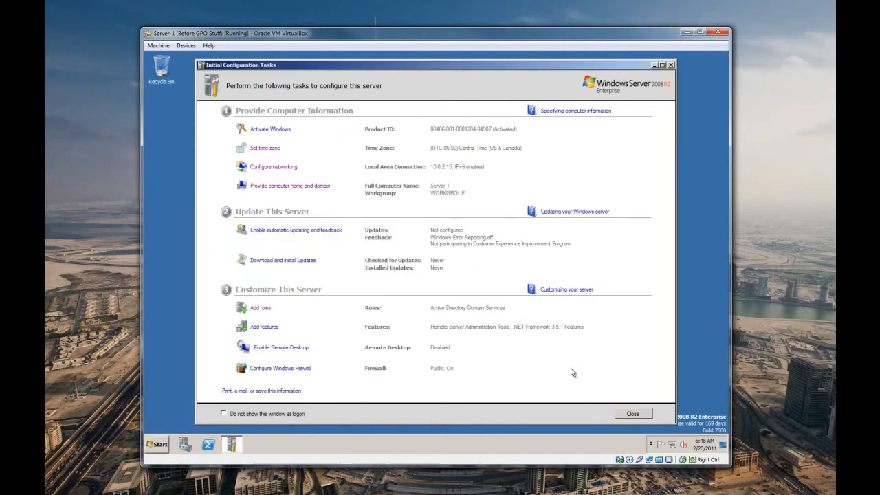
mouse_move(264, 327)
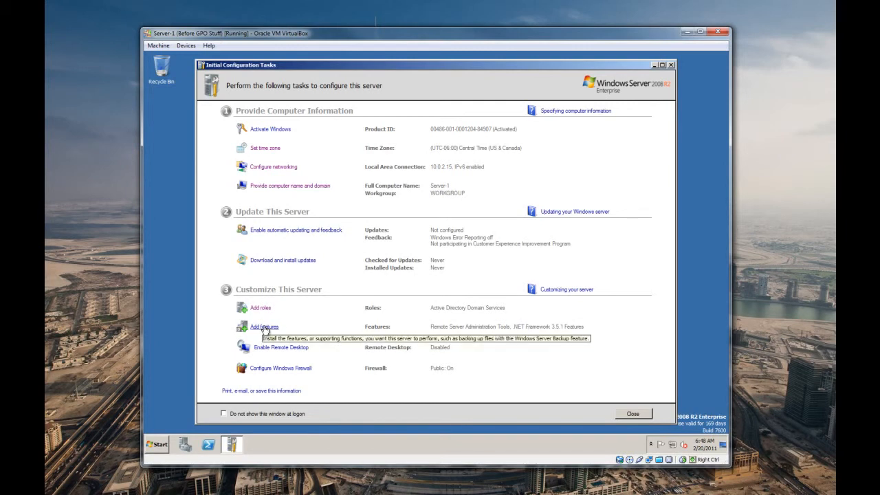
mouse_move(289, 347)
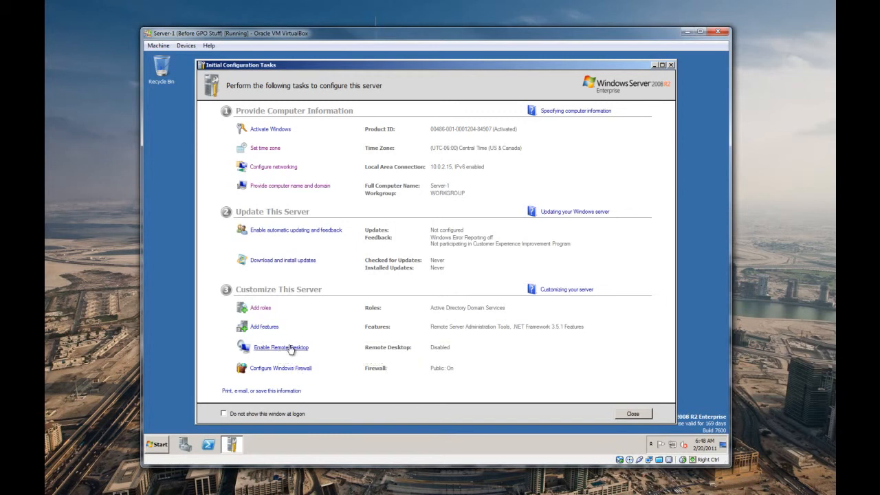
mouse_move(280, 349)
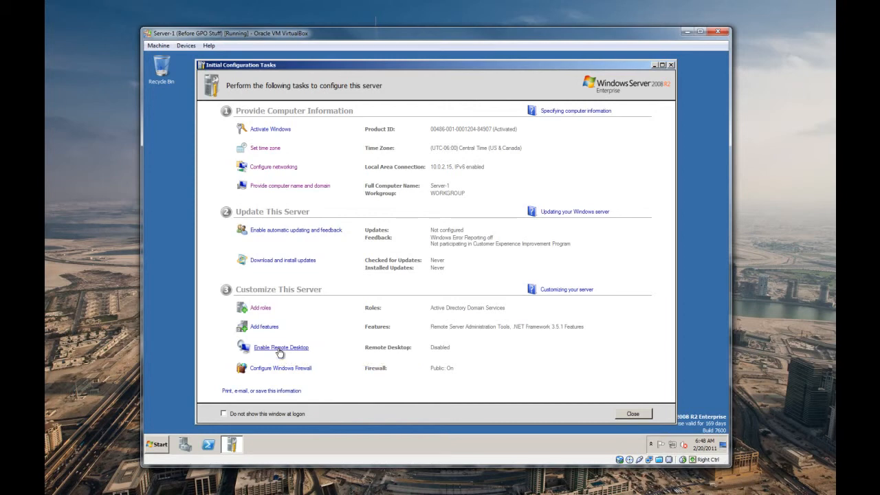
mouse_move(419, 299)
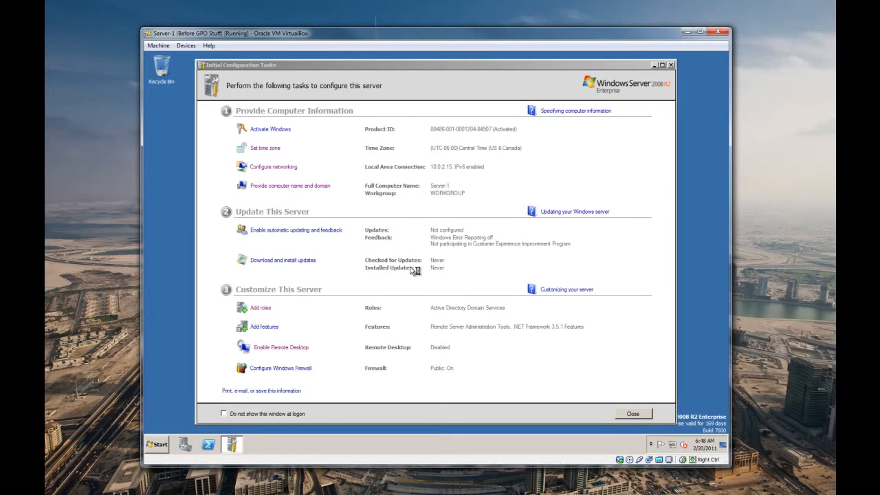
Enable Remote Desktop for connections from any version, accepting the firewall notice.
click(280, 347)
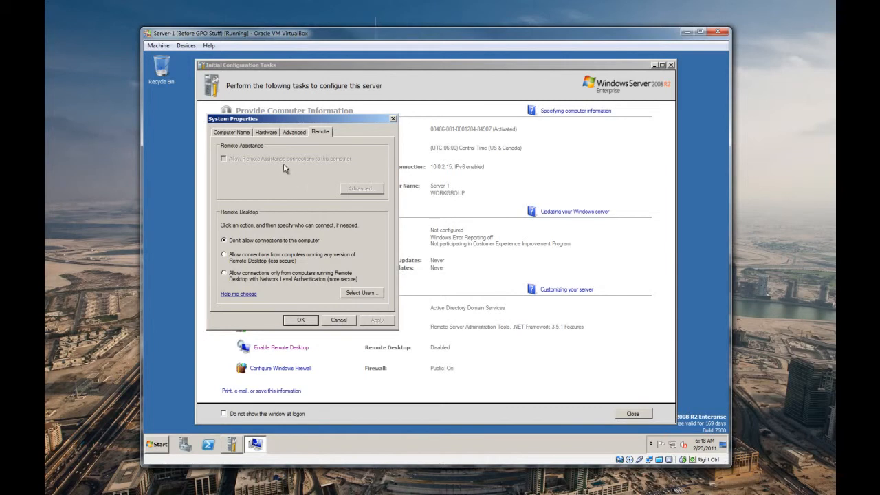
mouse_move(294, 121)
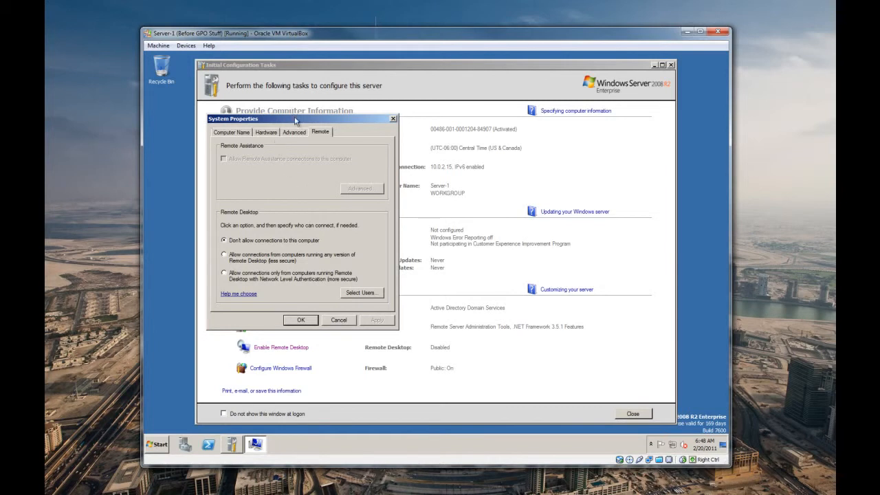
drag(295, 118, 260, 117)
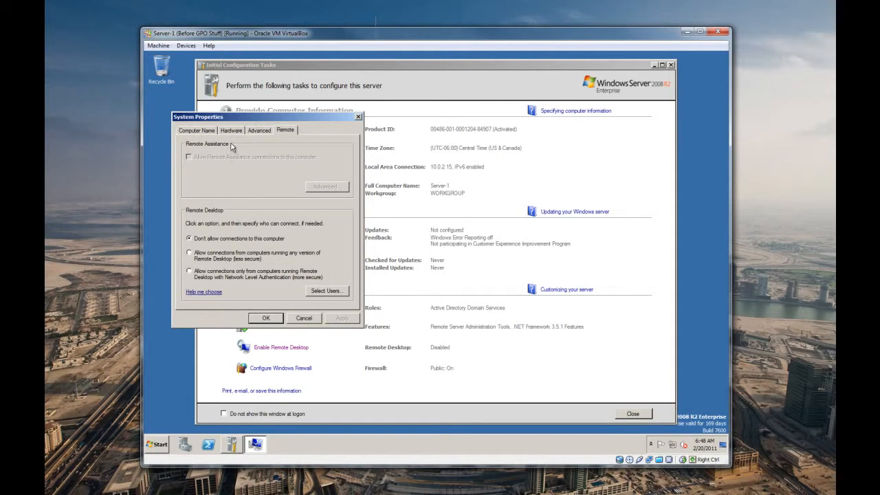
click(189, 252)
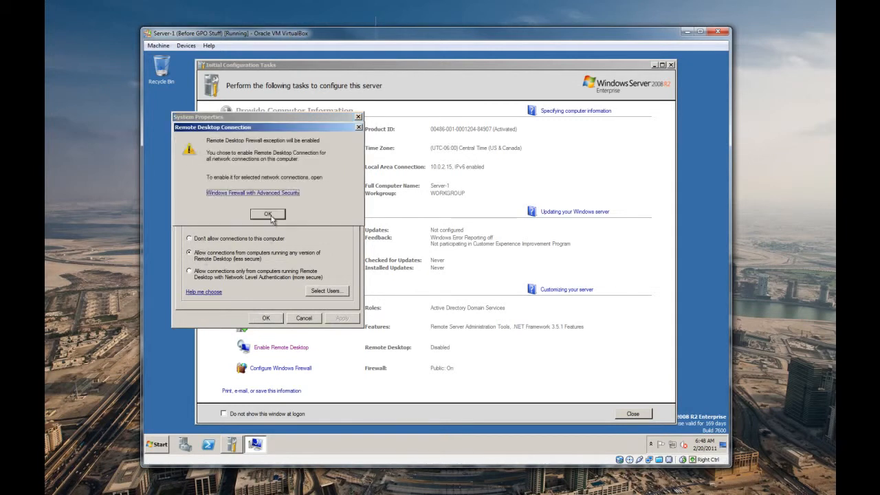
click(268, 214)
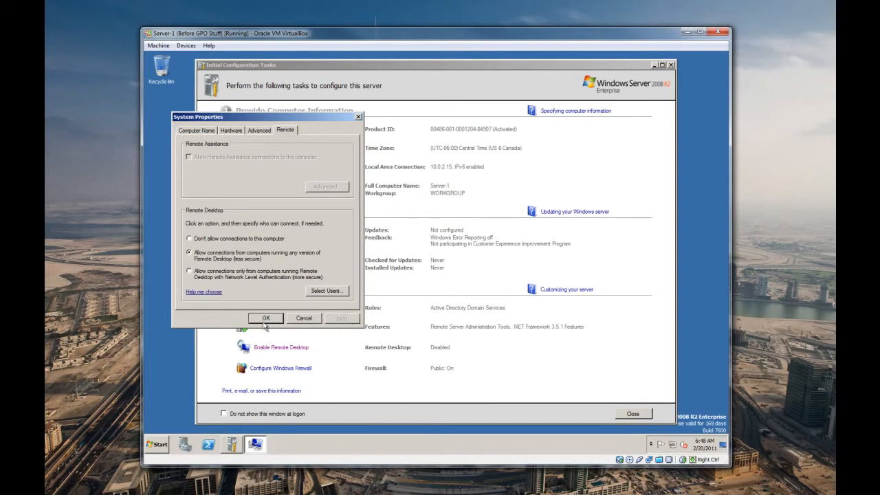
click(266, 317)
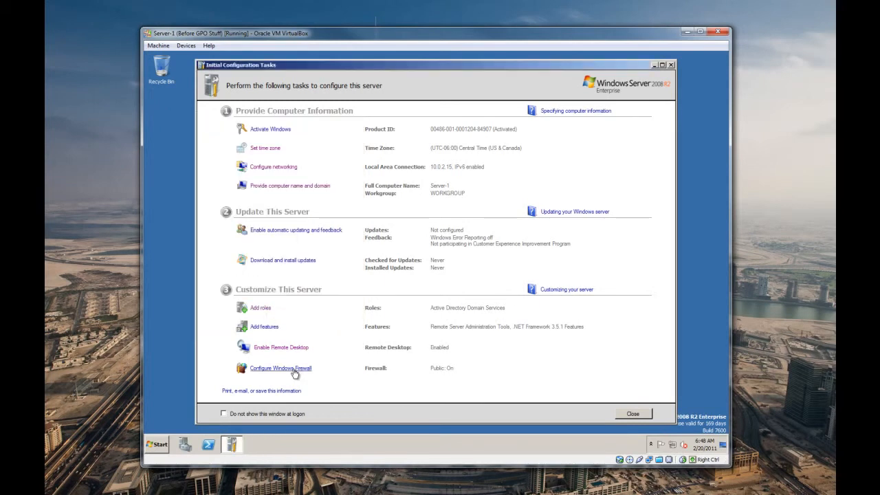
mouse_move(499, 339)
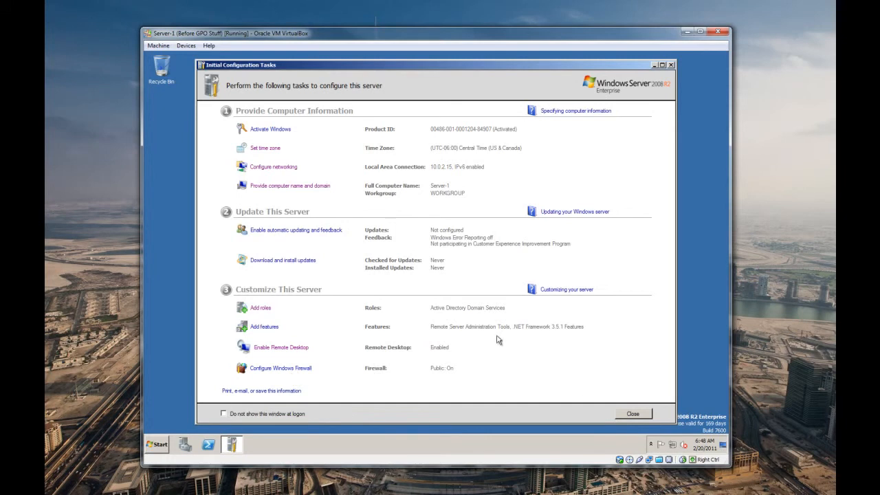
mouse_move(644, 415)
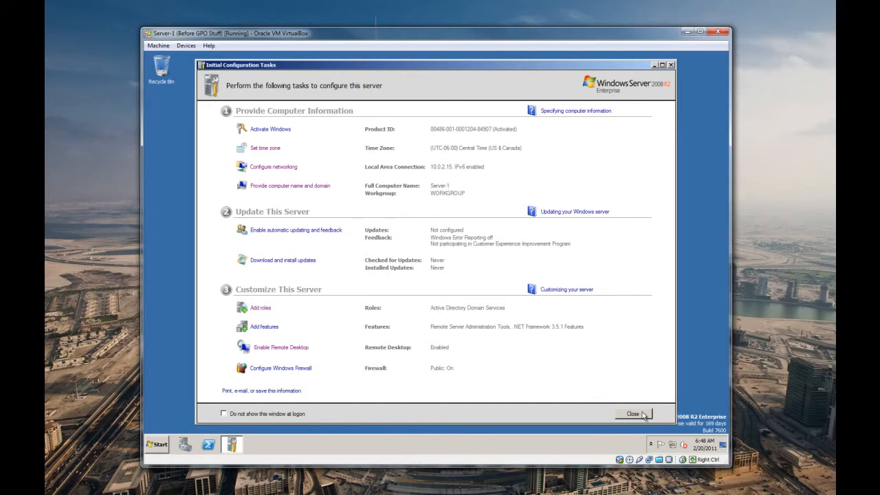
Close Initial Configuration Tasks and open Server Manager from Start > Administrative Tools.
click(634, 413)
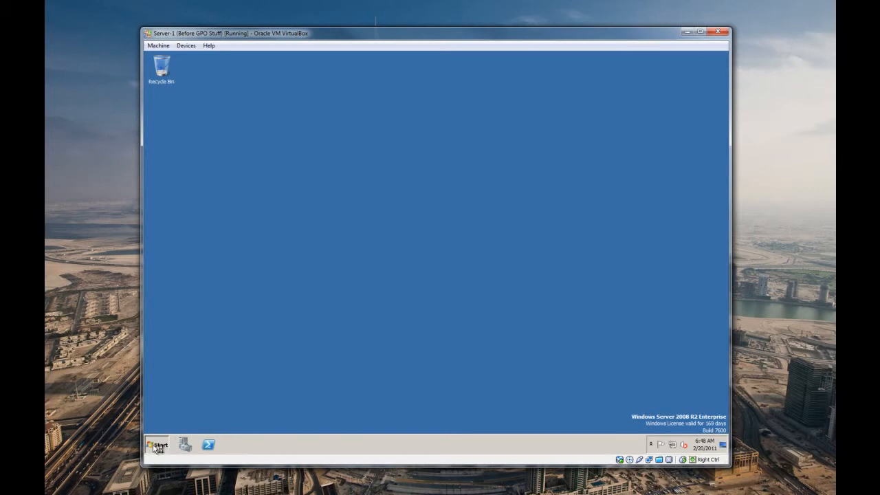
click(157, 444)
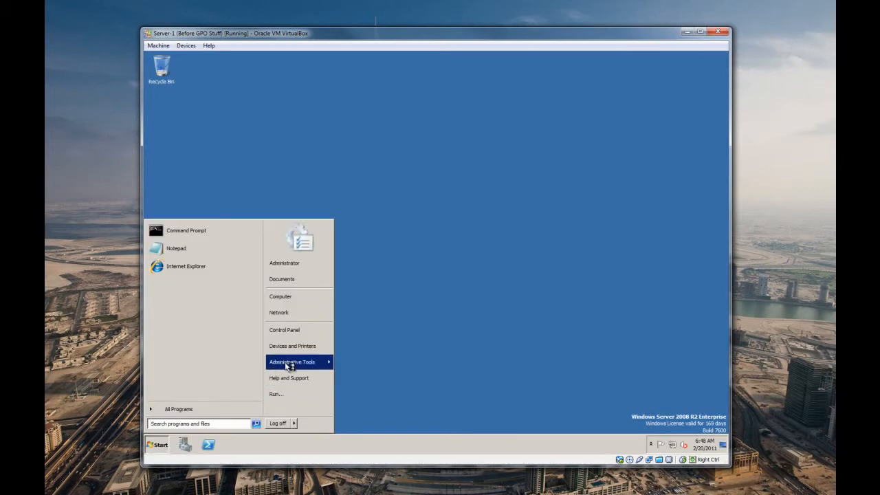
click(292, 362)
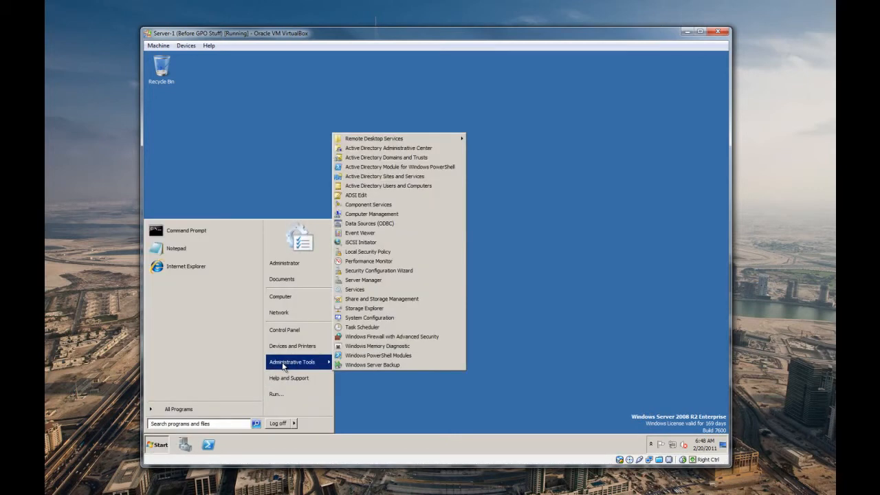
click(363, 280)
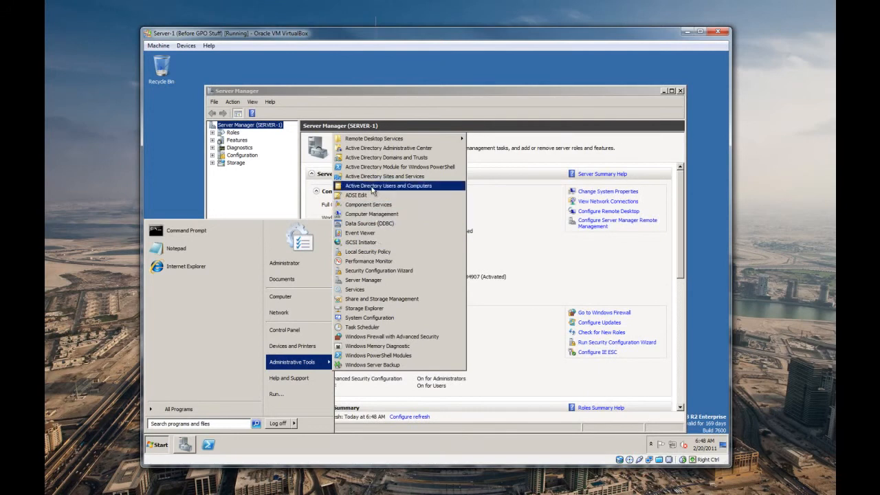
mouse_move(388, 223)
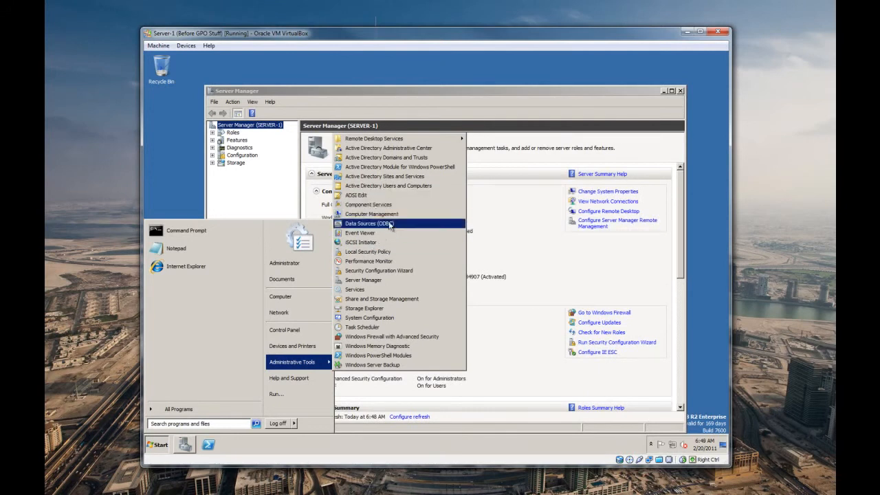
click(213, 143)
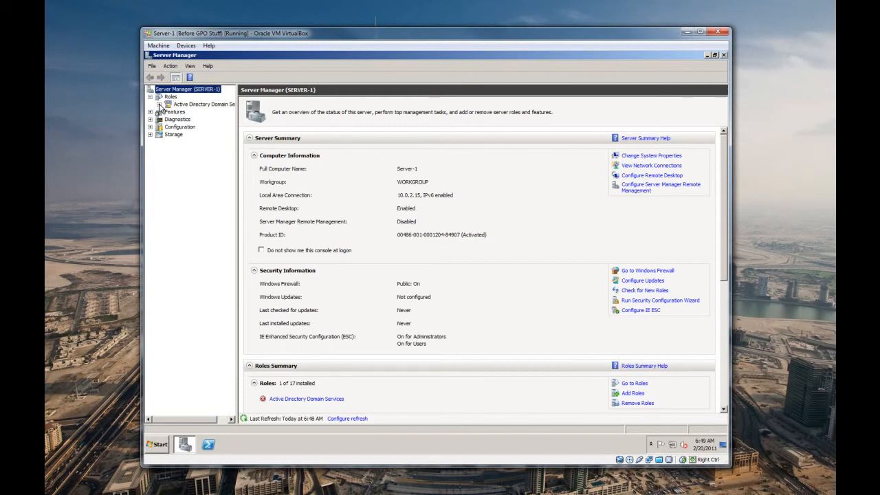
click(170, 96)
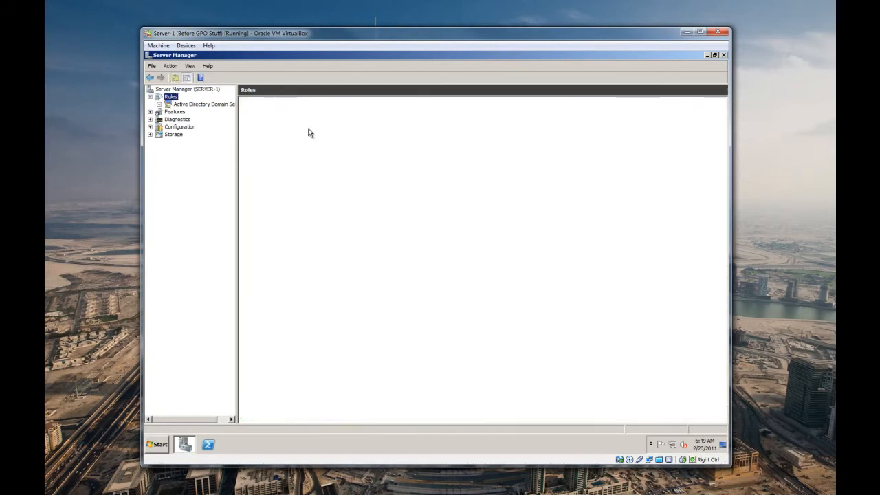
click(170, 96)
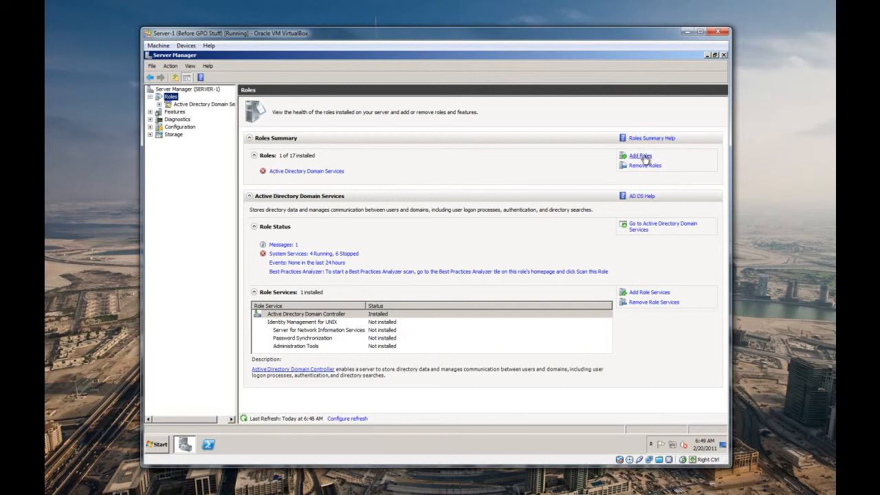
click(639, 155)
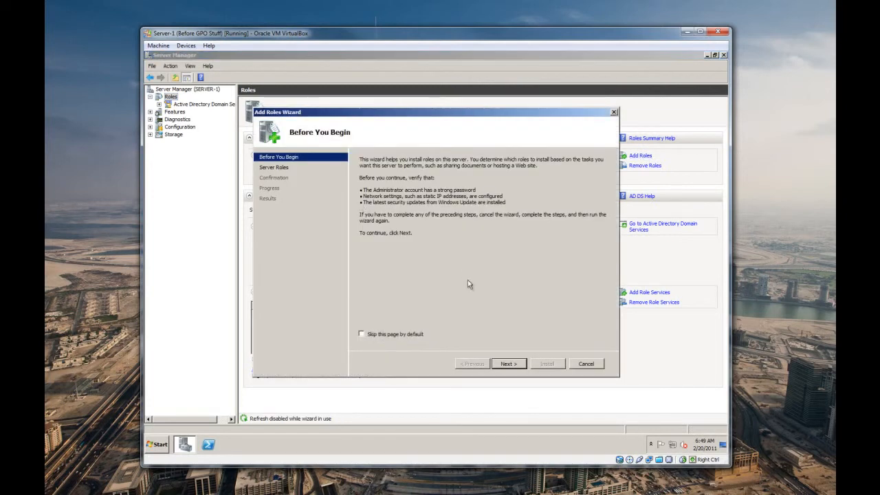
click(508, 363)
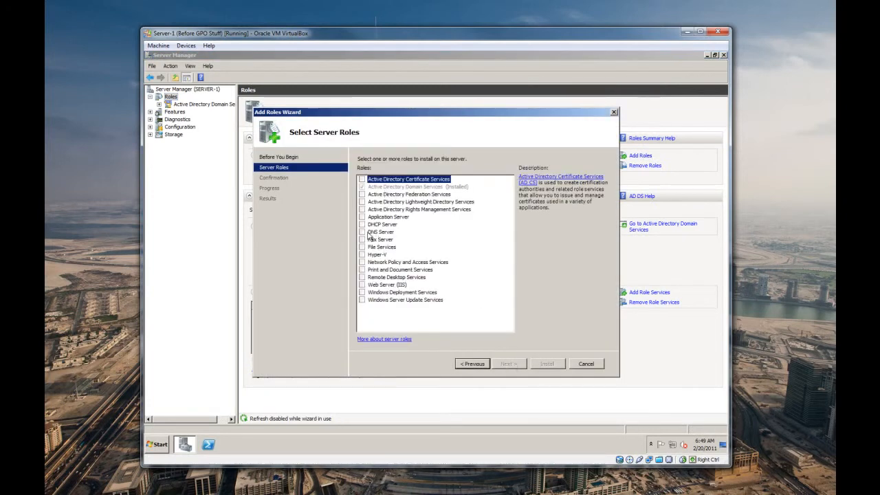
click(363, 232)
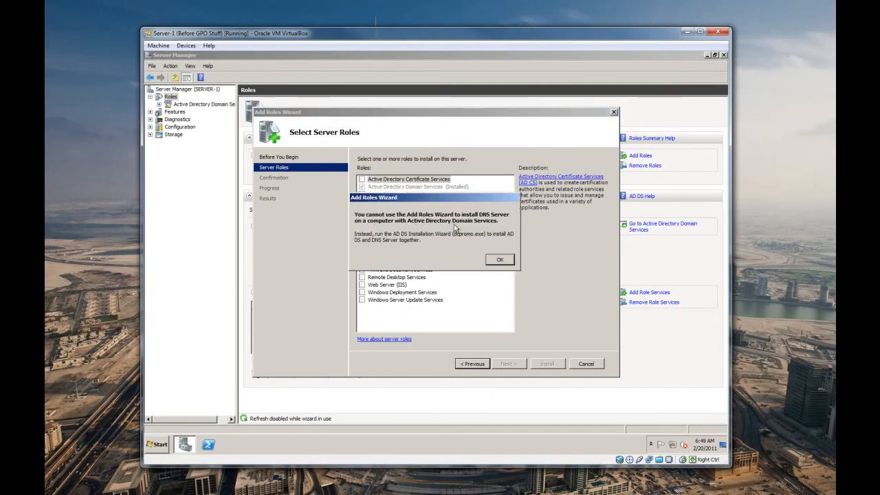
mouse_move(440, 254)
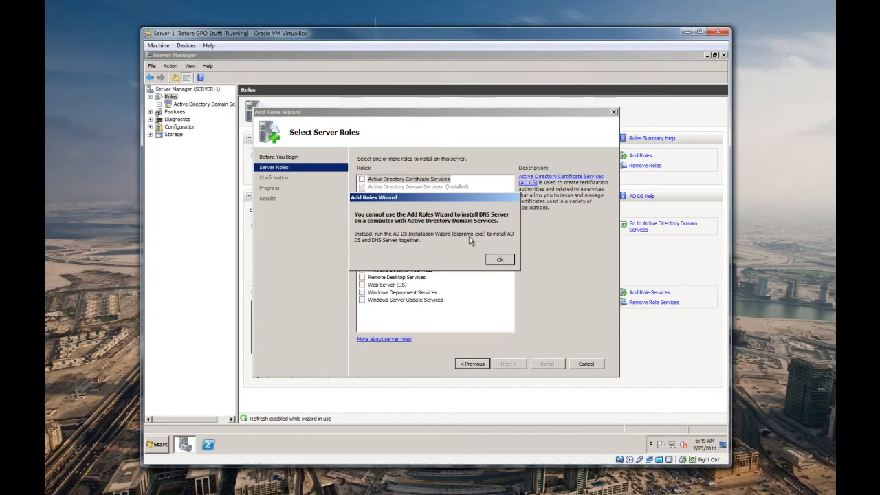
click(500, 259)
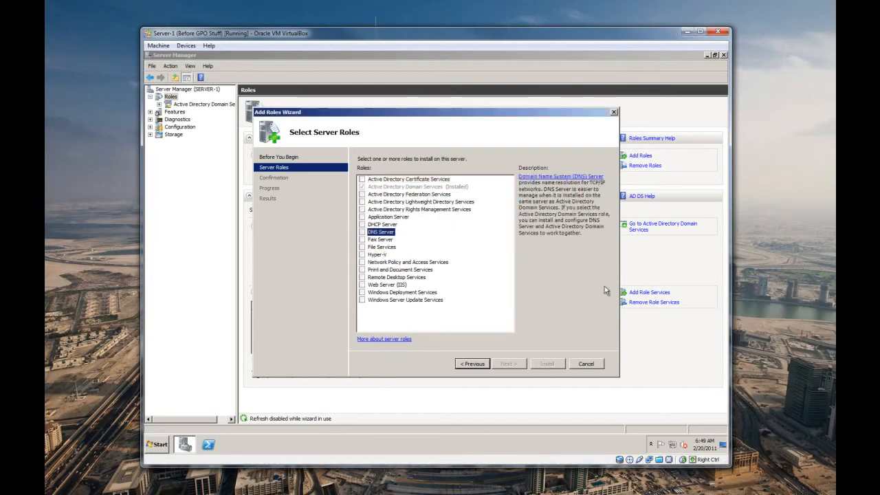
click(586, 363)
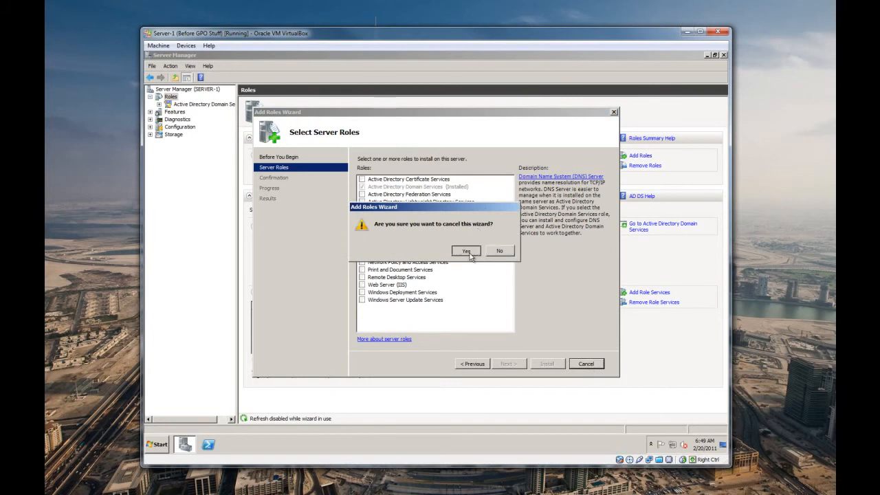
click(466, 250)
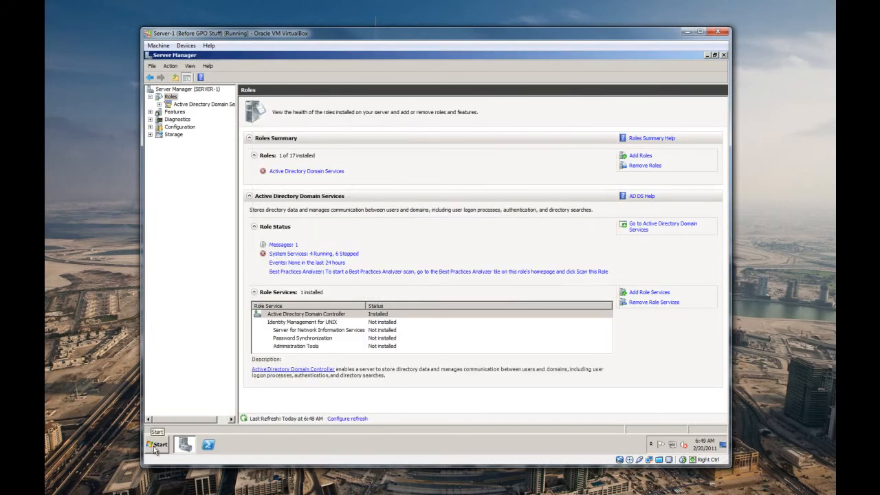
mouse_move(135, 62)
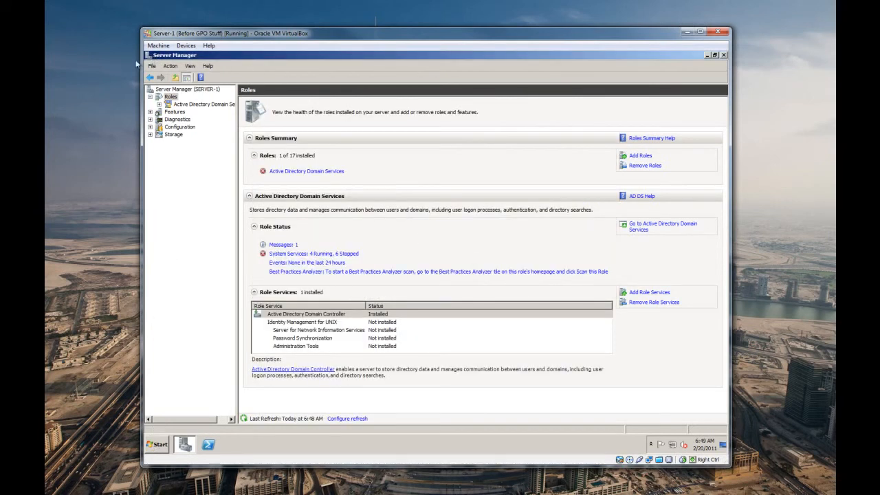
Run dcpromo and choose to create a new domain in a new forest.
click(157, 445)
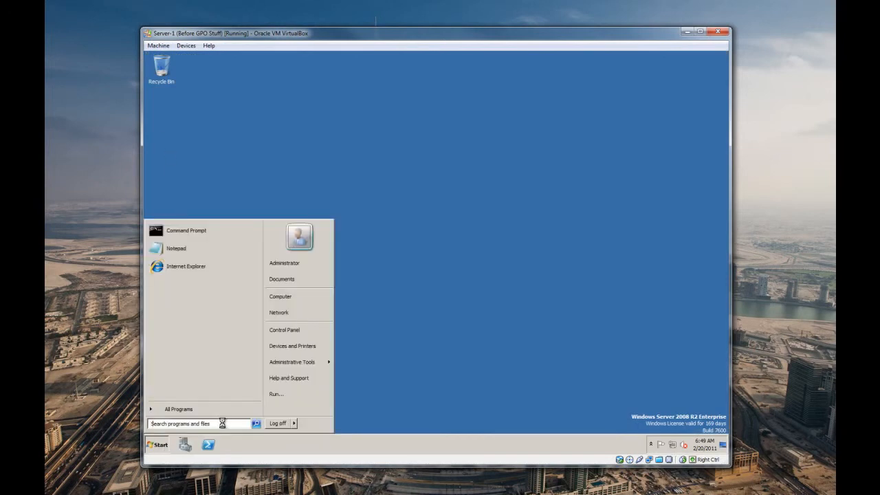
text(dcpromo)
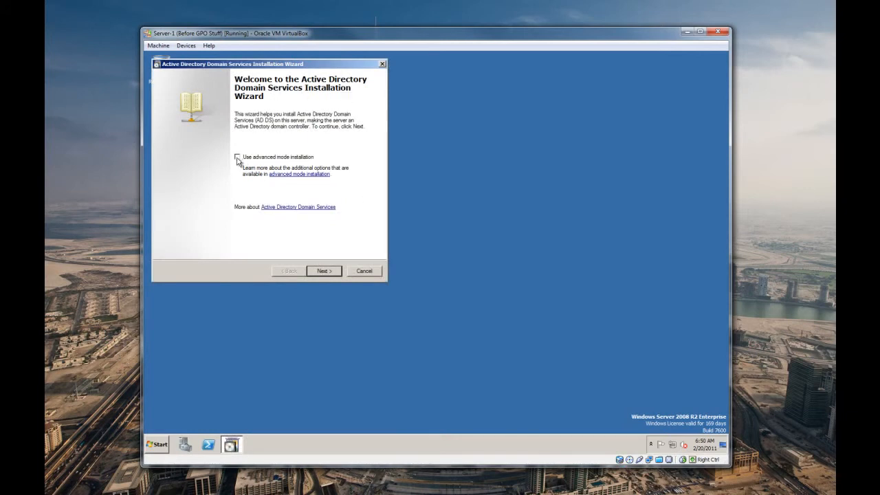
click(323, 270)
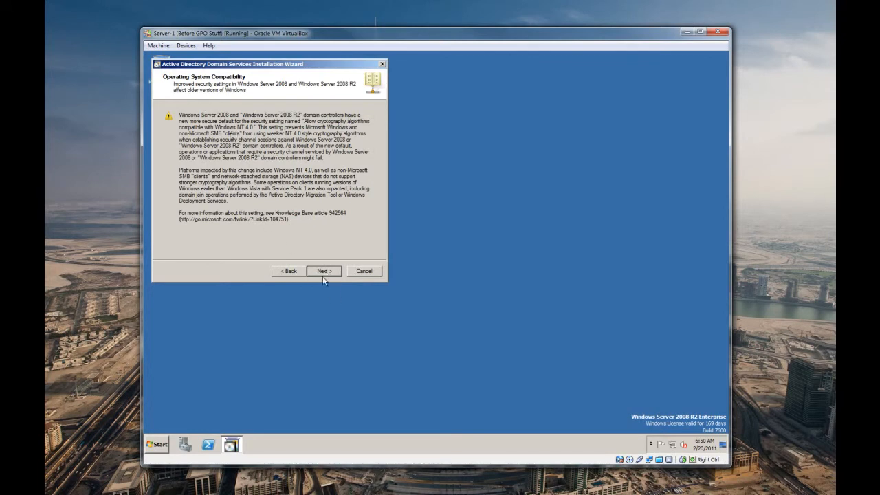
click(323, 270)
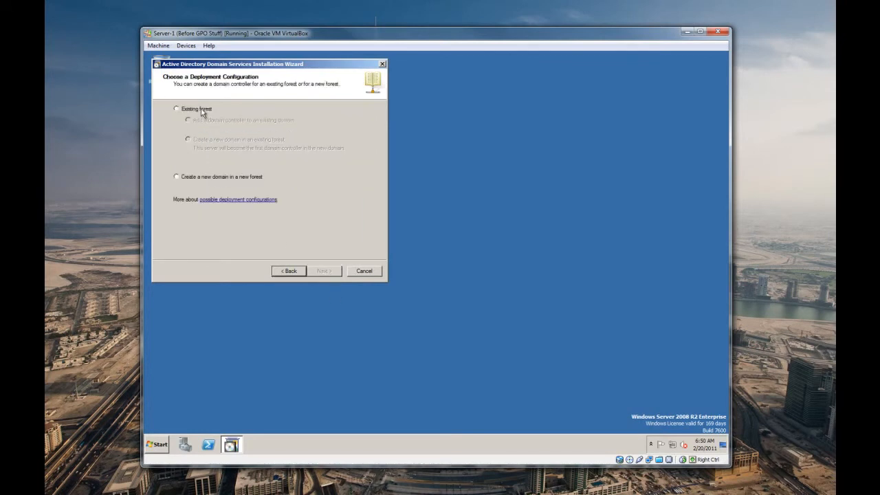
click(177, 176)
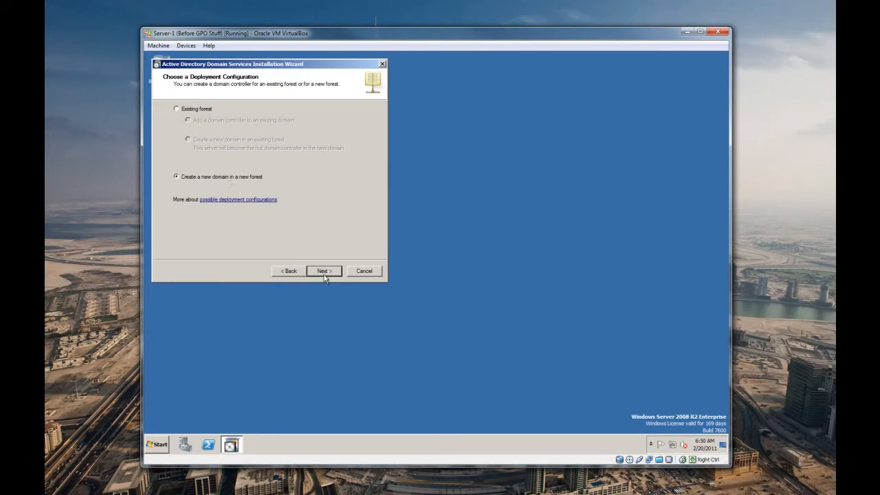
Name the forest root domain cool.local and continue.
click(323, 271)
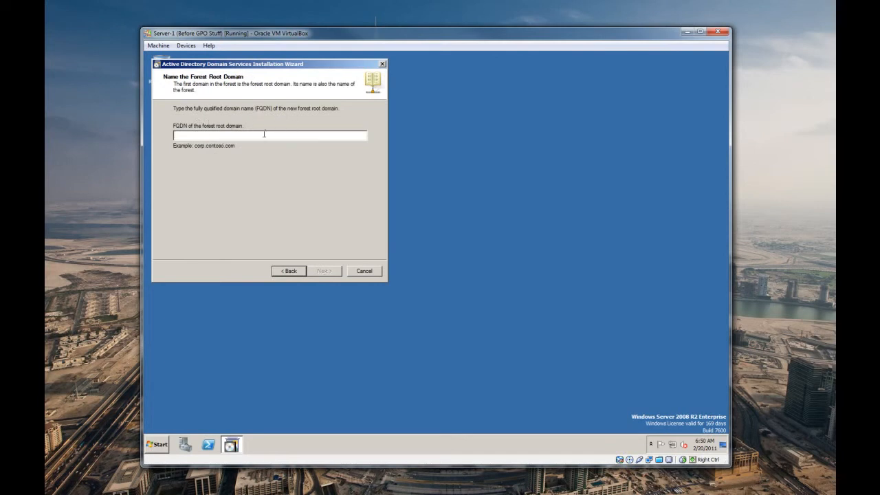
mouse_move(266, 138)
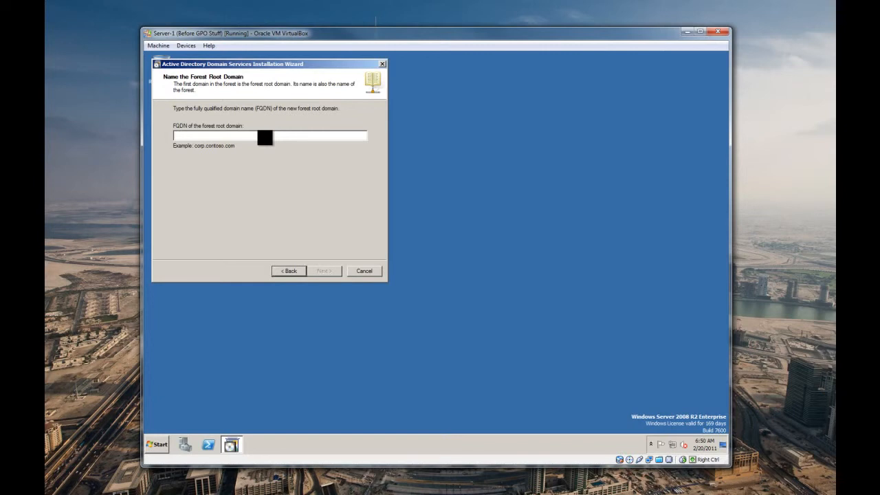
text(cool.local)
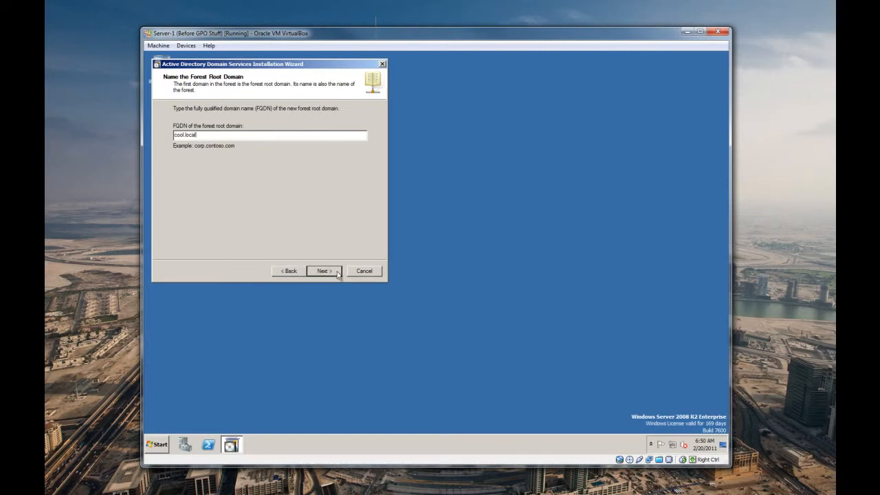
click(323, 271)
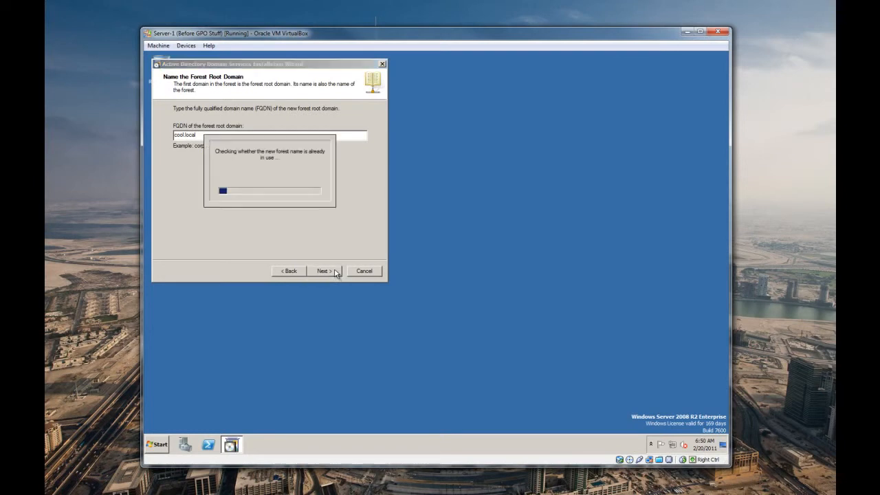
mouse_move(309, 220)
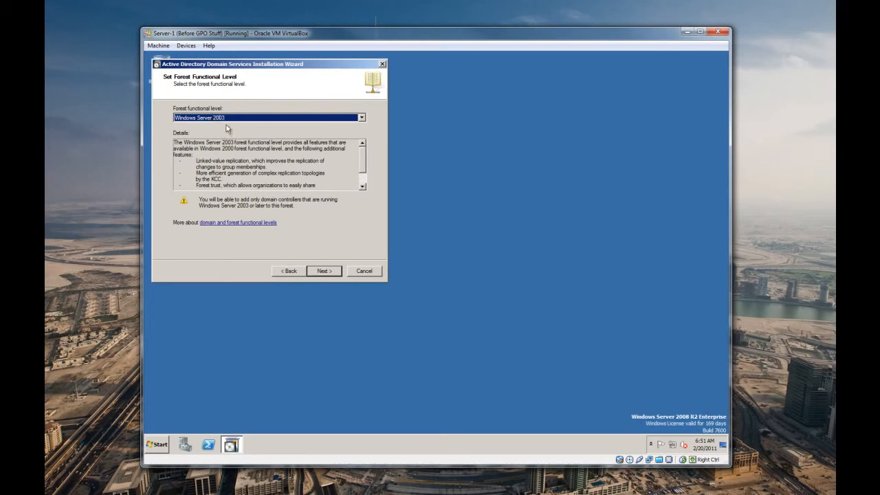
Set forest functional level to Windows Server 2008 R2, keeping DNS server selected.
click(360, 117)
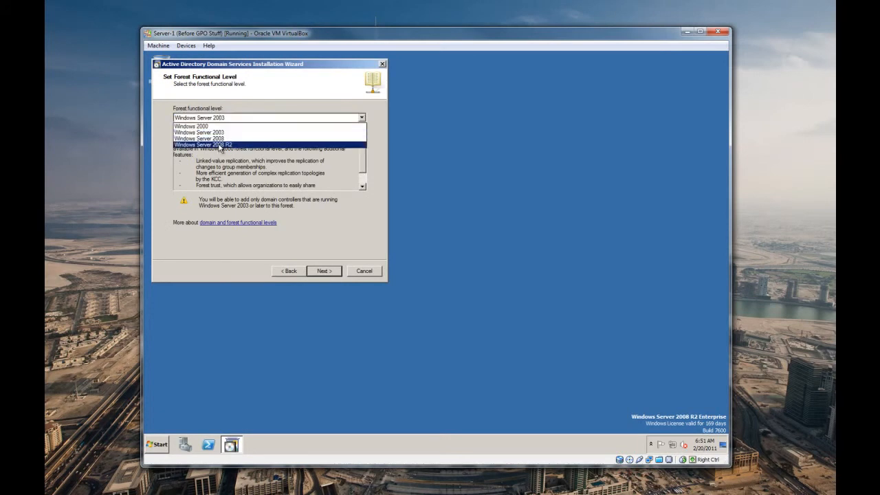
click(199, 145)
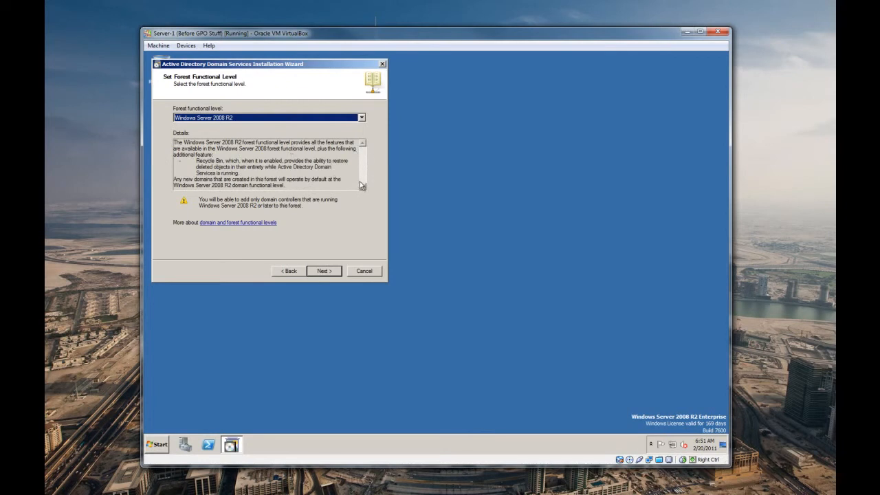
mouse_move(234, 129)
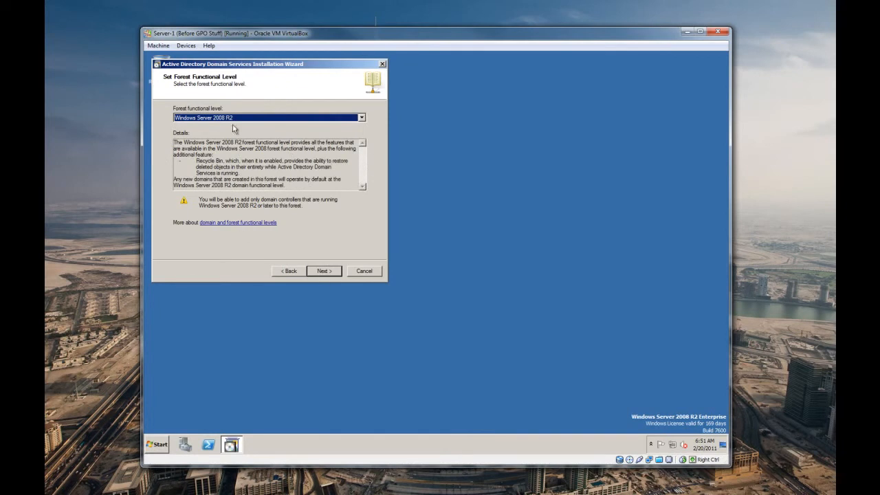
click(323, 270)
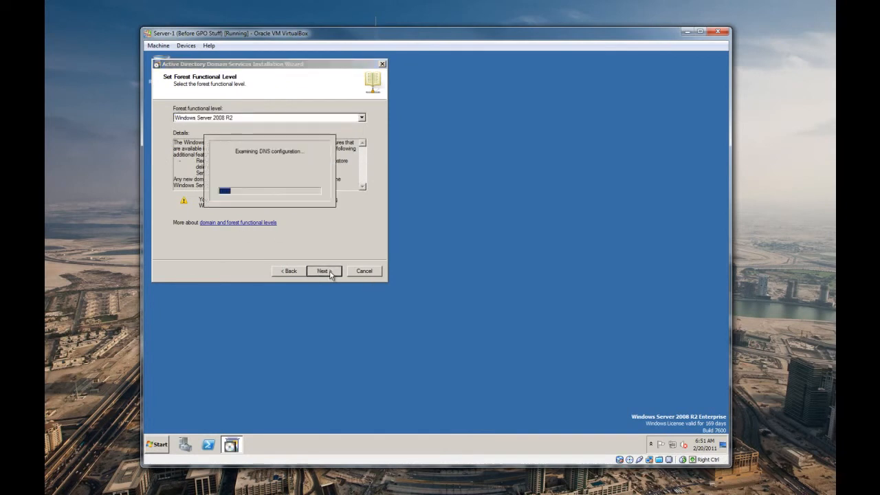
click(323, 270)
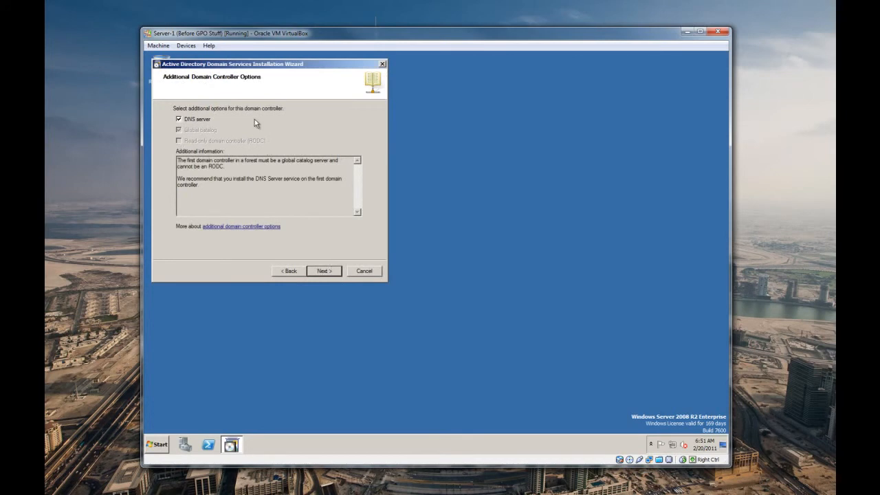
mouse_move(212, 108)
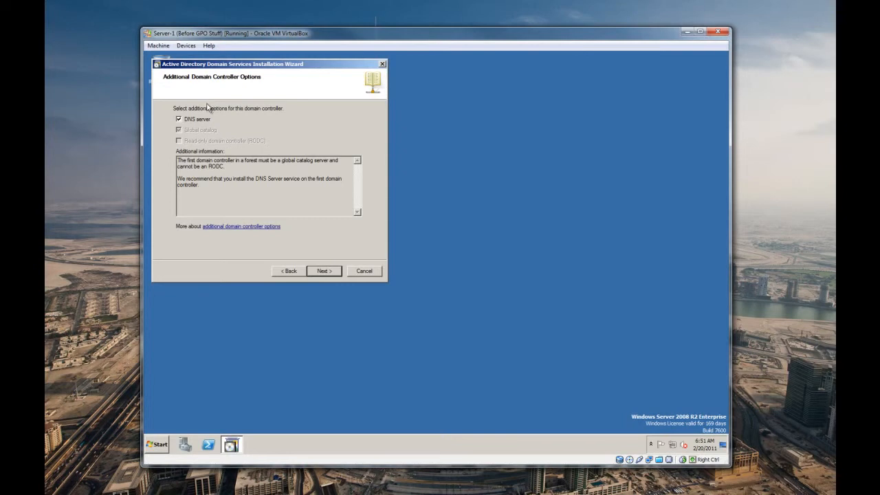
mouse_move(214, 118)
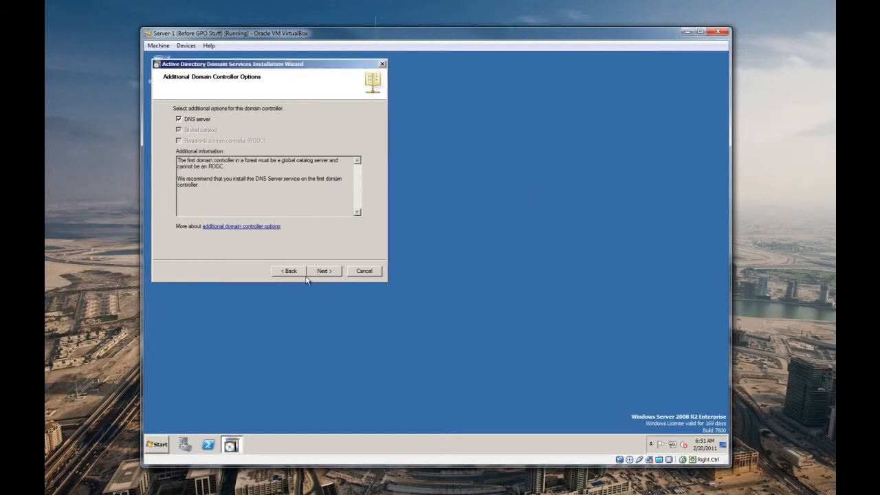
Accept the domain controller options and DNS delegation warning, then centre the wizard.
click(324, 271)
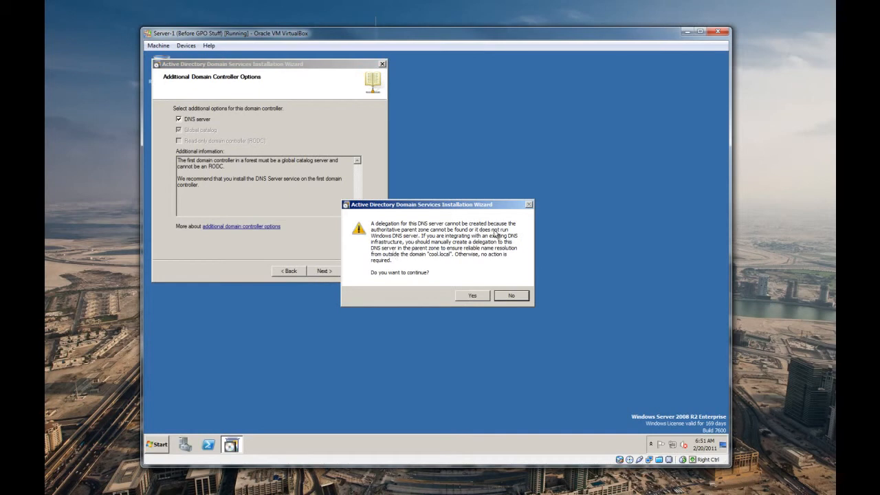
mouse_move(491, 242)
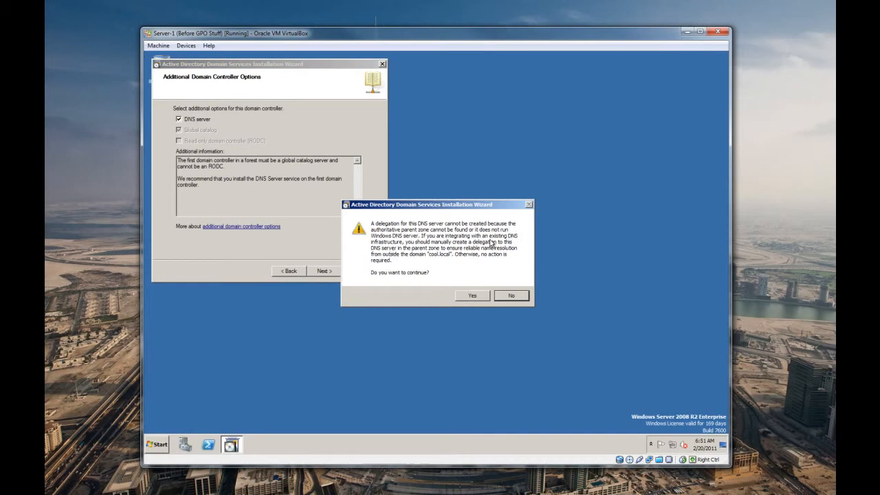
mouse_move(453, 262)
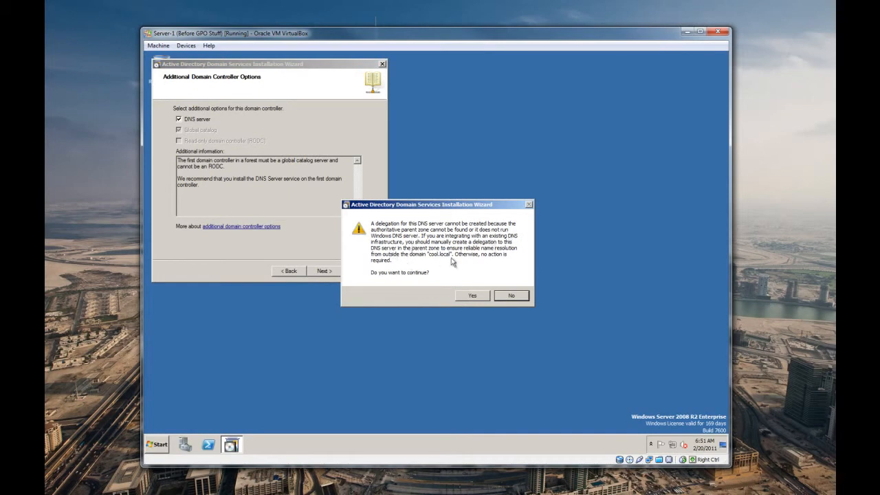
mouse_move(428, 274)
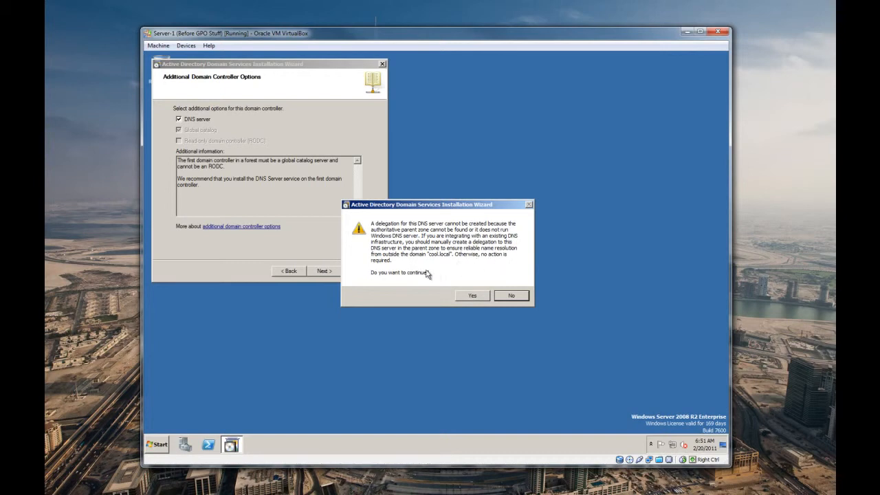
mouse_move(478, 287)
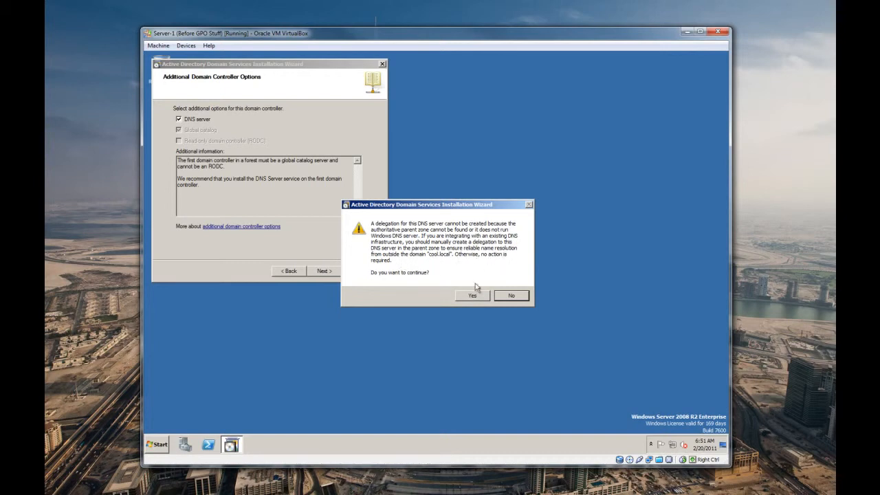
click(471, 296)
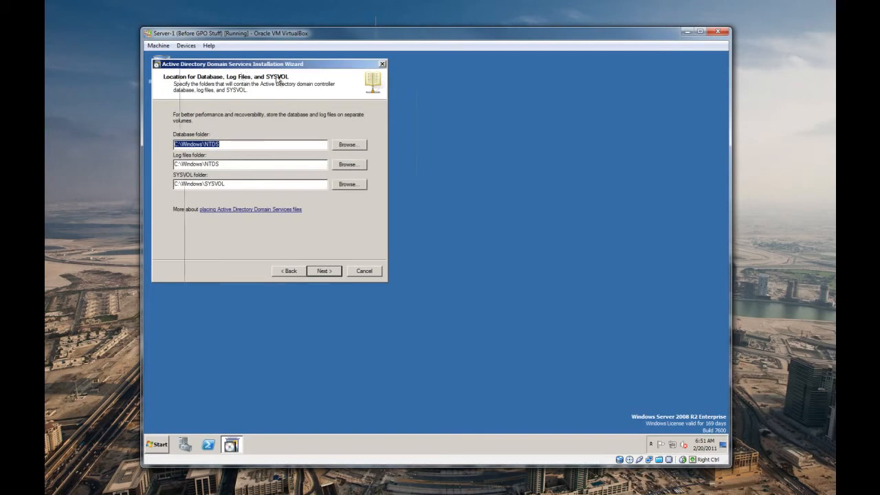
drag(269, 64, 337, 84)
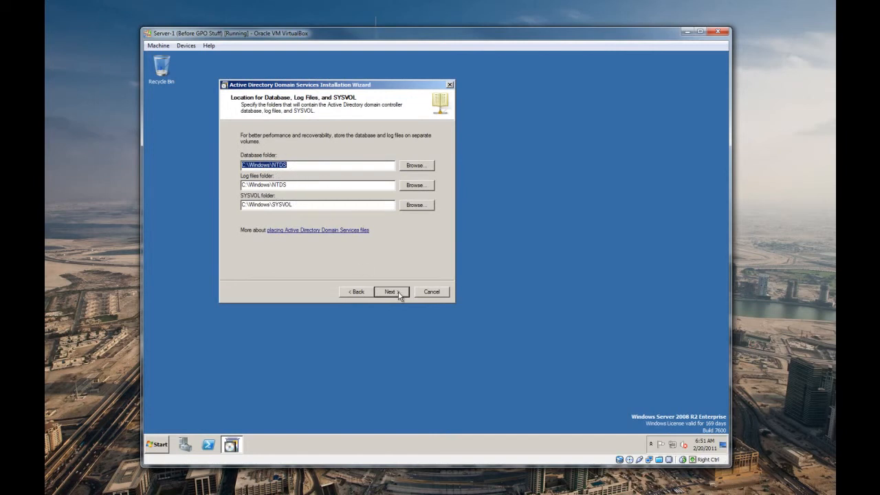
Keep default database, log and SYSVOL folders and enter the DSRM password.
click(391, 291)
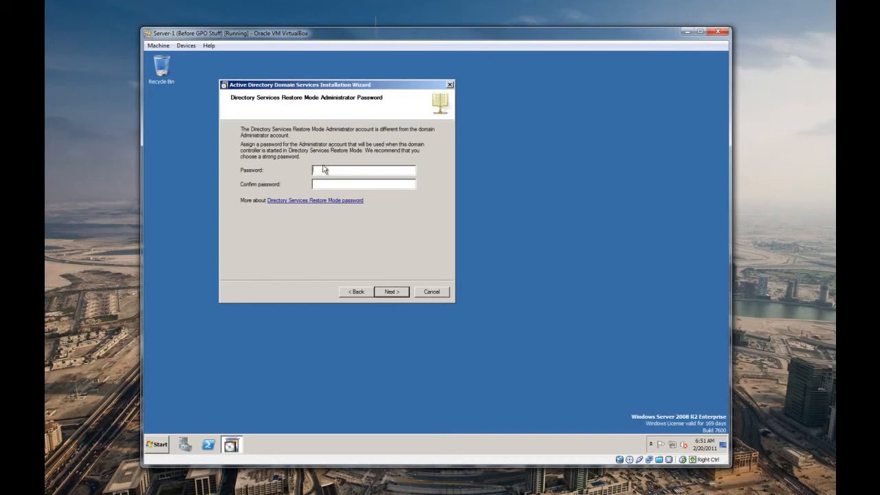
mouse_move(320, 160)
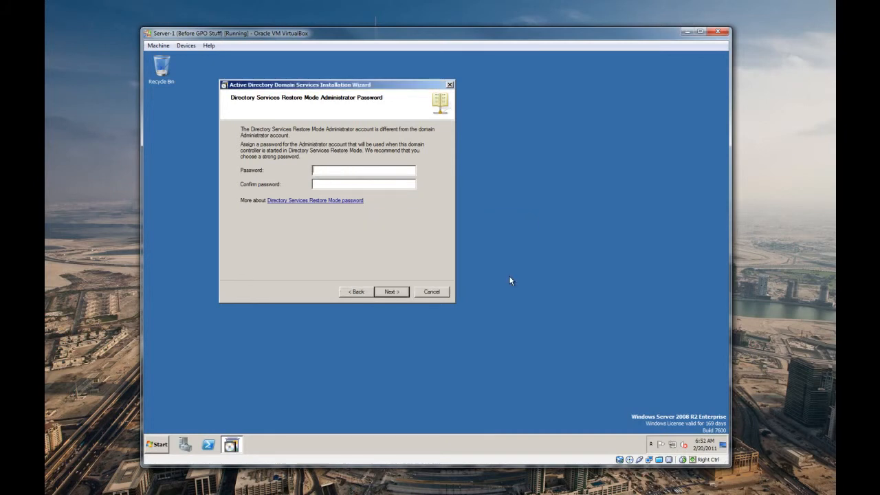
click(363, 170)
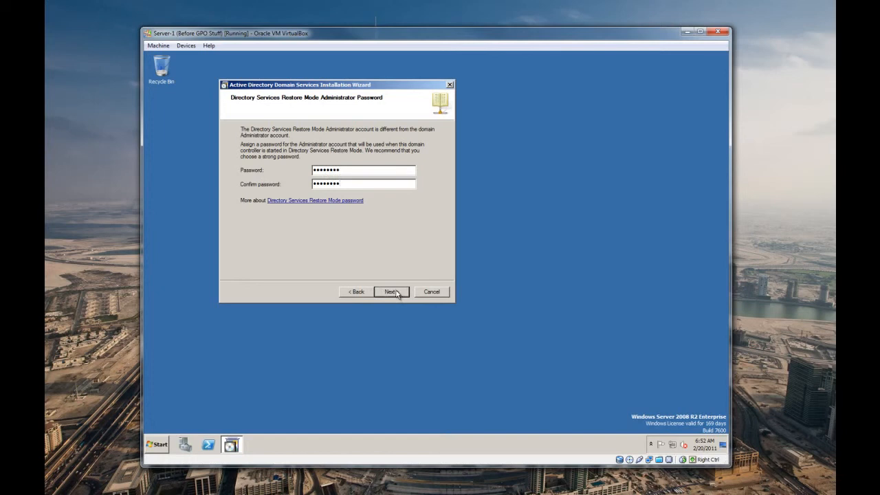
click(391, 292)
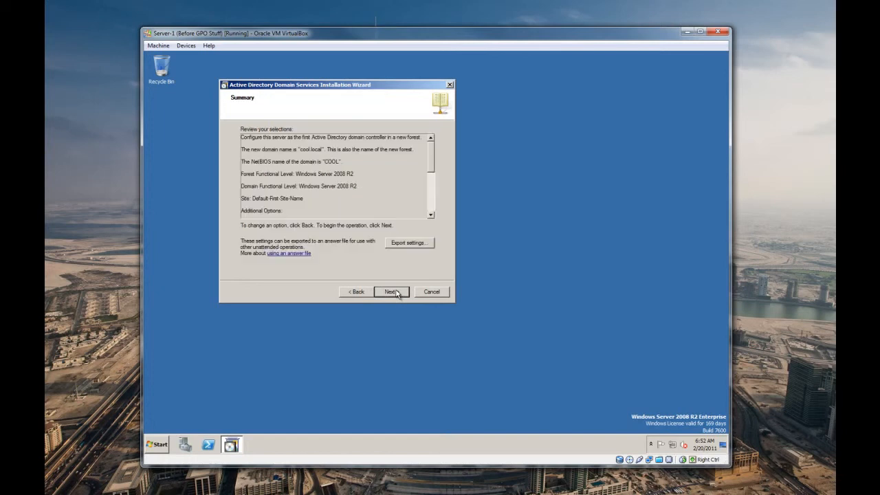
mouse_move(358, 252)
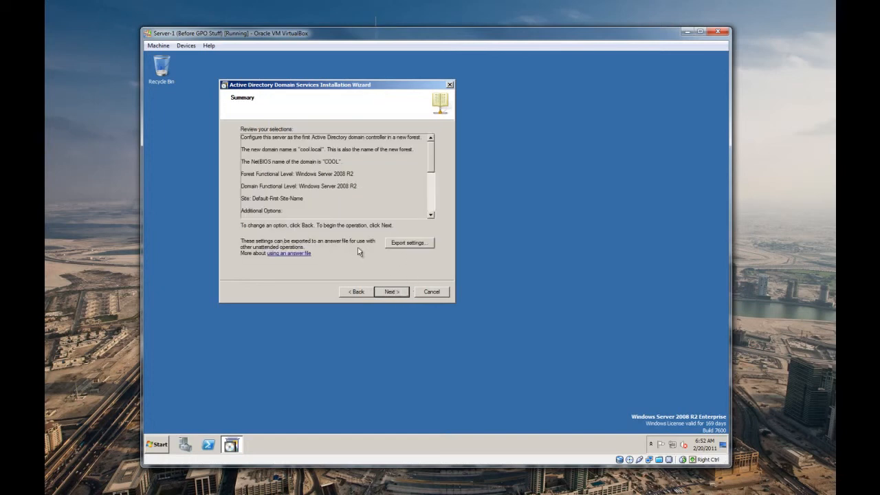
Confirm the Summary page so the wizard installs AD DS for cool.local.
click(390, 291)
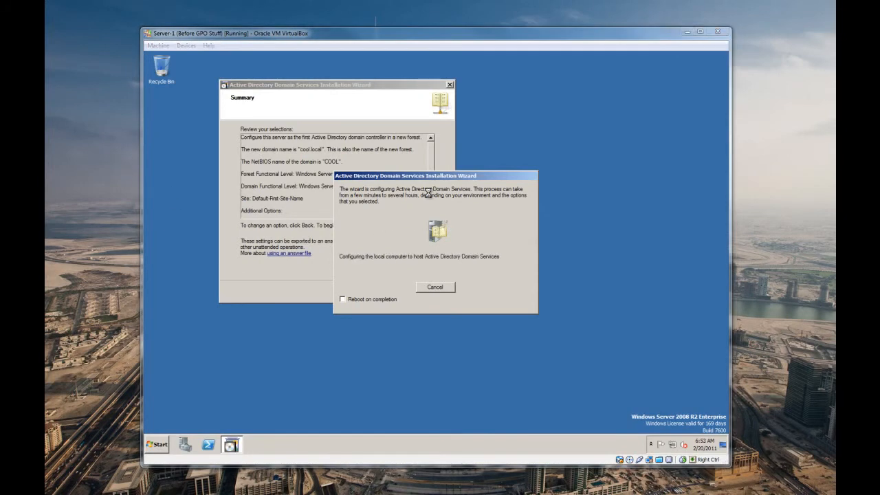
mouse_move(432, 186)
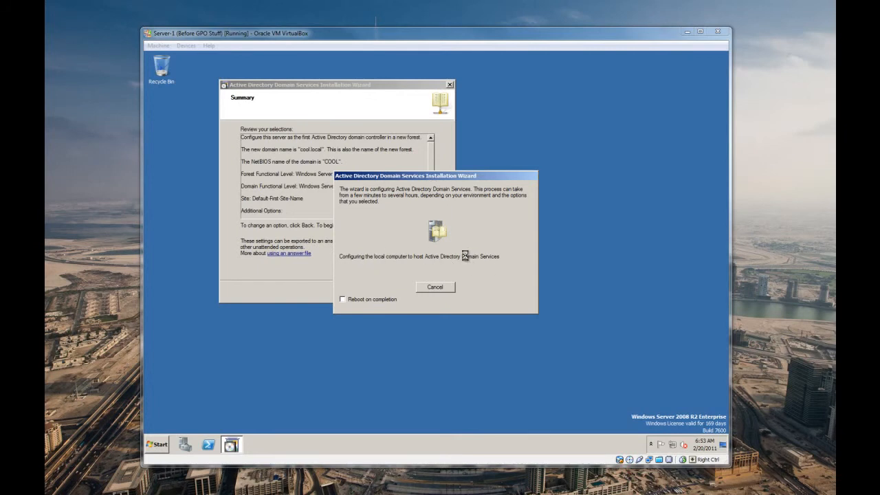
mouse_move(235, 372)
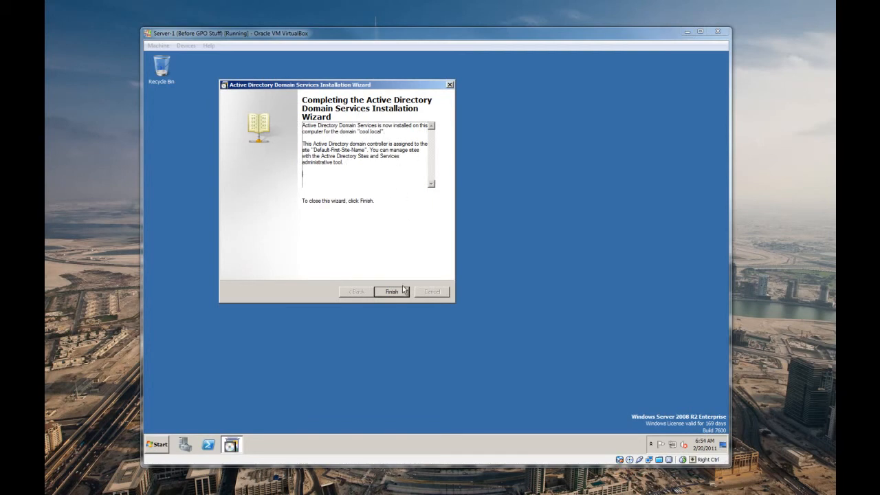
Finish the AD DS wizard, restart, and bring up the COOL\Administrator logon prompt.
click(392, 292)
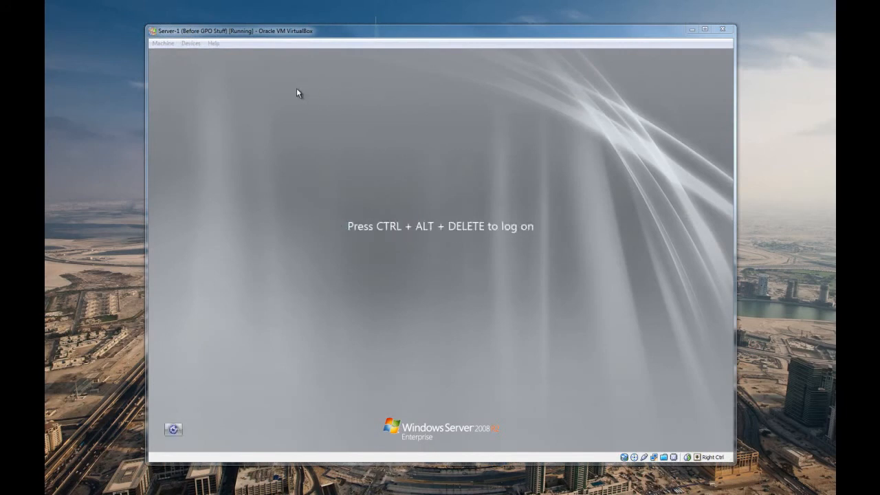
mouse_move(280, 149)
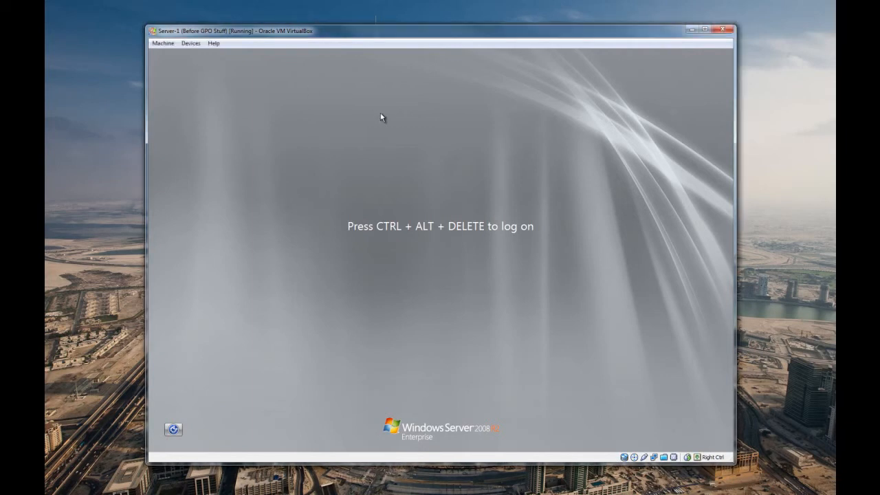
key(ctrl+alt+delete)
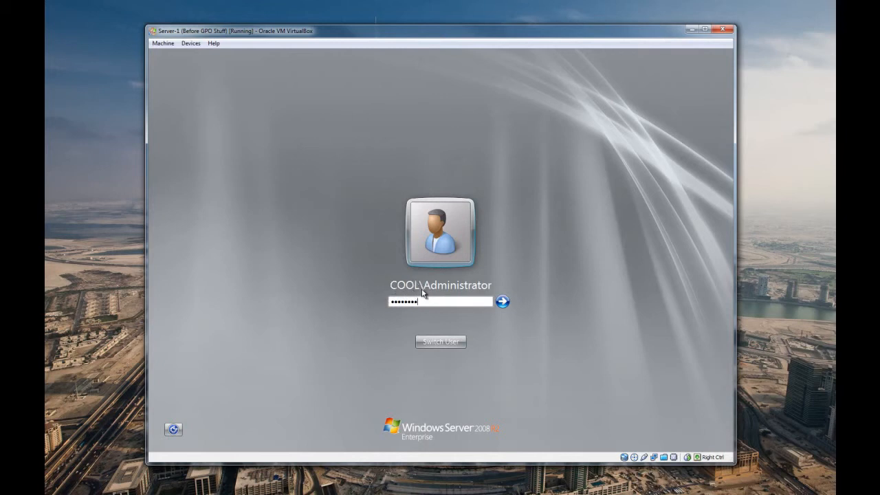
mouse_move(488, 295)
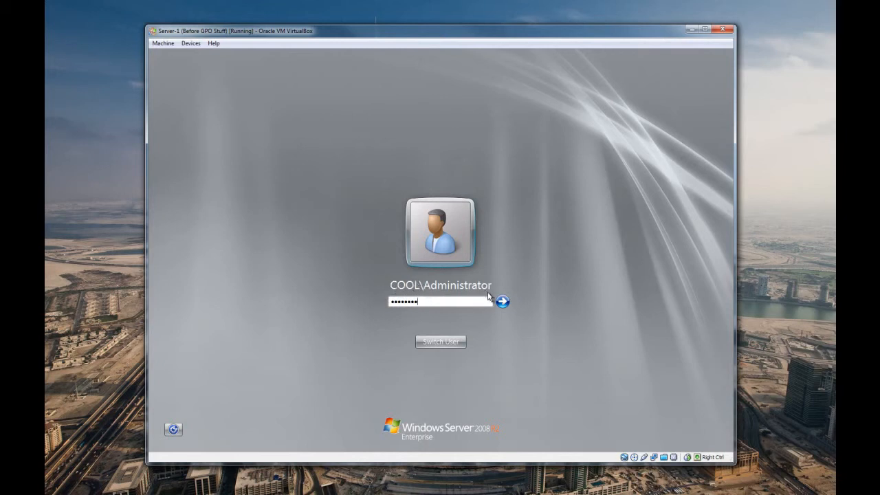
mouse_move(386, 285)
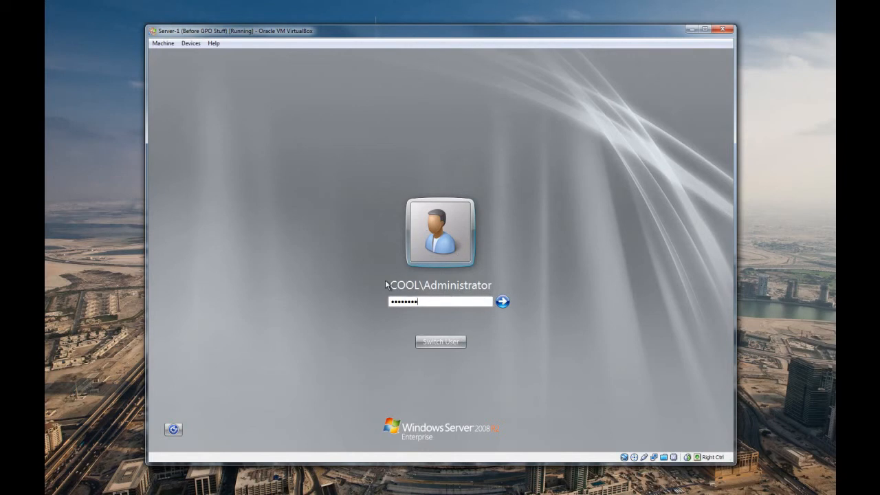
mouse_move(414, 294)
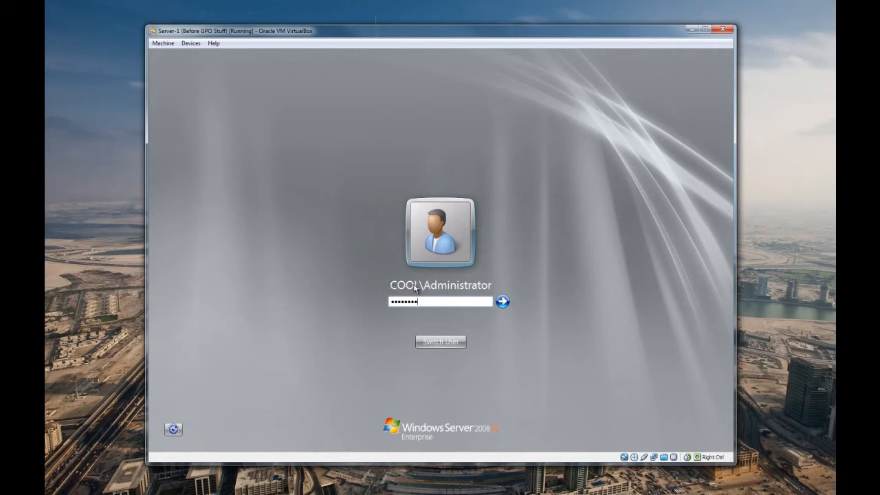
mouse_move(494, 286)
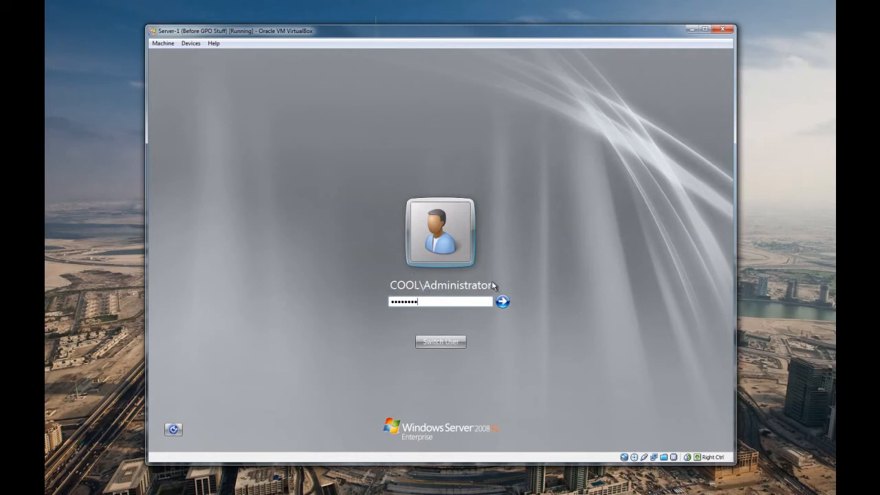
mouse_move(417, 294)
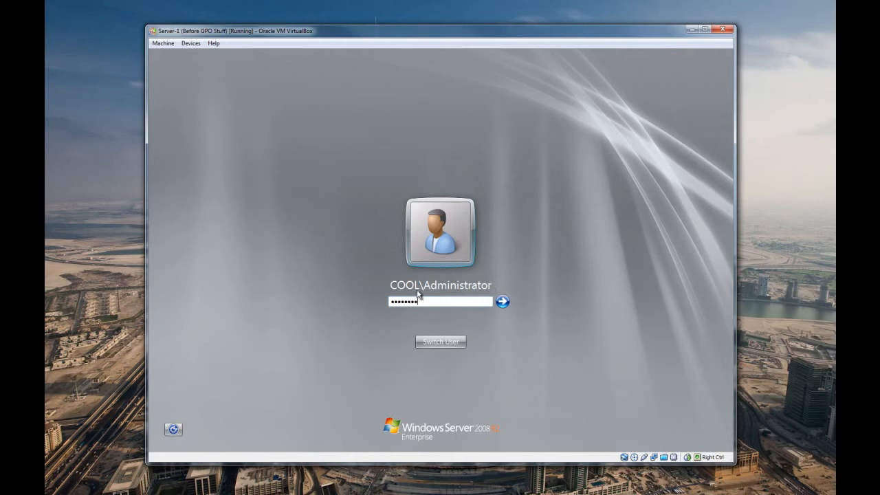
mouse_move(383, 290)
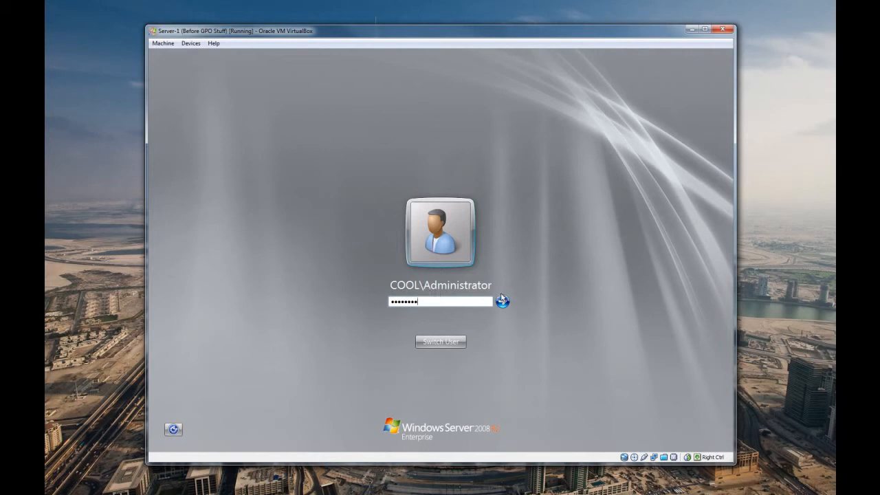
mouse_move(437, 325)
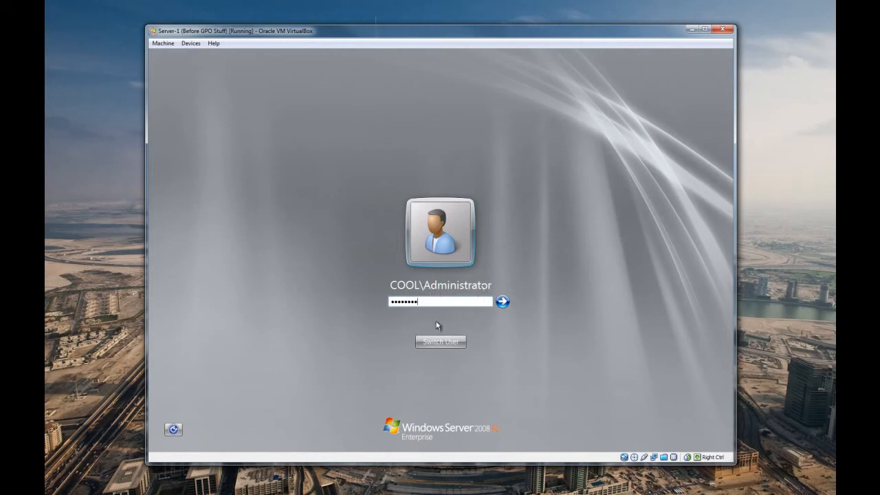
Log on as COOL\Administrator to reach Initial Configuration Tasks for Server-1.cool.local.
click(502, 302)
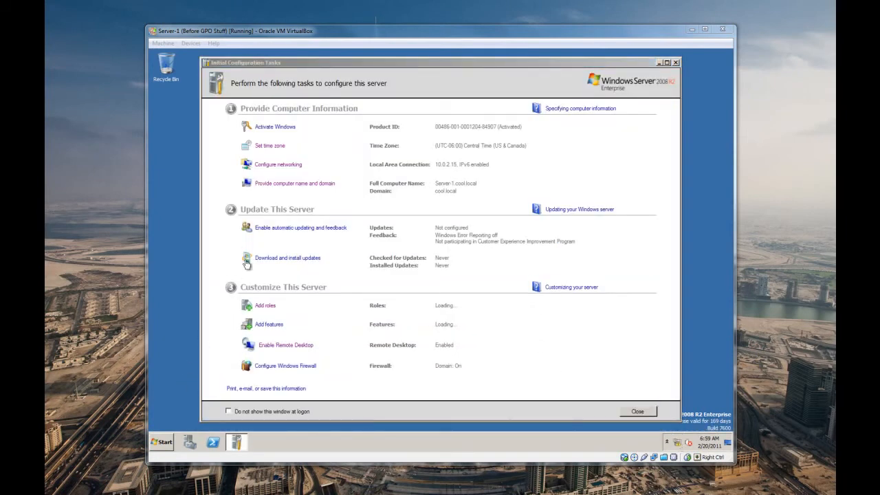
mouse_move(277, 168)
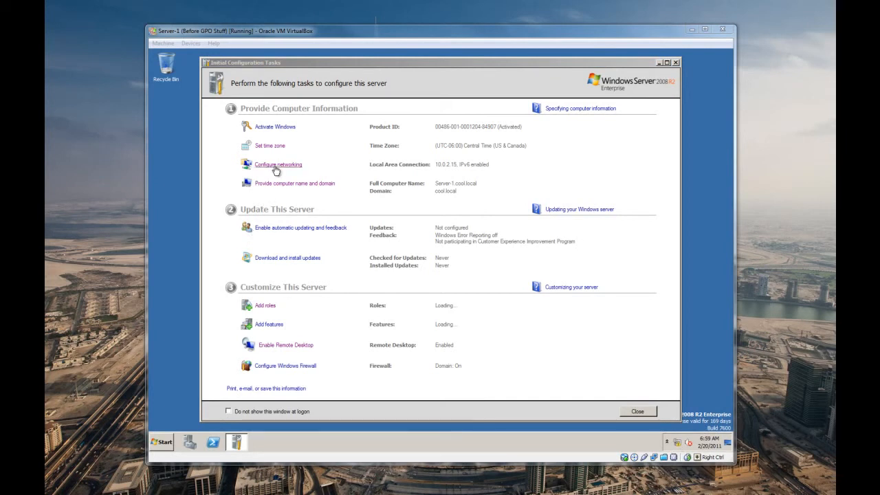
Save Local Area Connection IPv4 as 10.0.2.15, gateway 10.0.2.2, DNS 127.0.0.1.
click(279, 165)
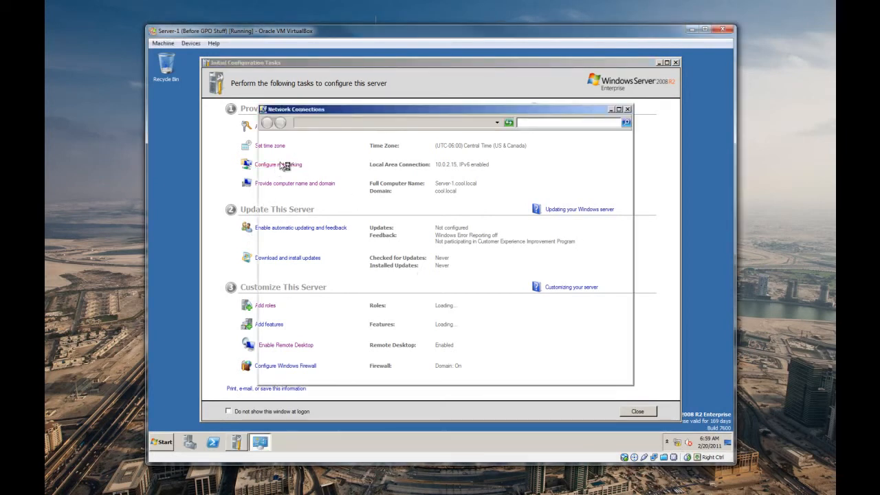
right_click(289, 159)
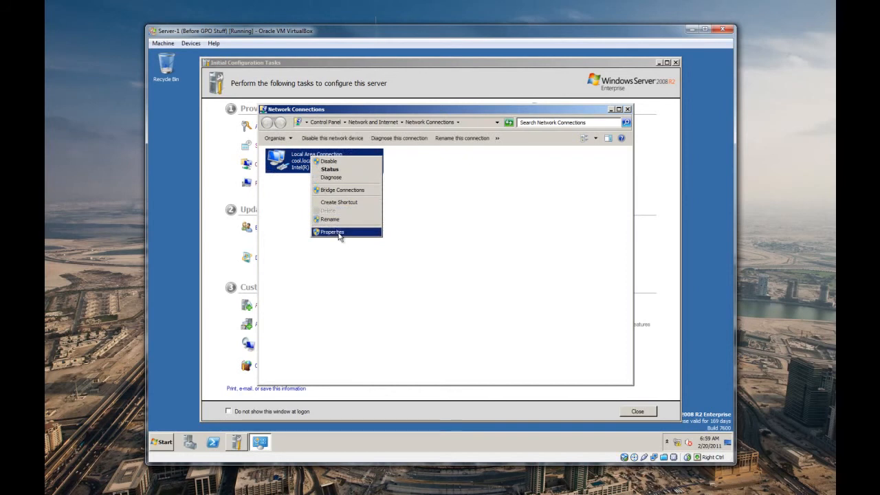
click(332, 232)
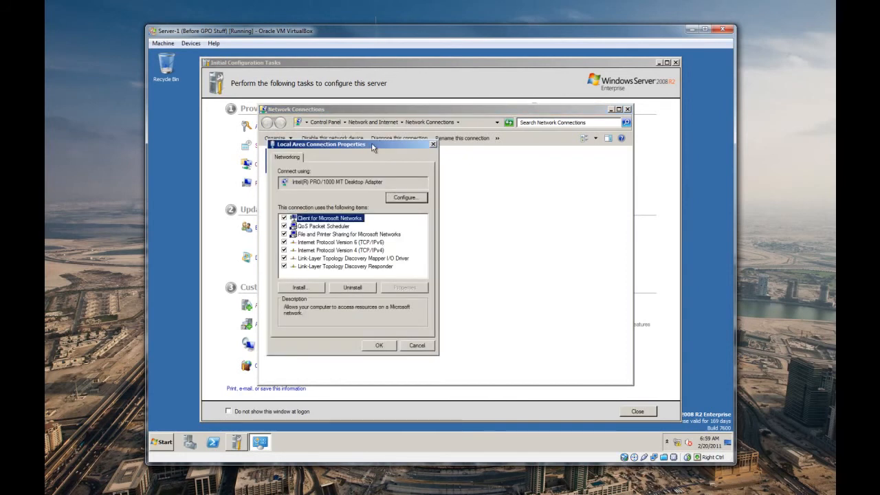
drag(320, 144, 240, 136)
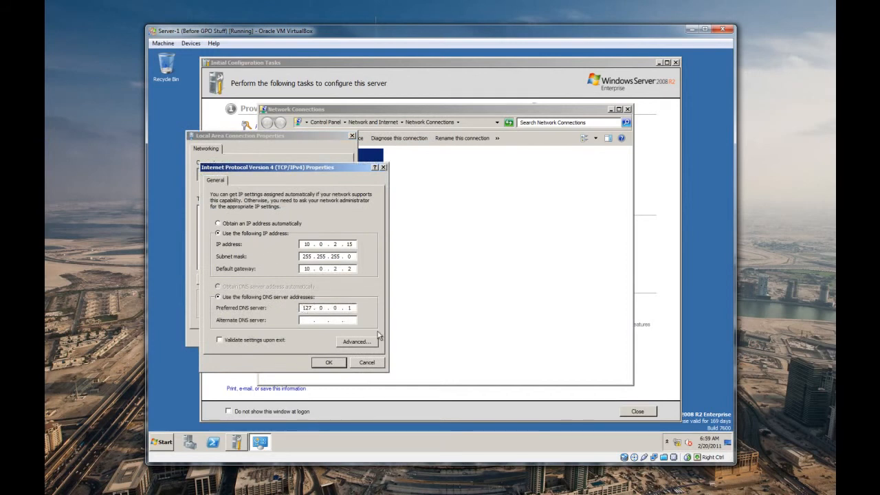
mouse_move(699, 426)
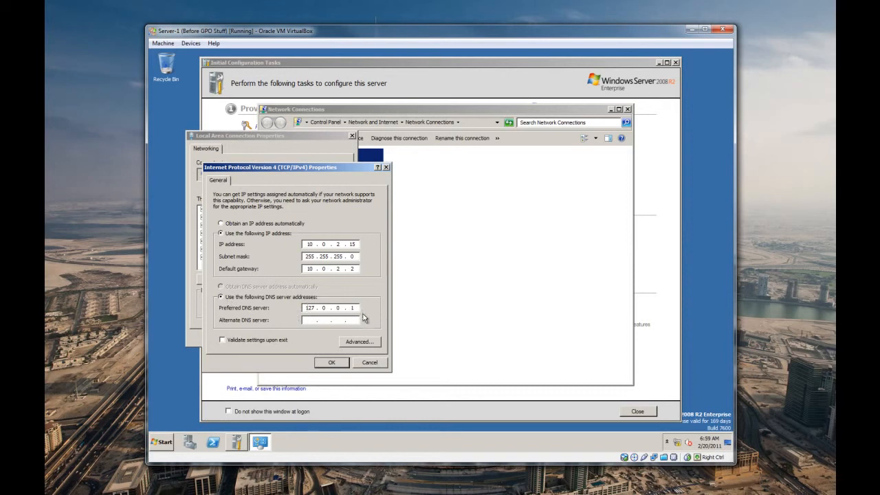
mouse_move(338, 368)
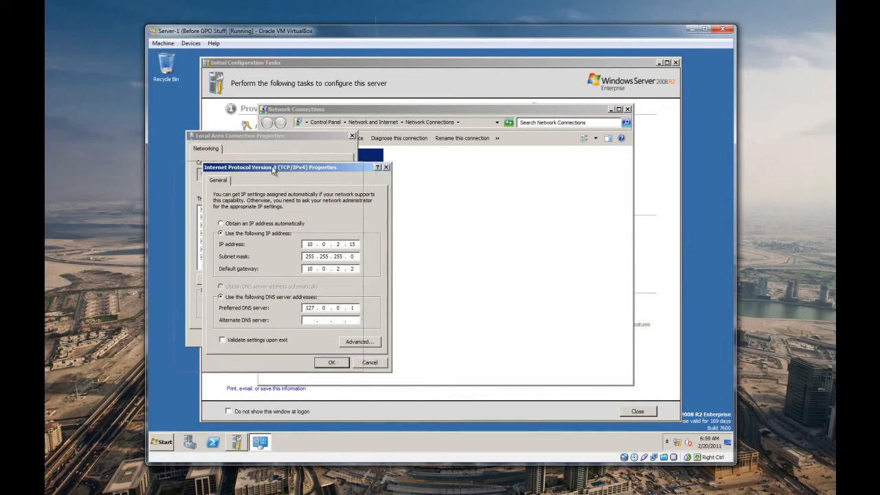
drag(296, 167, 262, 167)
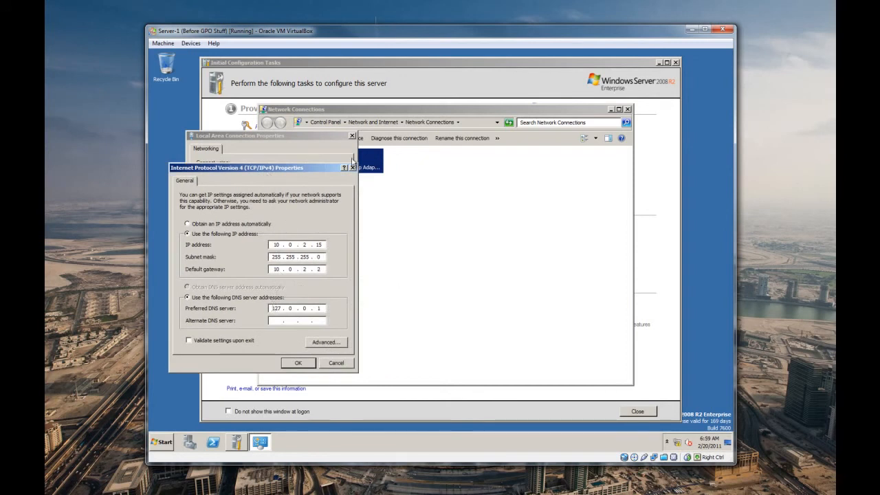
mouse_move(236, 281)
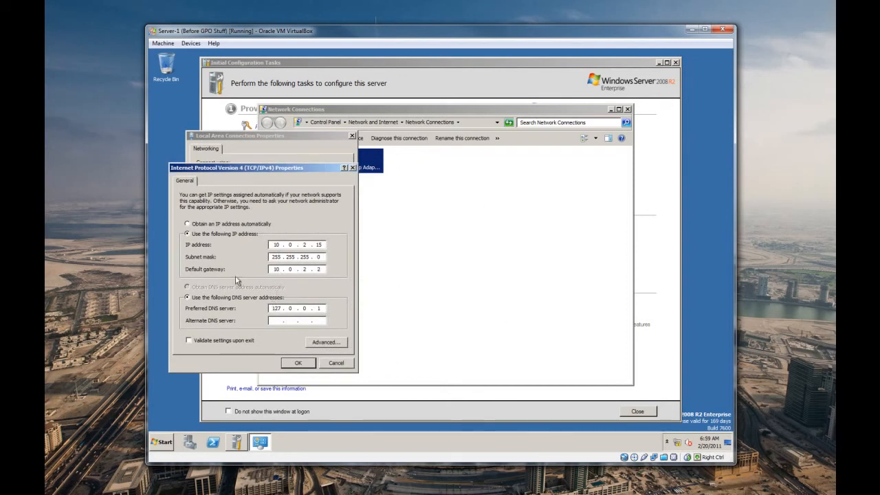
mouse_move(321, 370)
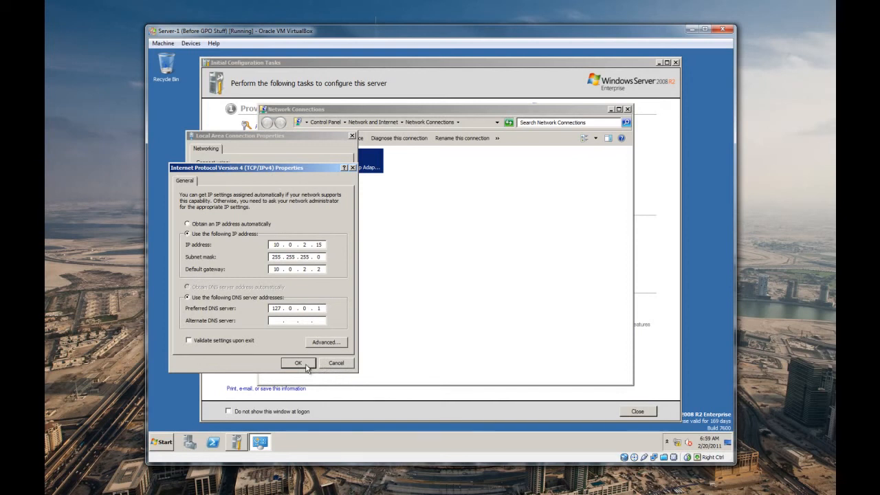
click(298, 363)
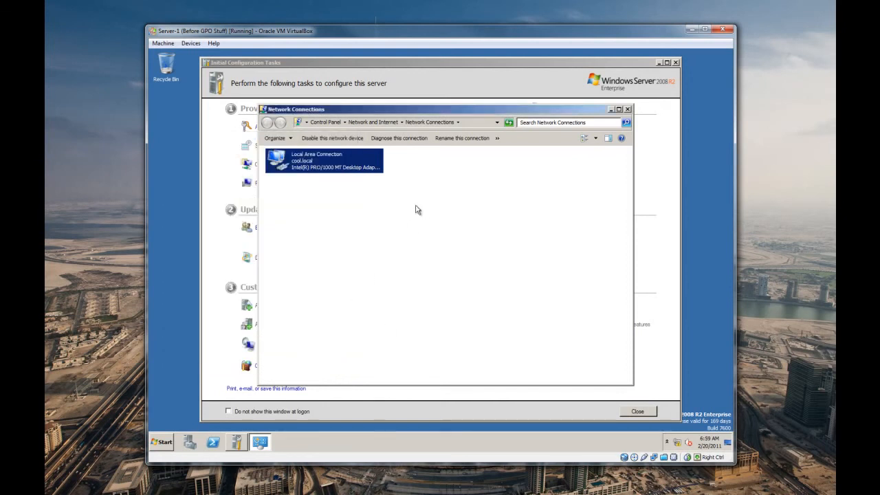
drag(295, 109, 266, 105)
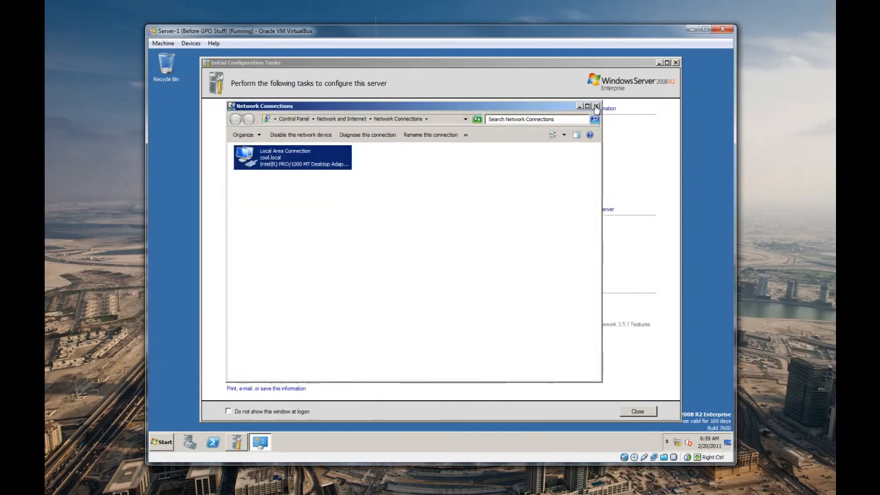
Close Network Connections, then open DNS Manager to check SERVER-1 and close it.
click(595, 105)
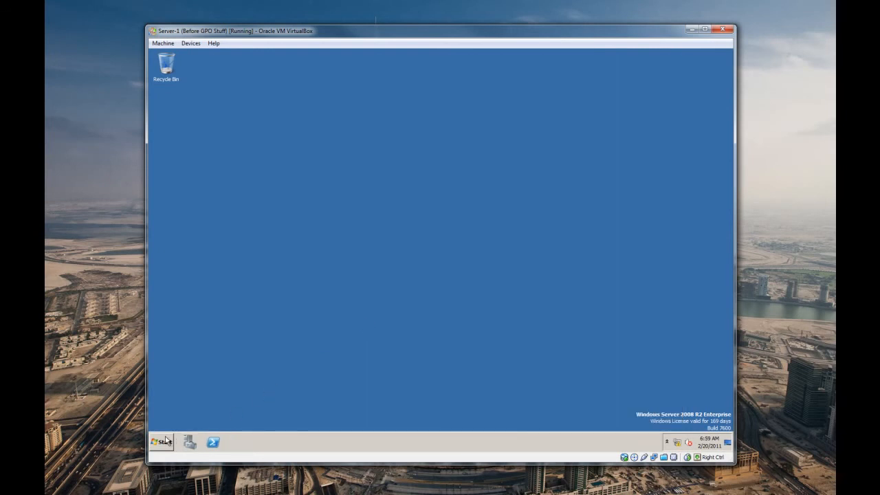
click(161, 442)
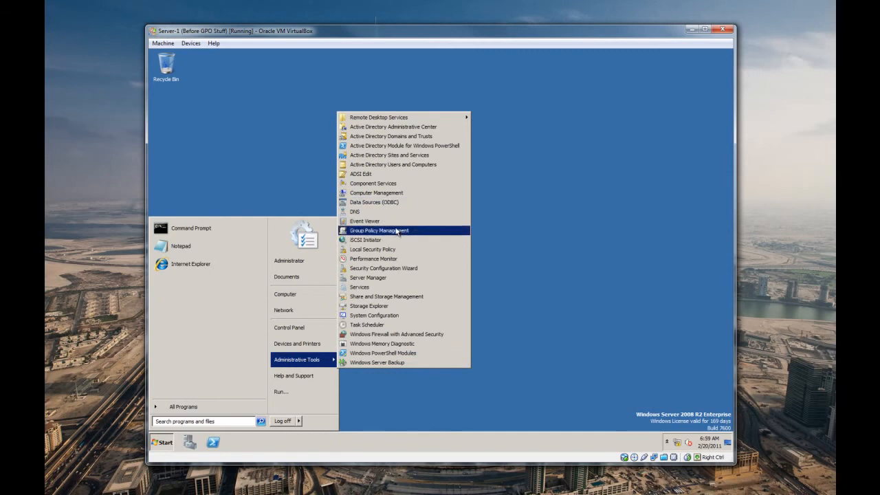
mouse_move(374, 202)
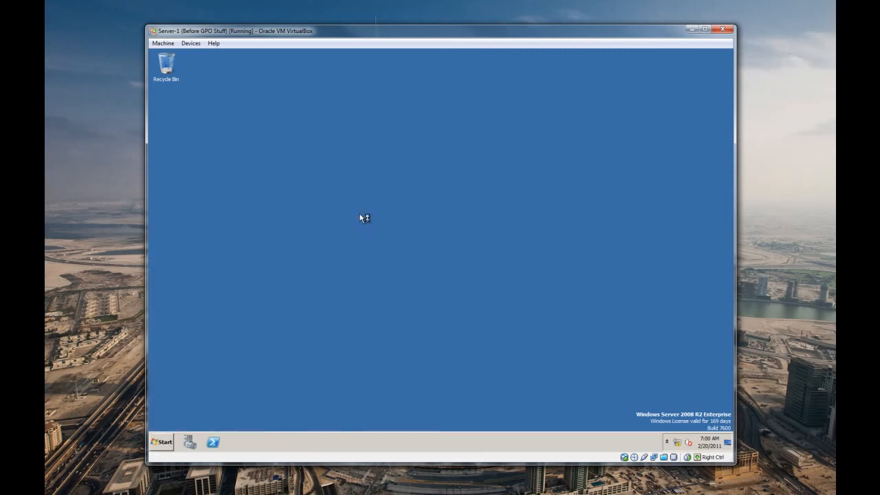
mouse_move(332, 139)
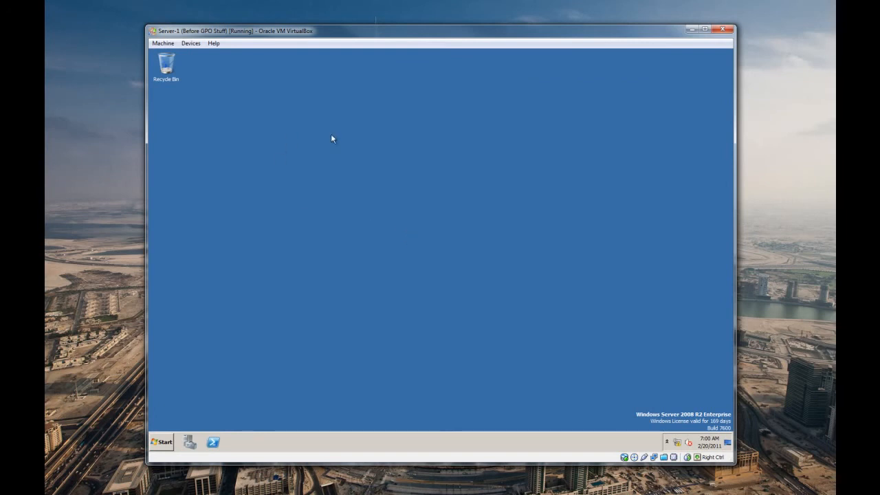
click(162, 441)
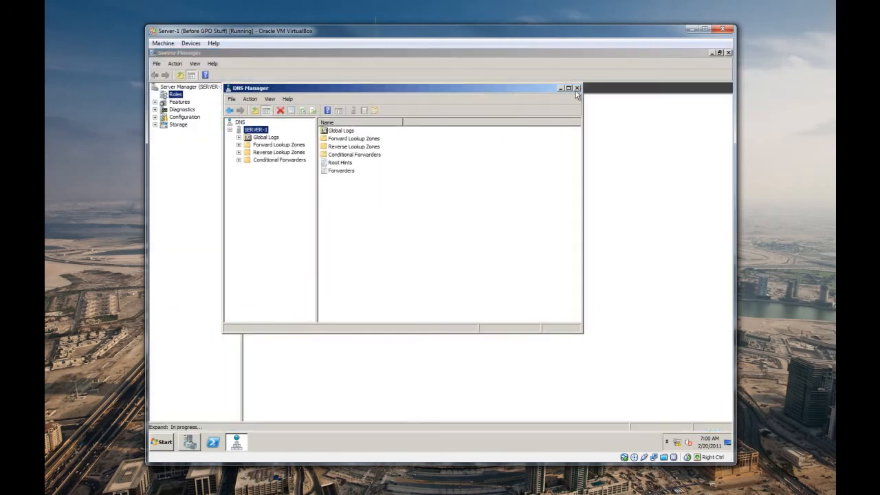
click(578, 87)
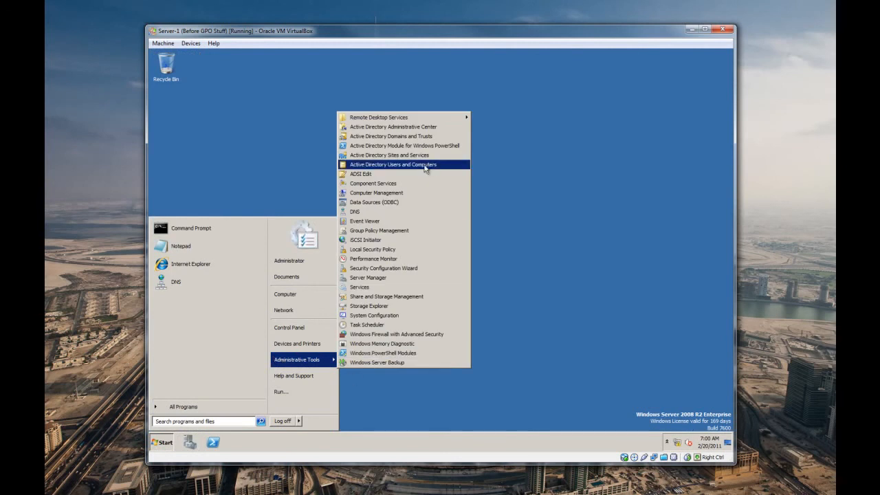
Try launching Active Directory Users and Computers twice, then close the crashed console.
click(393, 164)
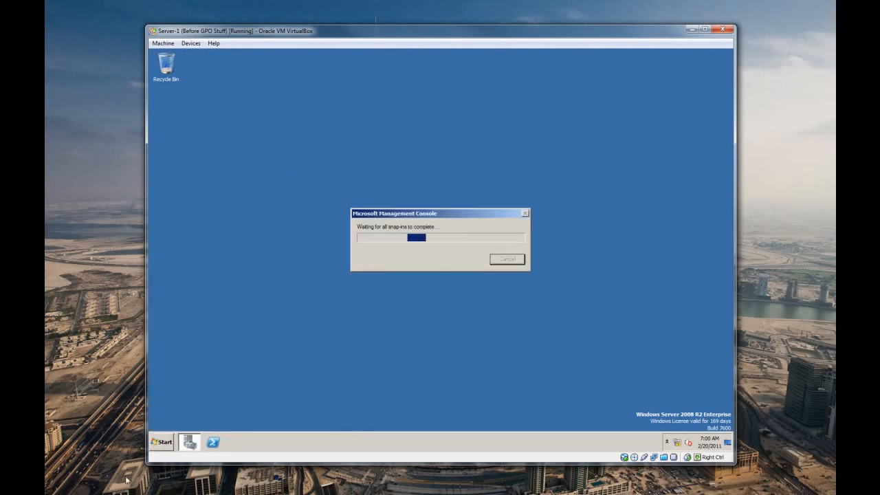
click(162, 442)
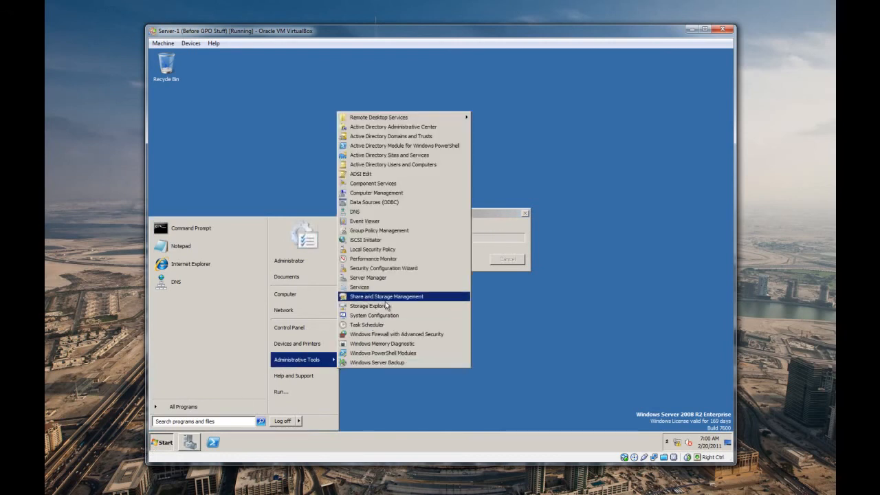
mouse_move(393, 164)
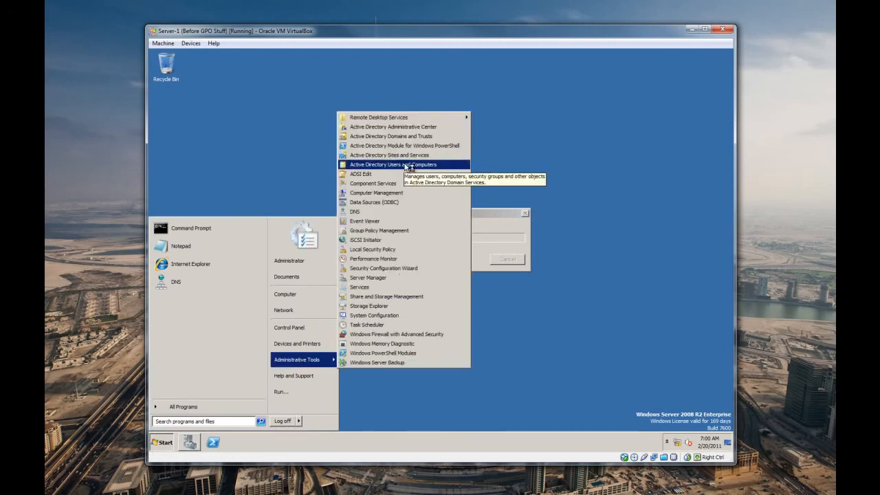
click(392, 164)
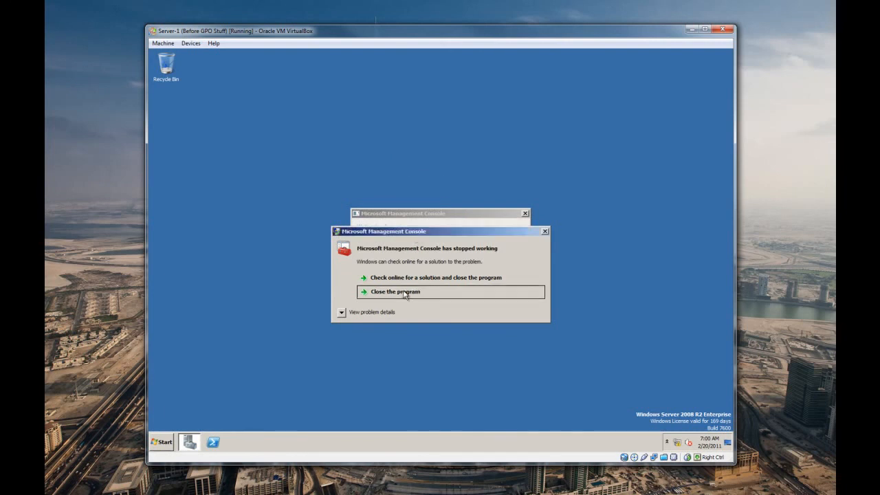
click(395, 292)
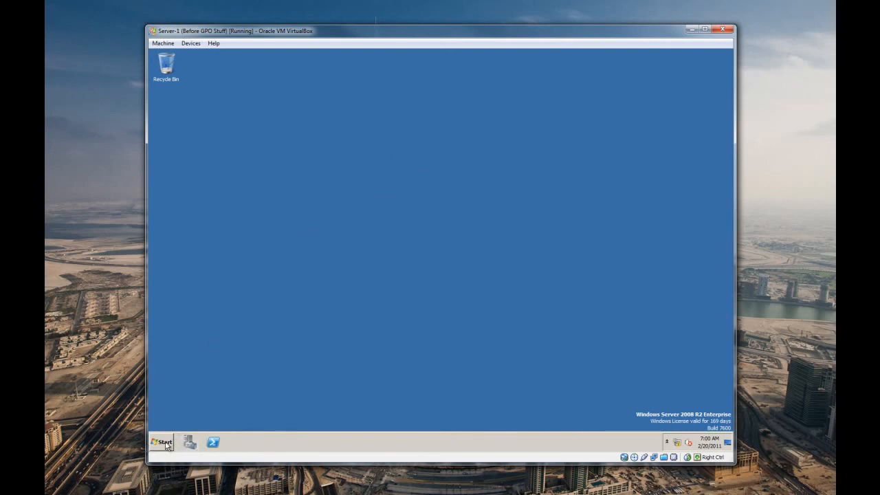
Reopen the Start menu and show the Administrative Tools list.
click(162, 442)
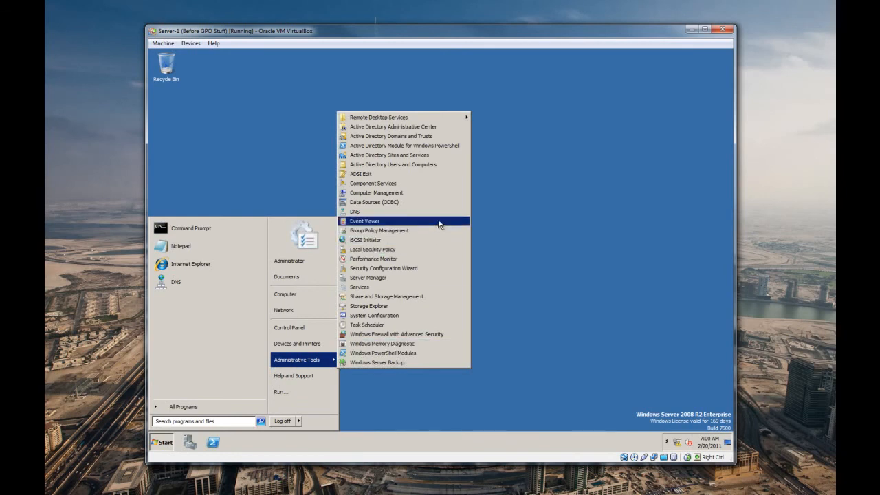
mouse_move(418, 164)
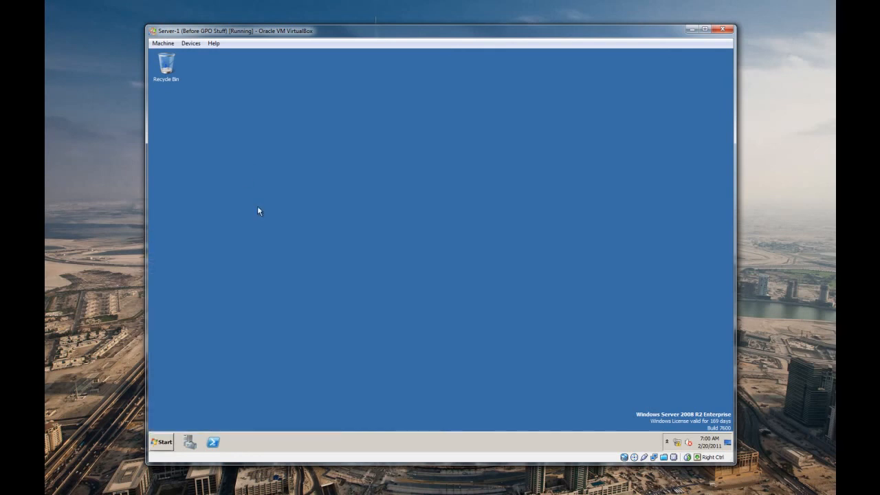
mouse_move(260, 215)
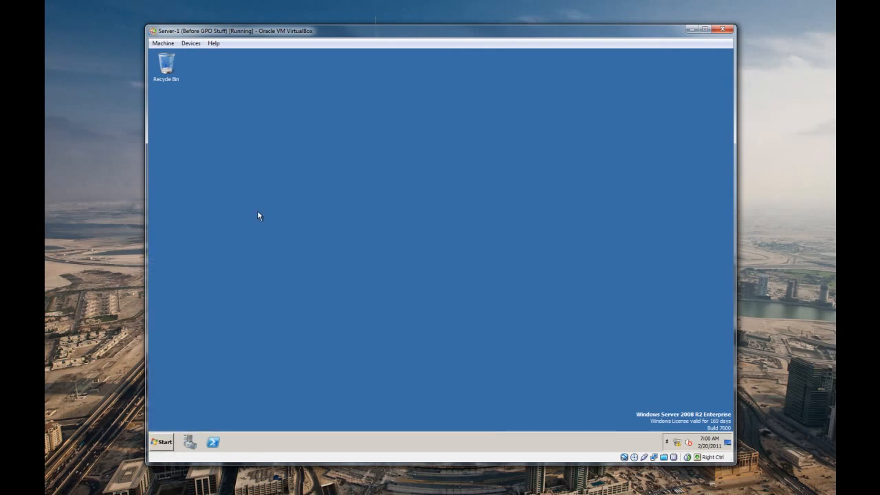
mouse_move(263, 341)
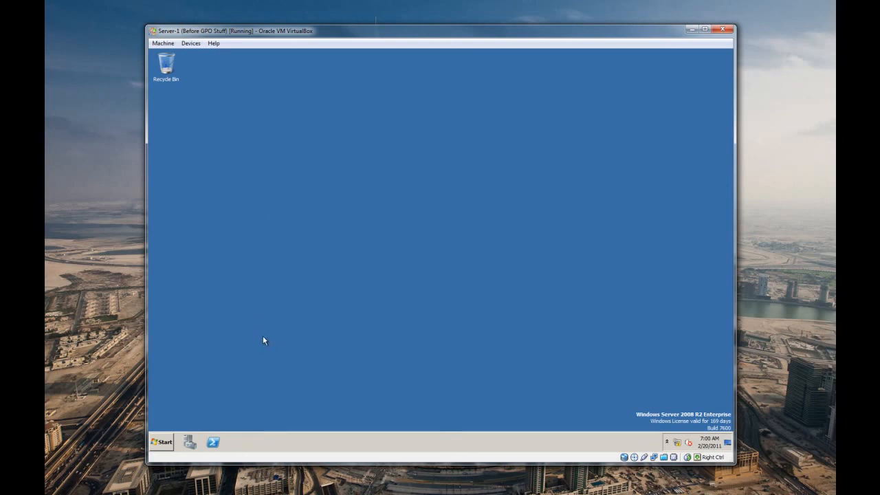
mouse_move(248, 372)
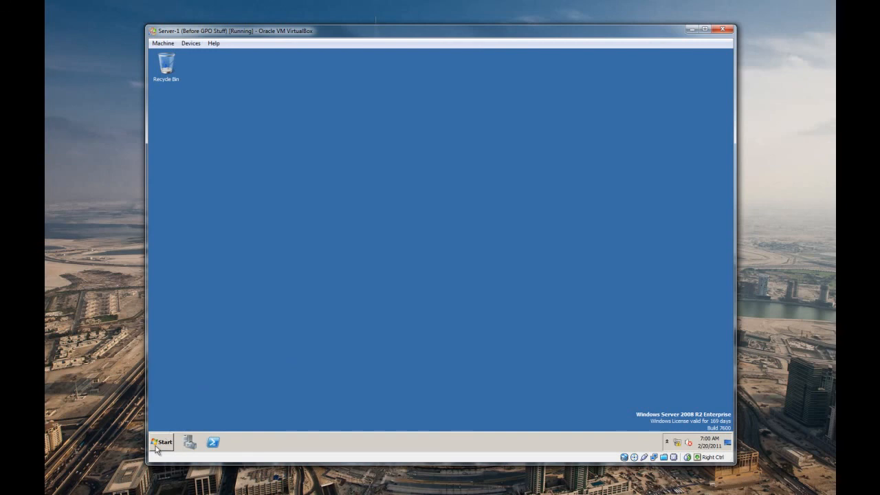
click(163, 442)
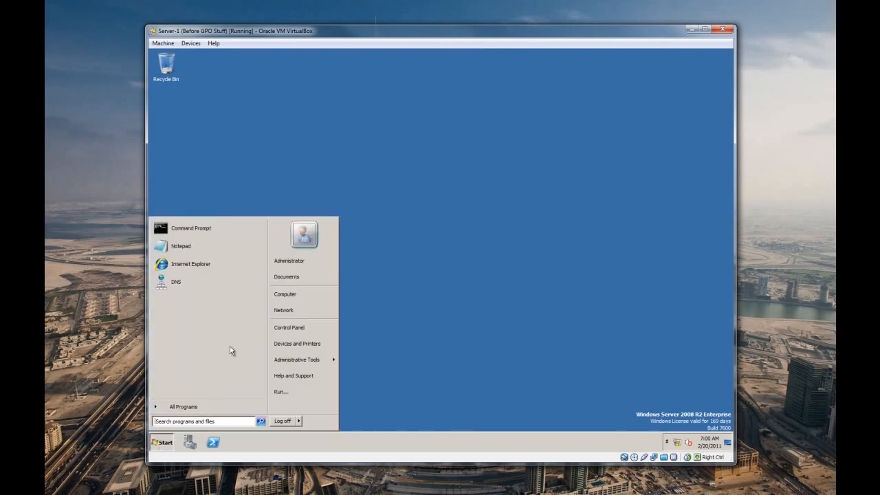
click(296, 360)
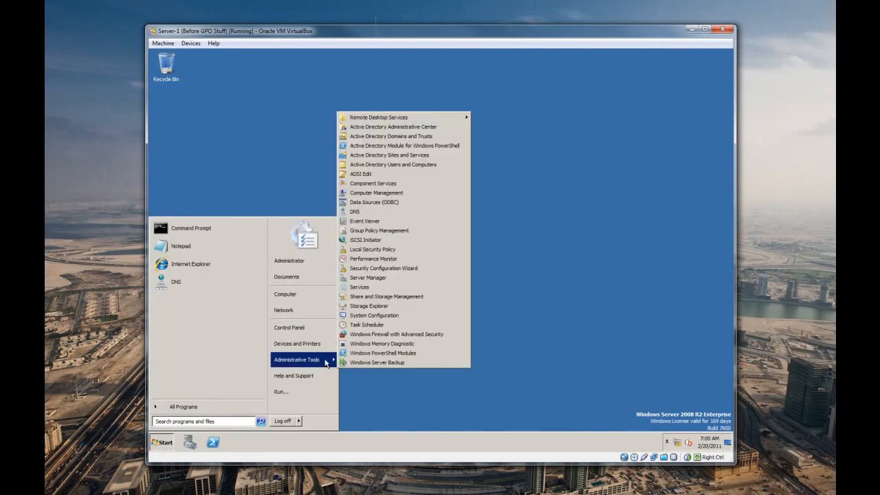